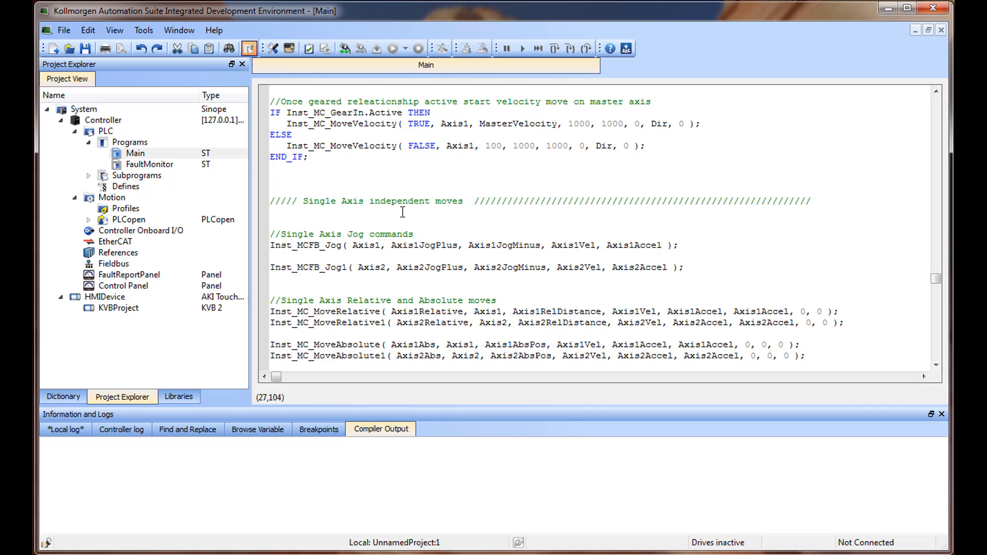
# Create a new ST program named Calculations under the PLC's Programs folder
pyautogui.click(129, 142)
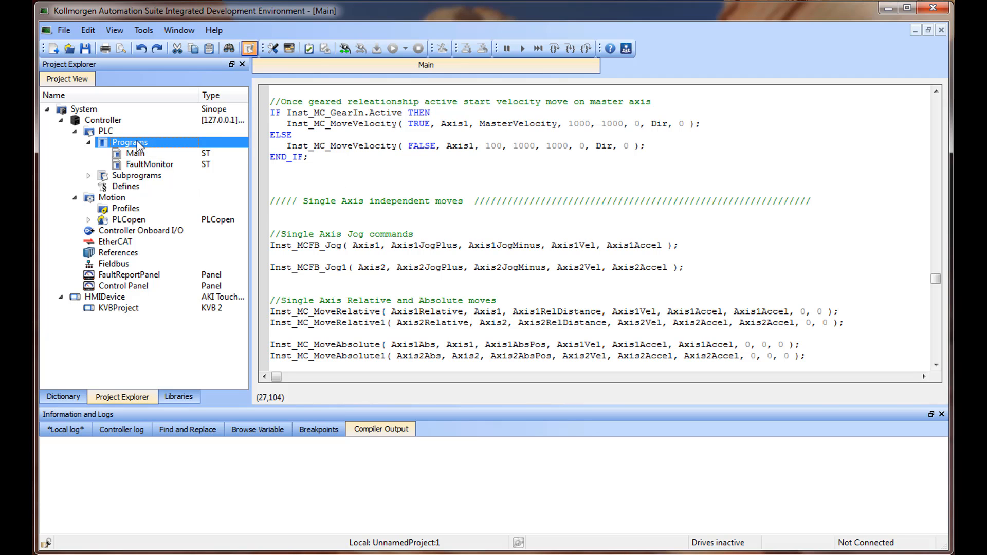
pyautogui.rightClick(128, 142)
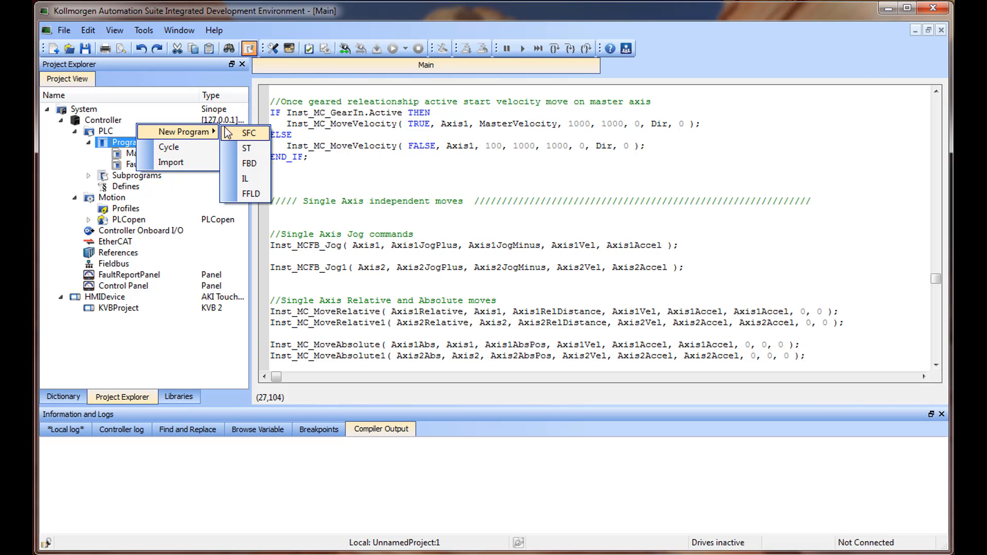
pyautogui.click(246, 148)
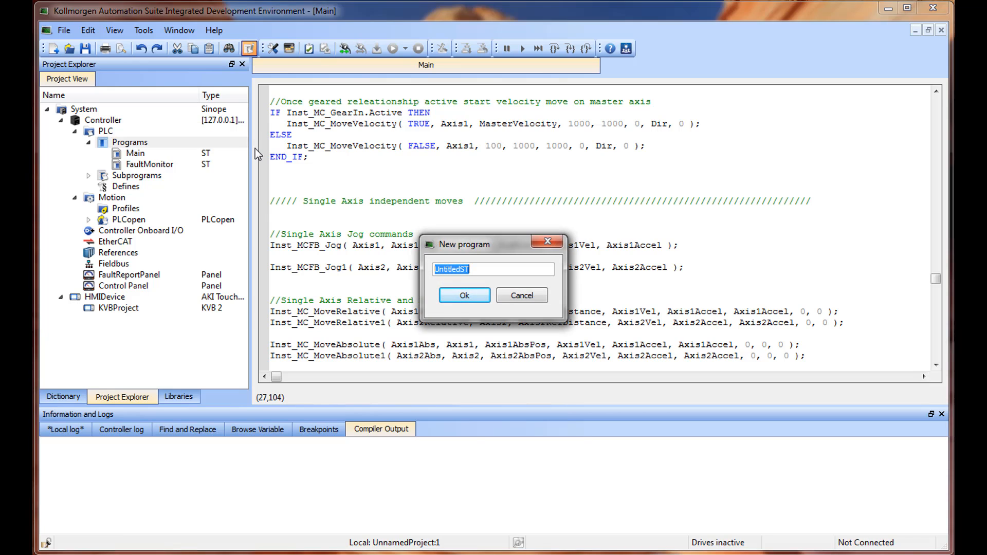
pyautogui.write('Calculation')
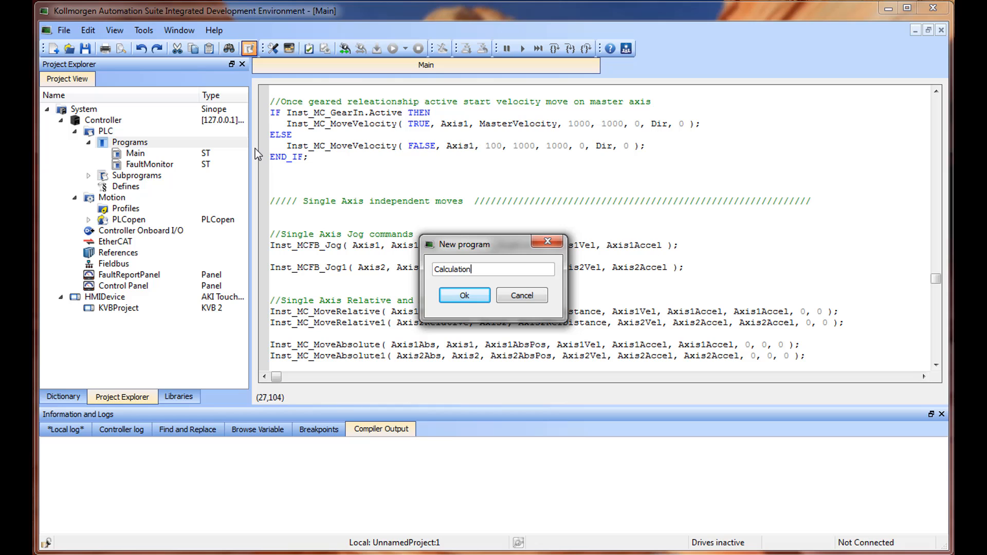
pyautogui.write('s')
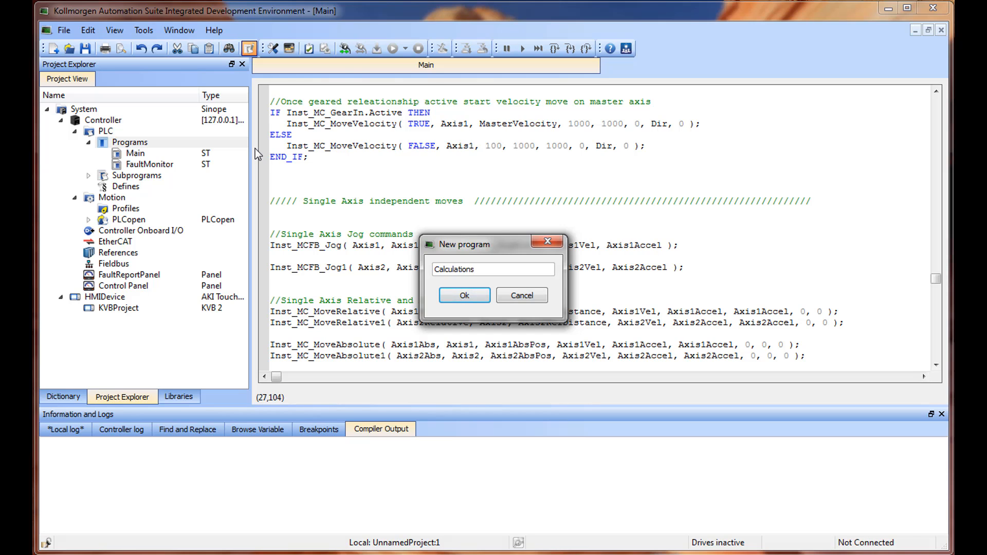
pyautogui.click(464, 295)
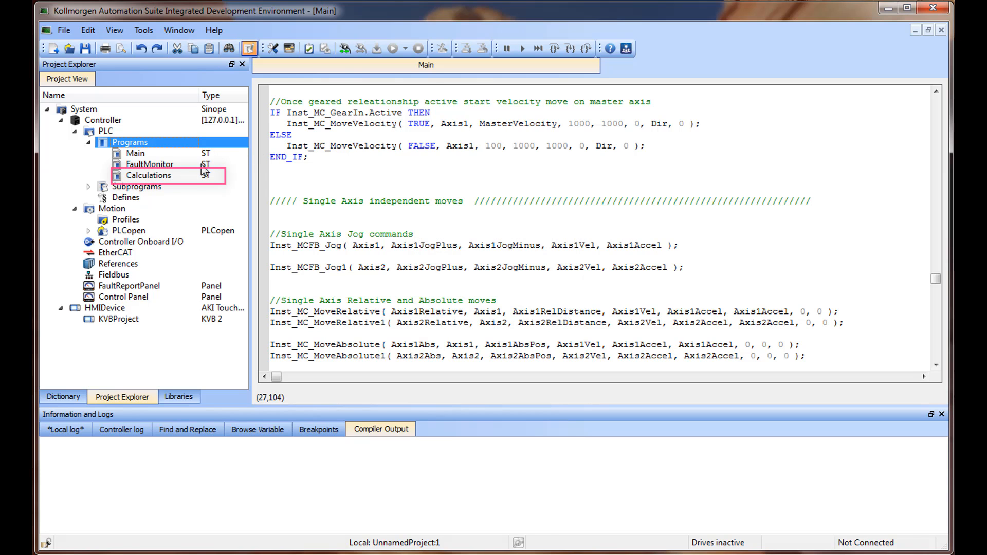
# Begin the Calculations code with the assignment target PositionCorrection :=
pyautogui.doubleClick(148, 176)
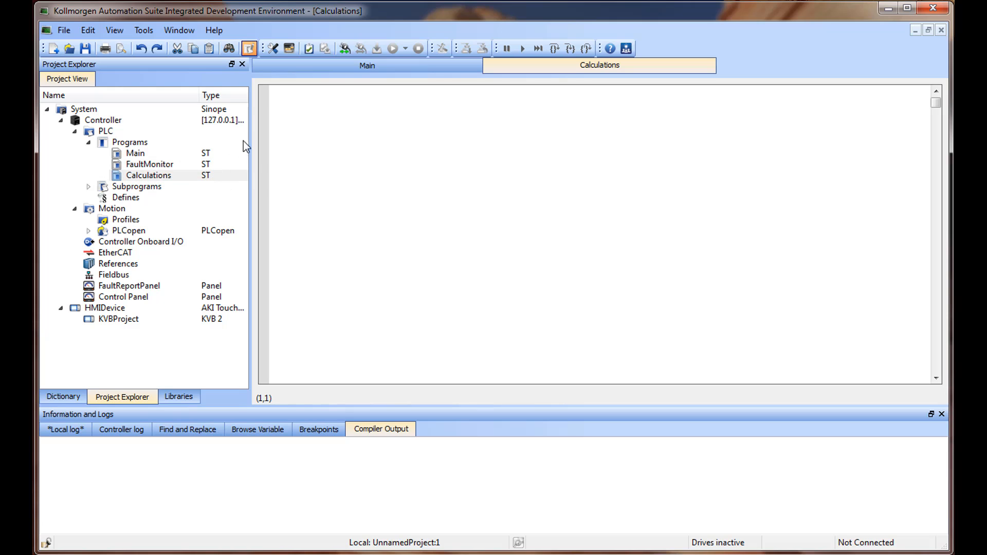
pyautogui.click(294, 107)
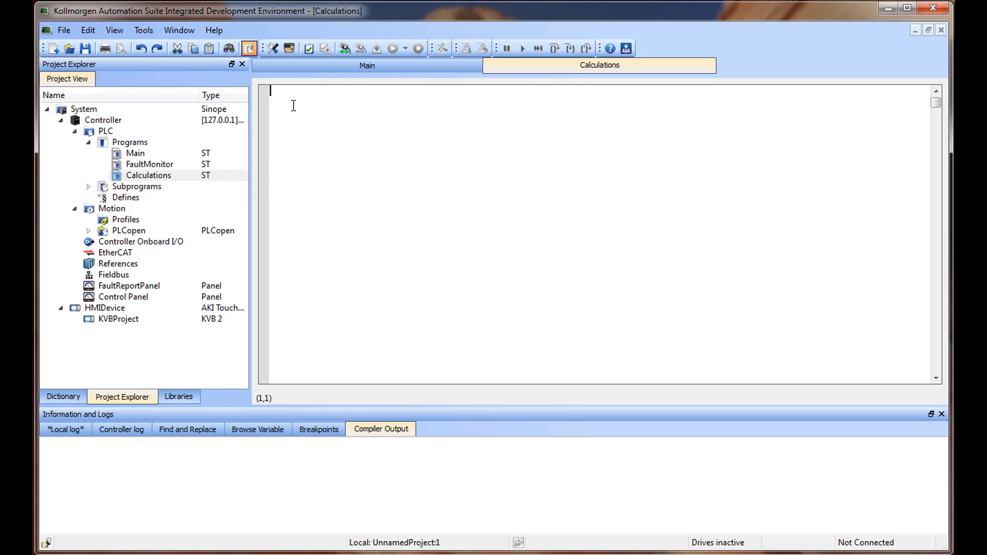
pyautogui.write('Po')
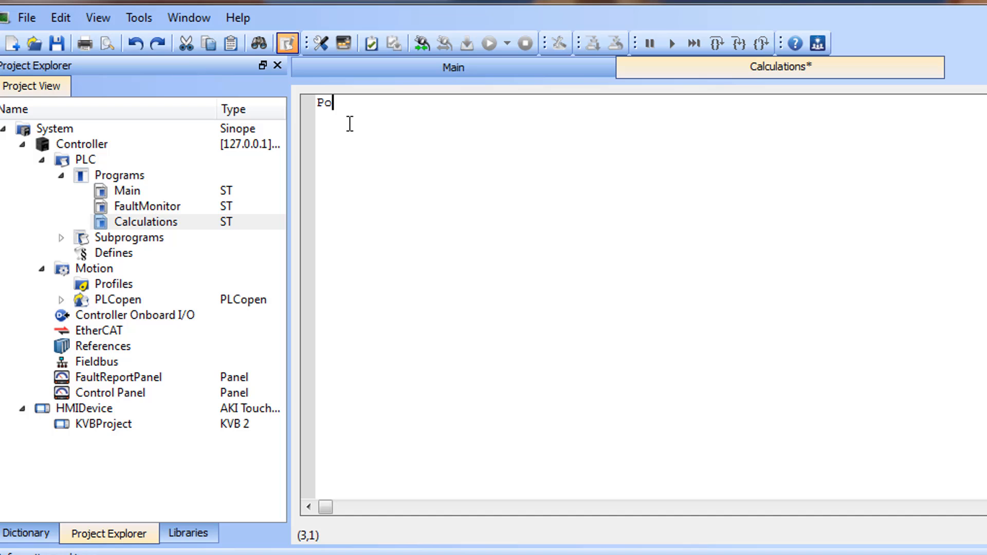
pyautogui.write('sition')
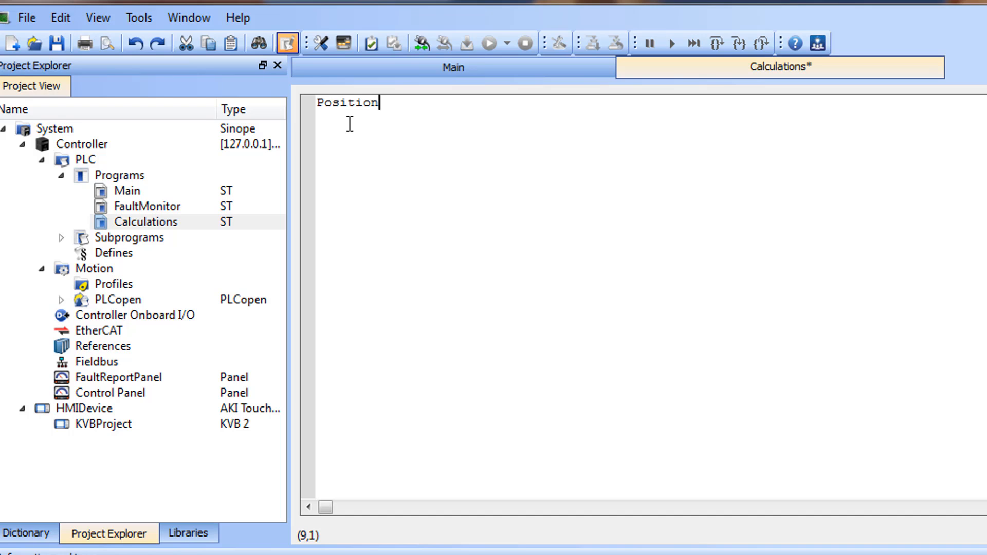
pyautogui.write('Corr')
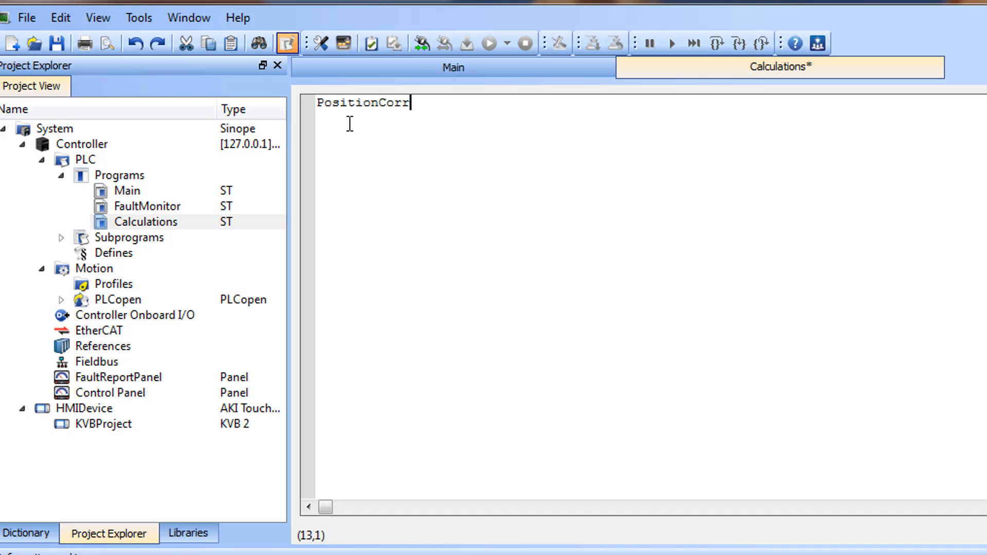
pyautogui.write('ection')
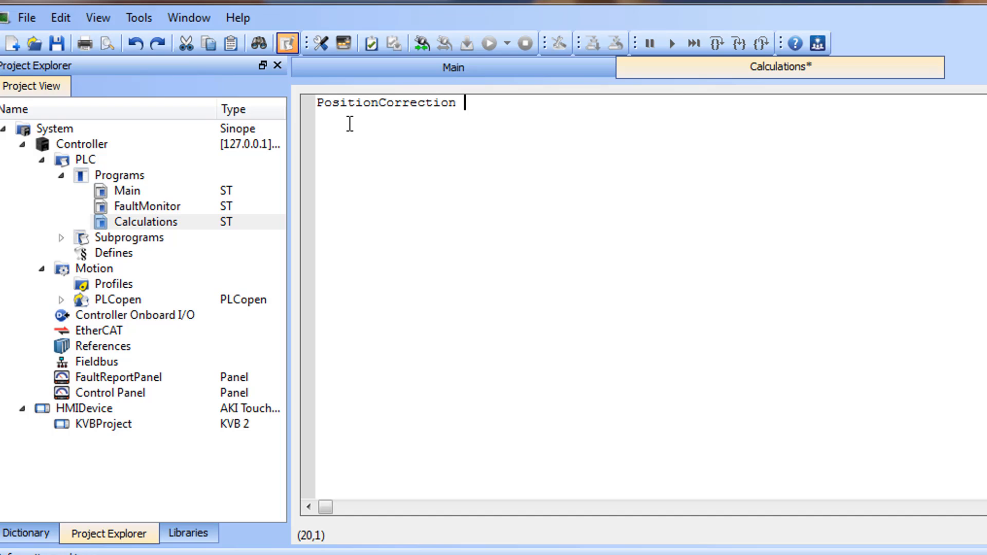
pyautogui.write(':=')
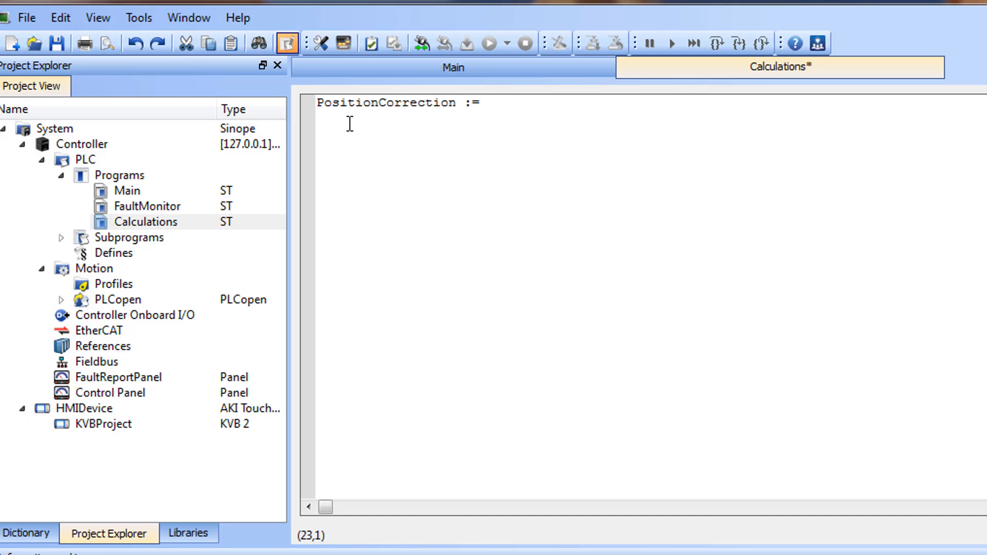
# Complete the statement as PositionCorrection := PositionPres - PositionCalc;
pyautogui.write('Po')
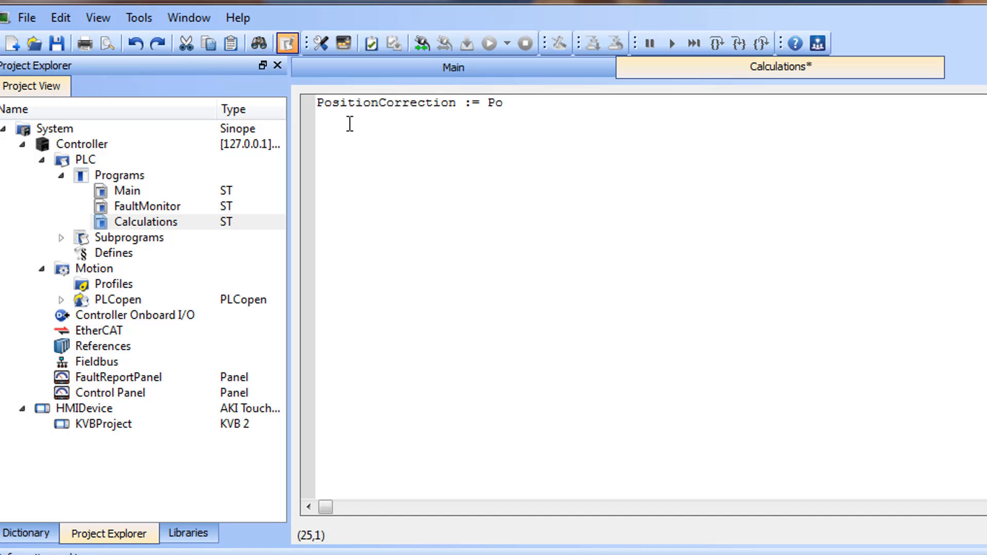
pyautogui.write('sition')
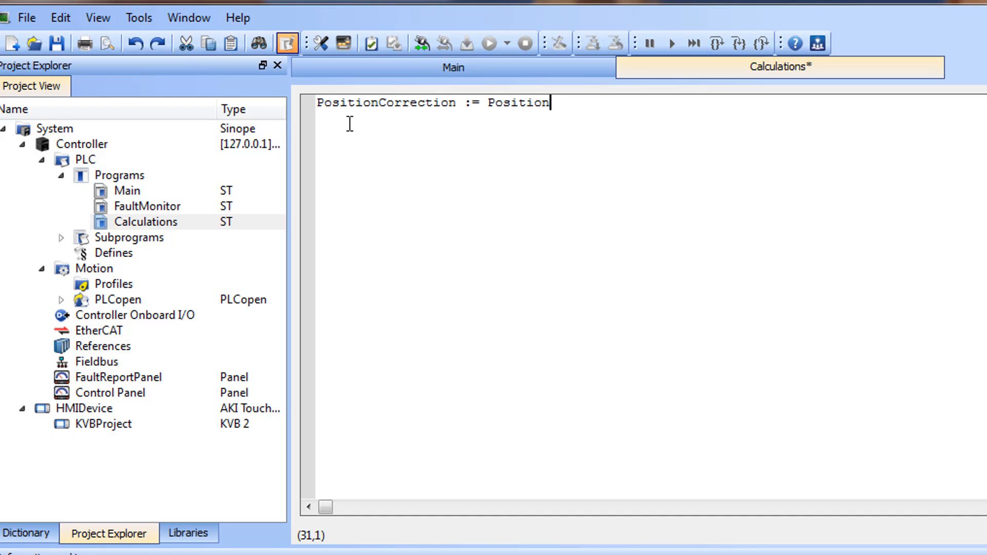
pyautogui.write('Pres')
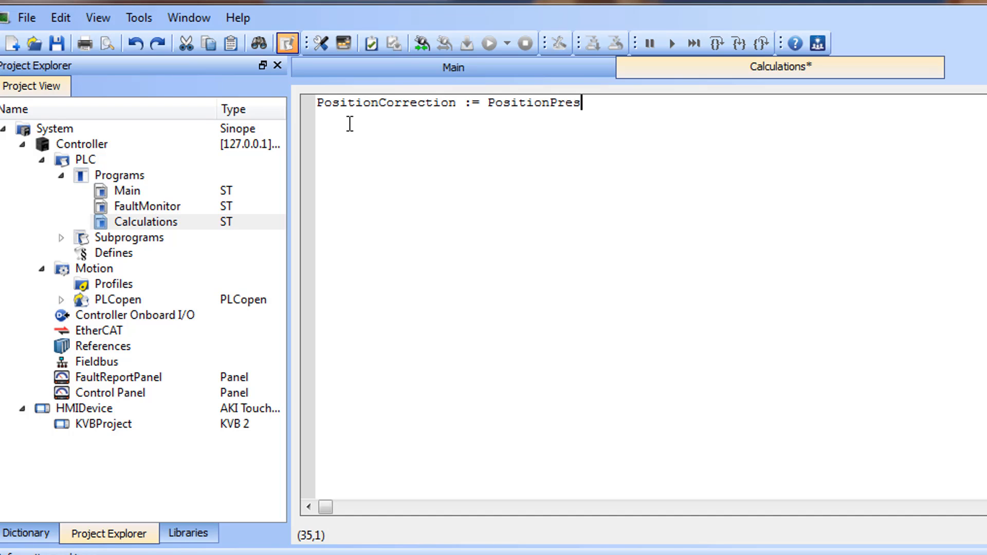
pyautogui.write('-')
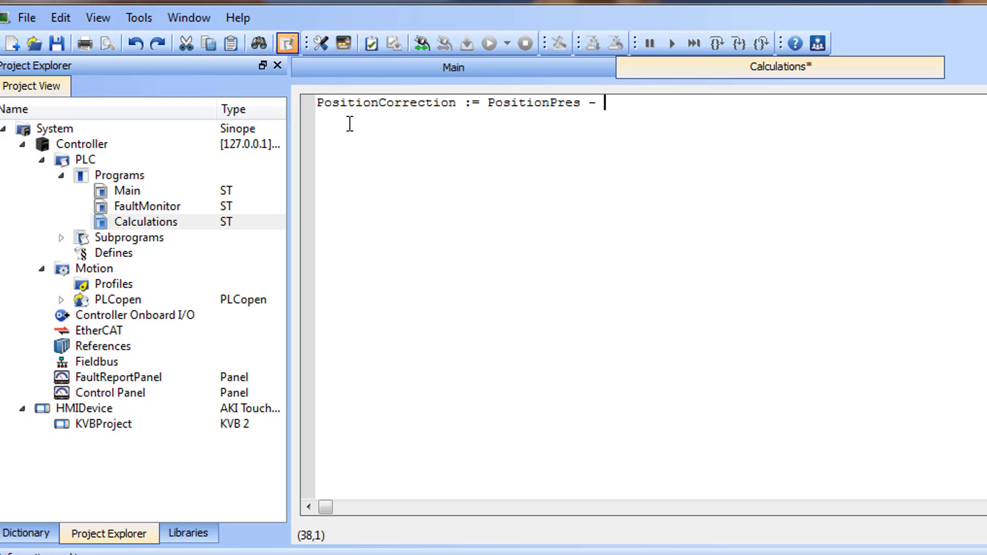
pyautogui.write('PositionCal')
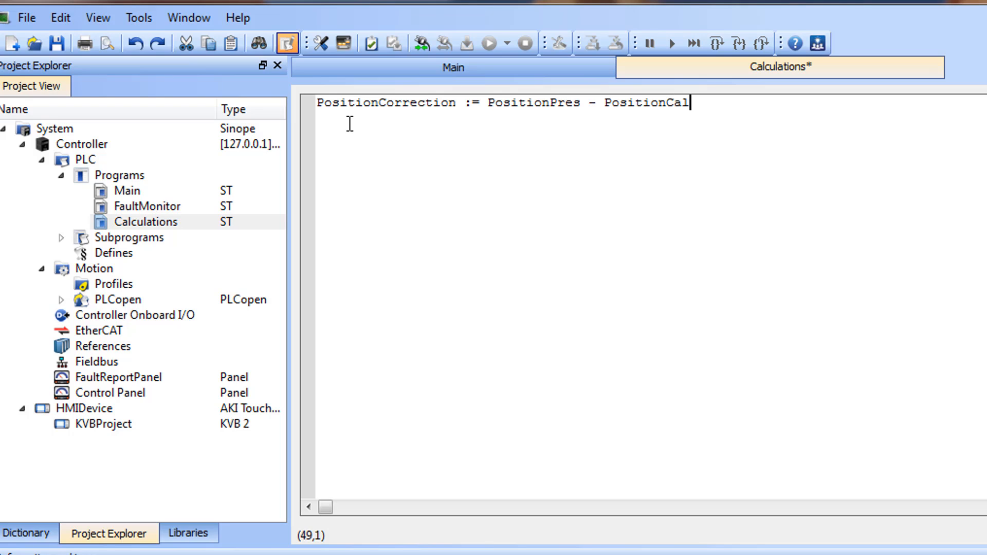
pyautogui.write('c')
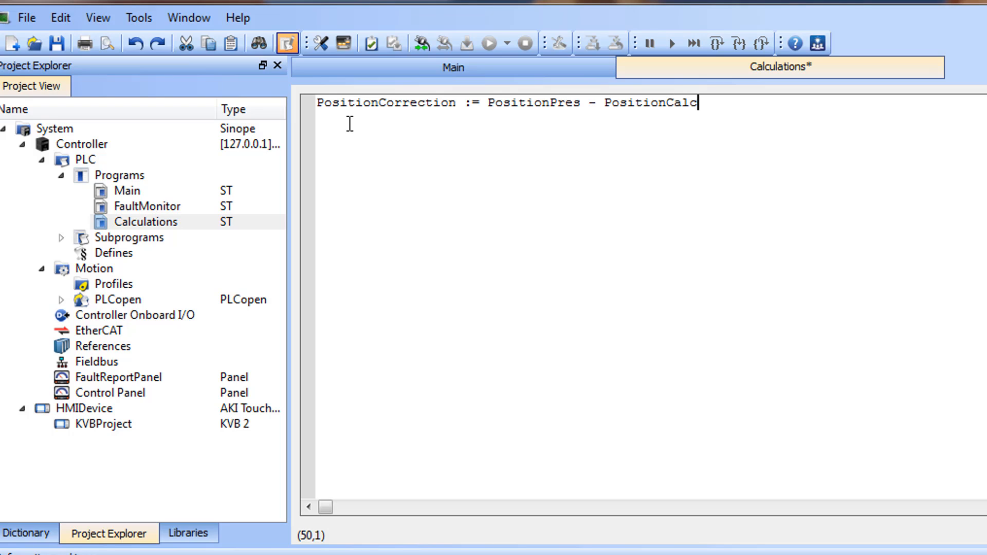
pyautogui.write(';')
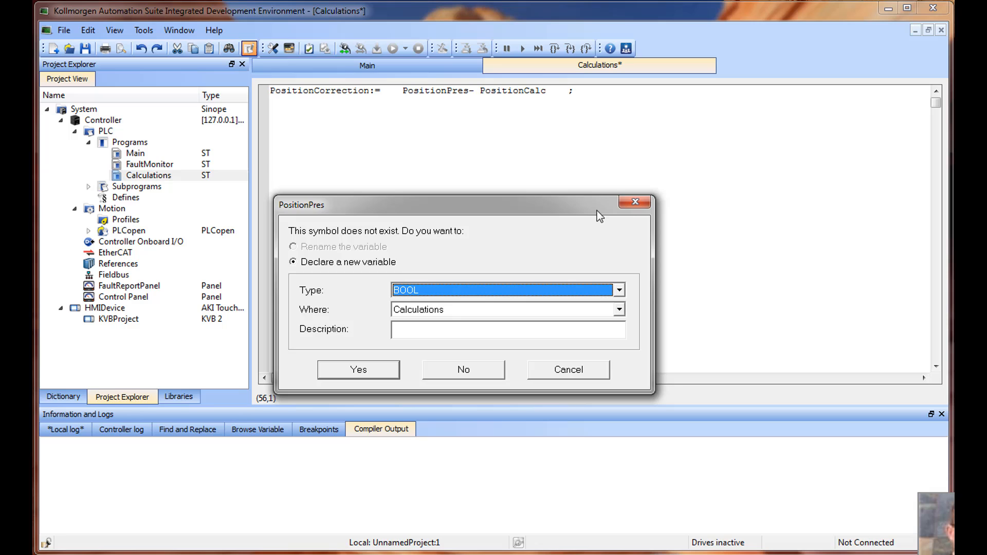
# Declare PositionPres as an LREAL variable described as Correction Amount
pyautogui.click(619, 290)
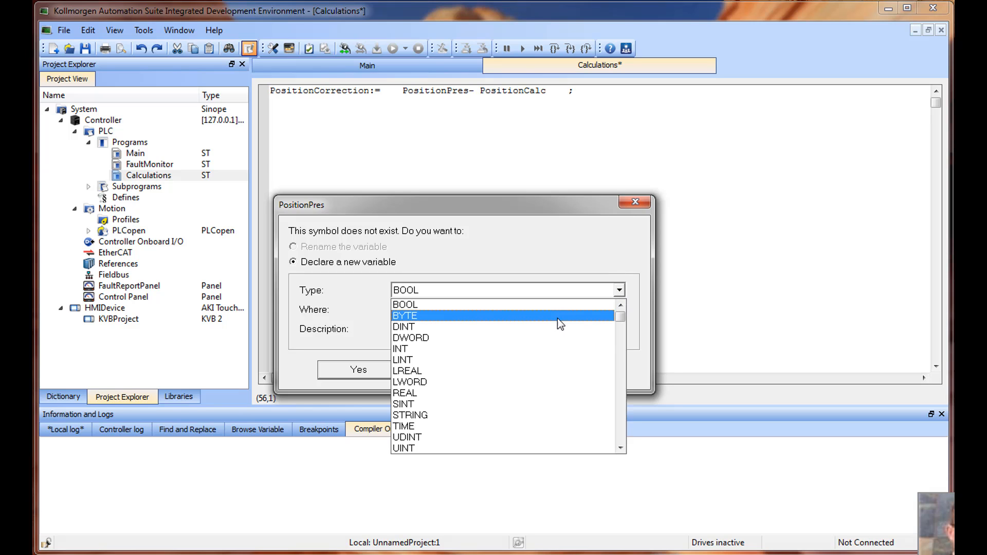
pyautogui.click(407, 371)
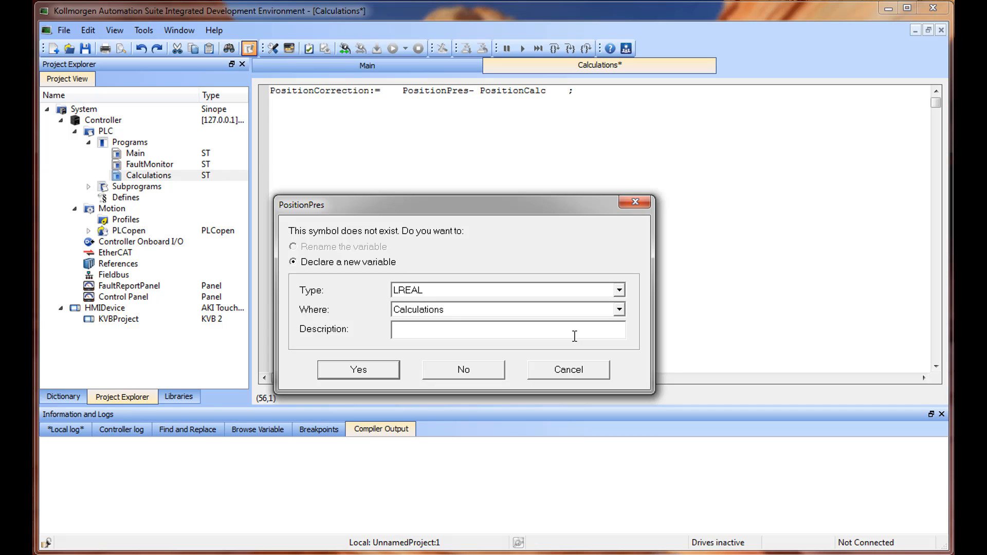
pyautogui.write('C')
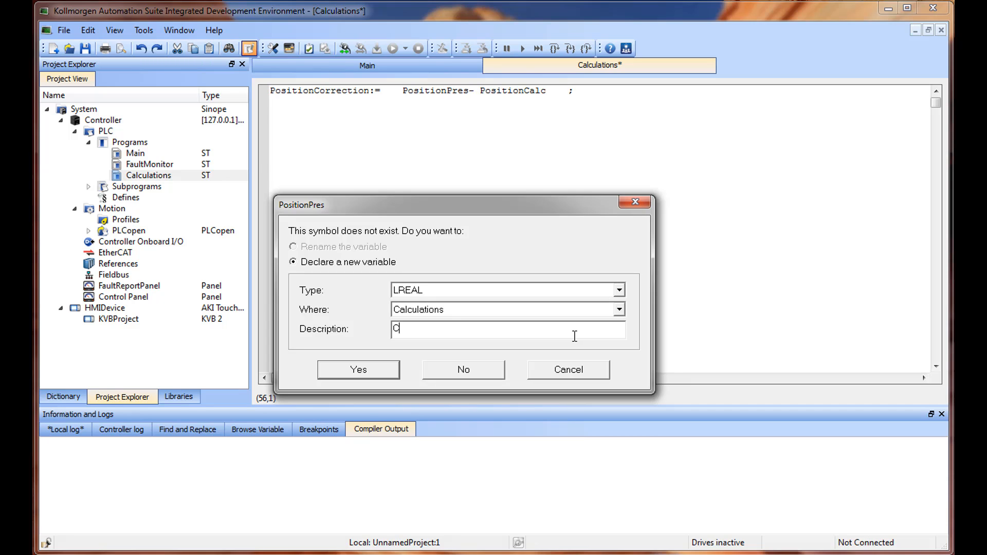
pyautogui.write('orrection Amo')
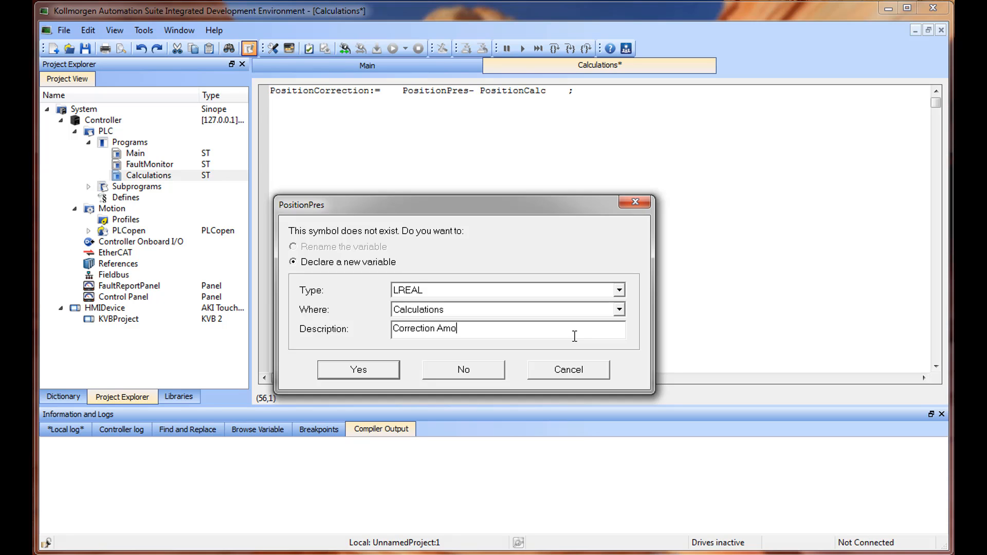
pyautogui.write('unt')
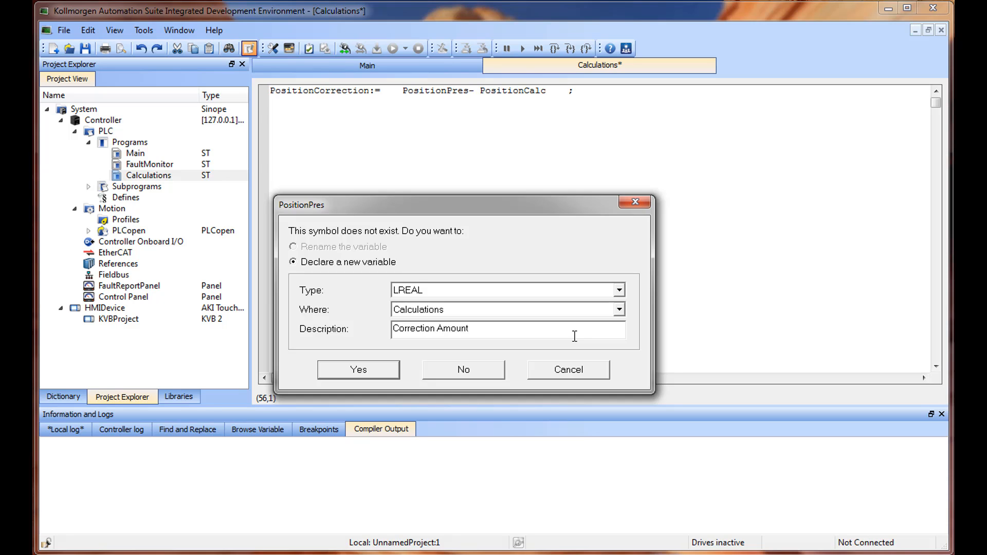
pyautogui.moveTo(366, 377)
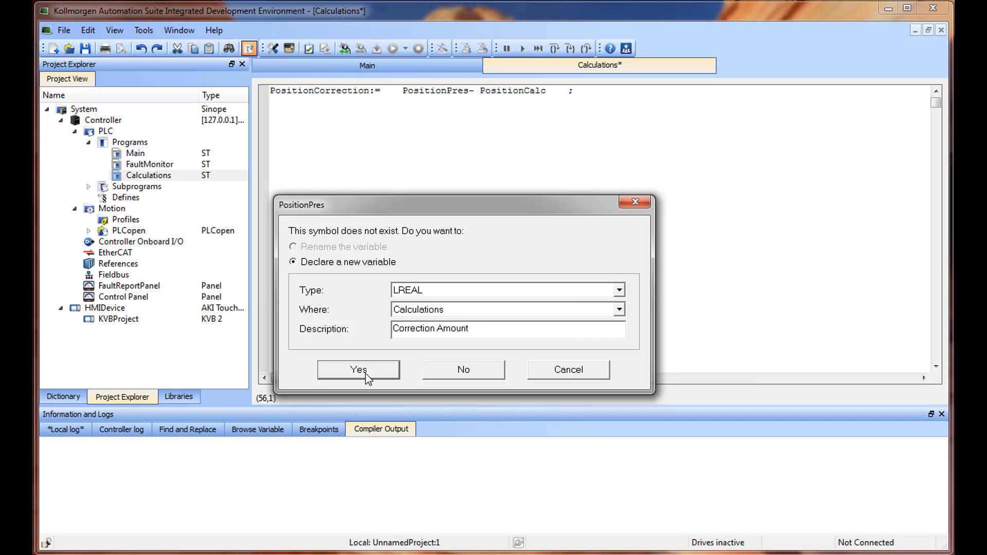
pyautogui.click(358, 370)
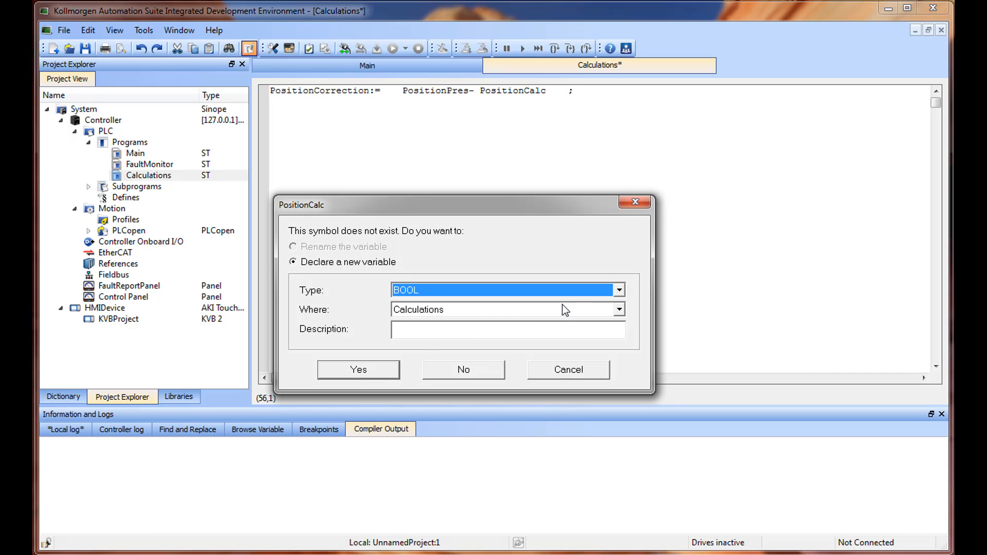
# Declare PositionCalc as an LREAL variable
pyautogui.click(619, 290)
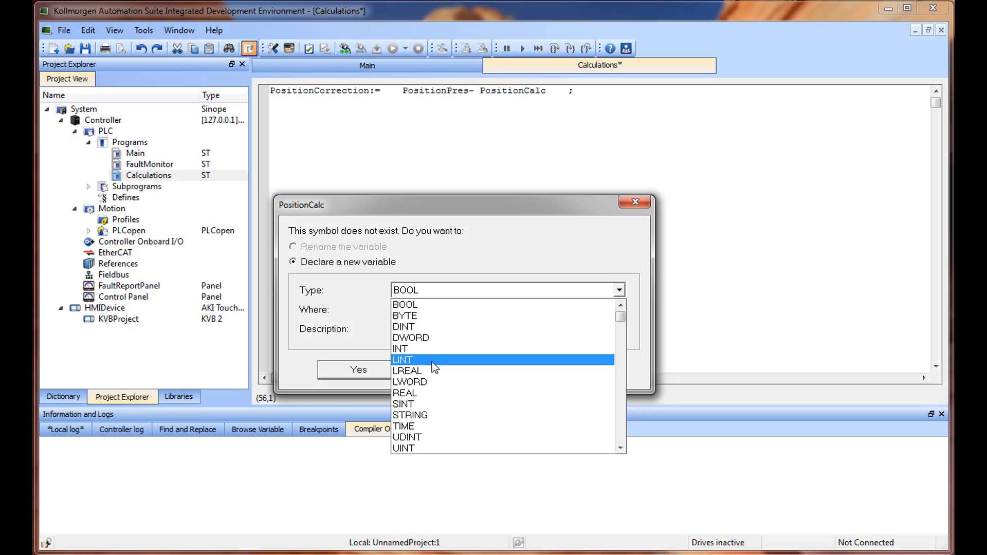
pyautogui.click(407, 371)
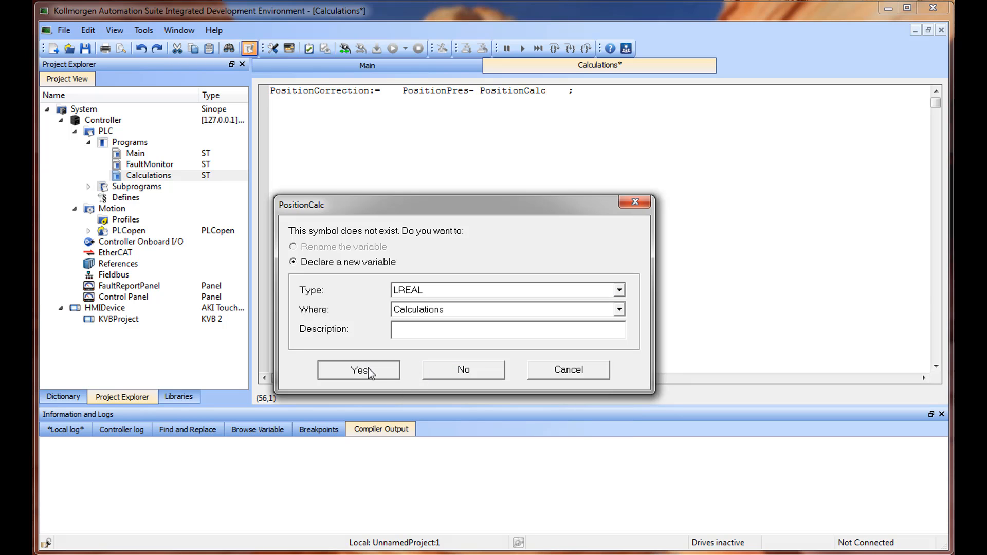
pyautogui.click(359, 370)
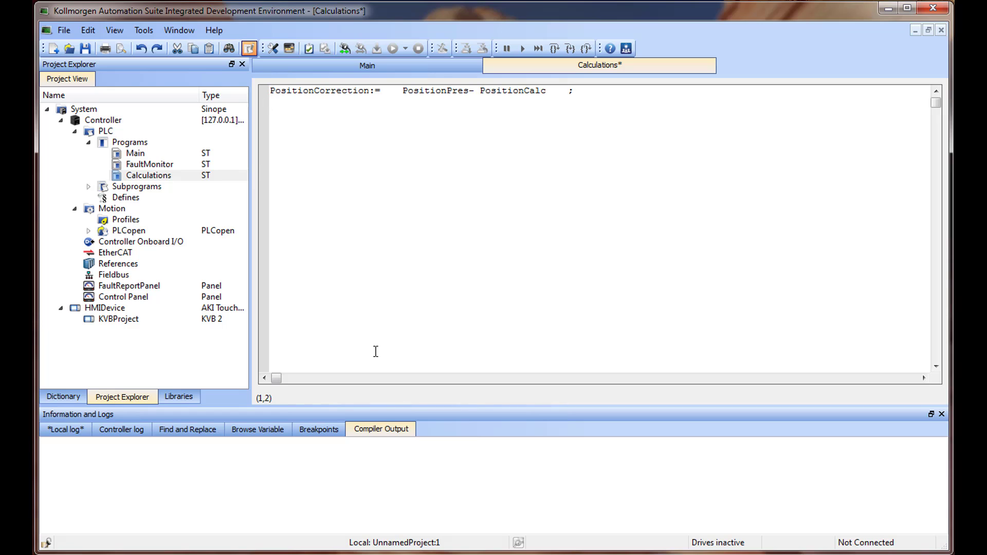
# Add the statement WidgetsToMAke := 9; to Calculations
pyautogui.write('Wid')
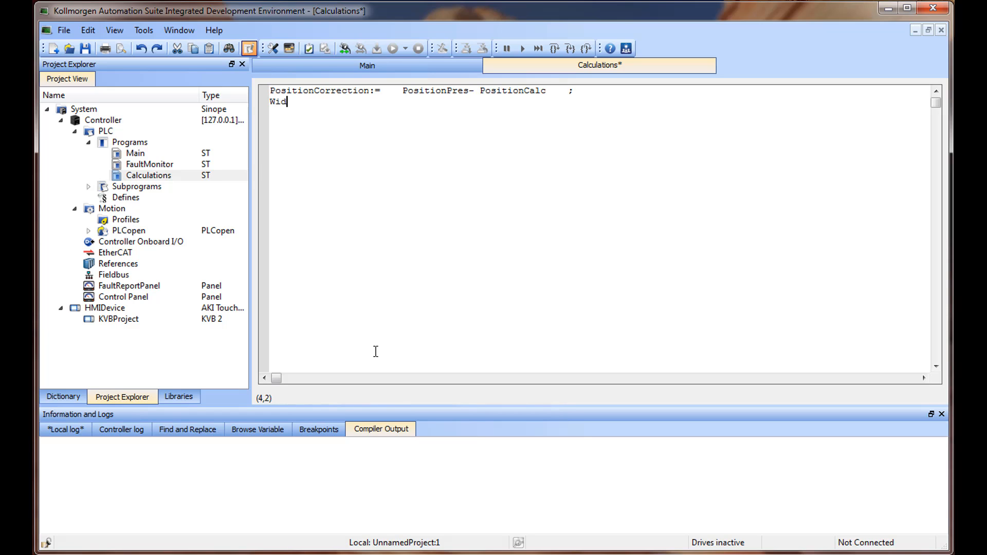
pyautogui.write('gets')
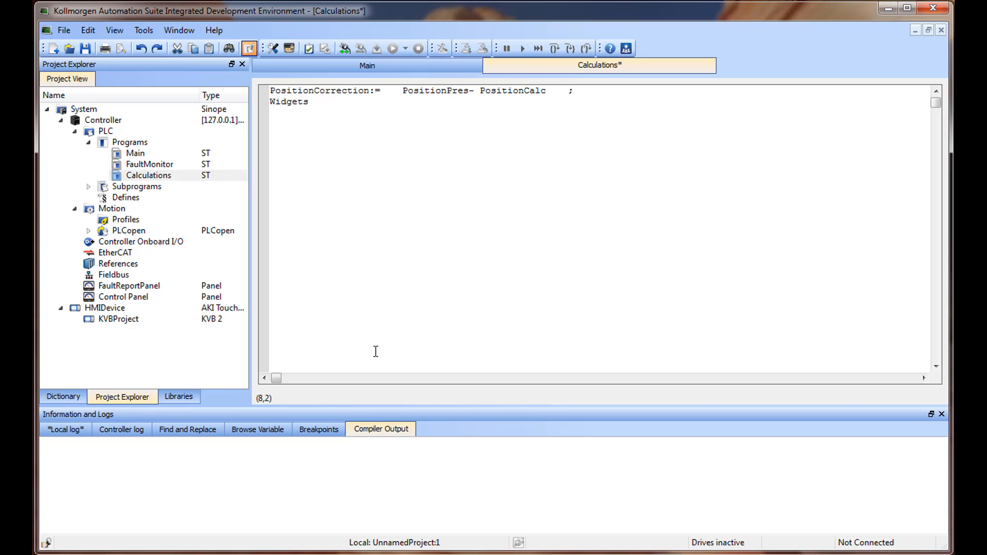
pyautogui.write('ToMA')
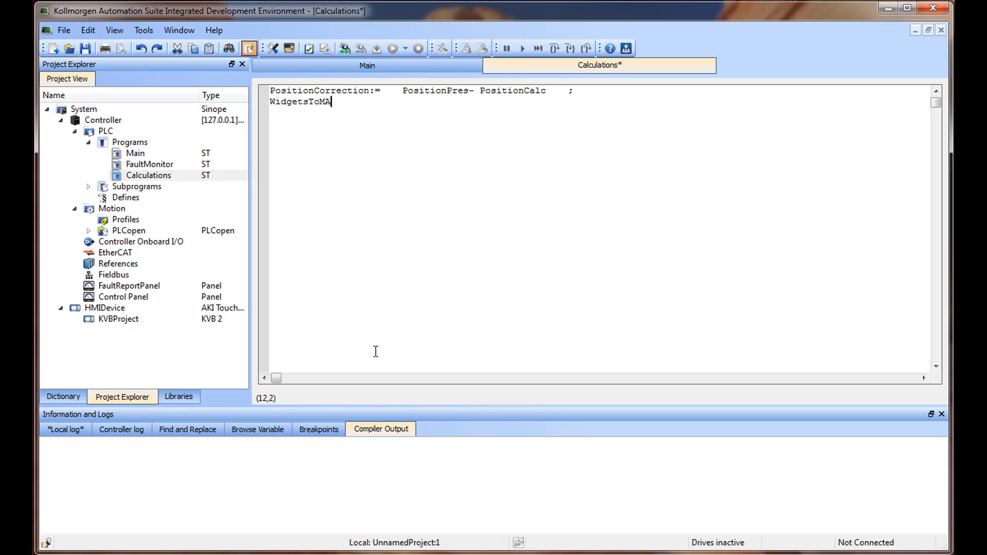
pyautogui.write('ke :')
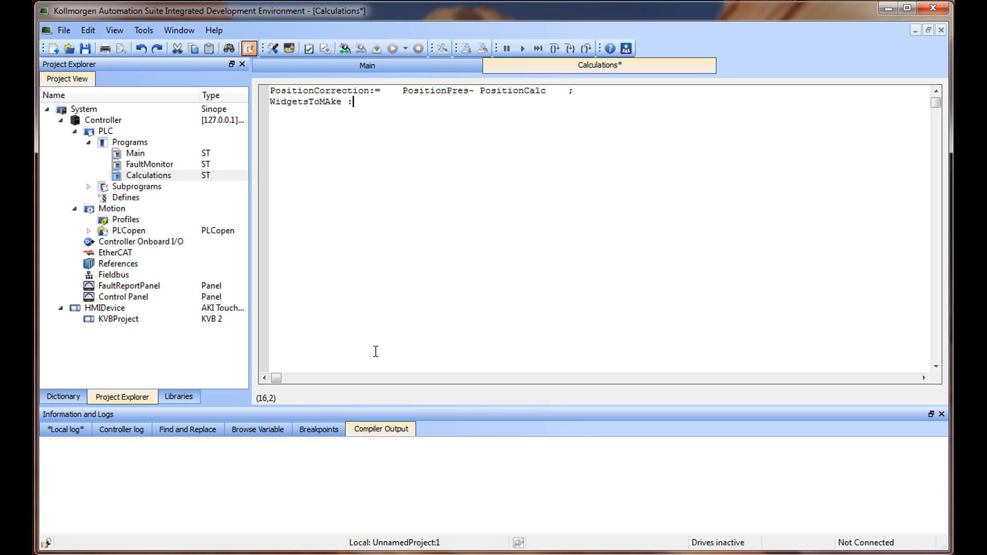
pyautogui.write('= 9;')
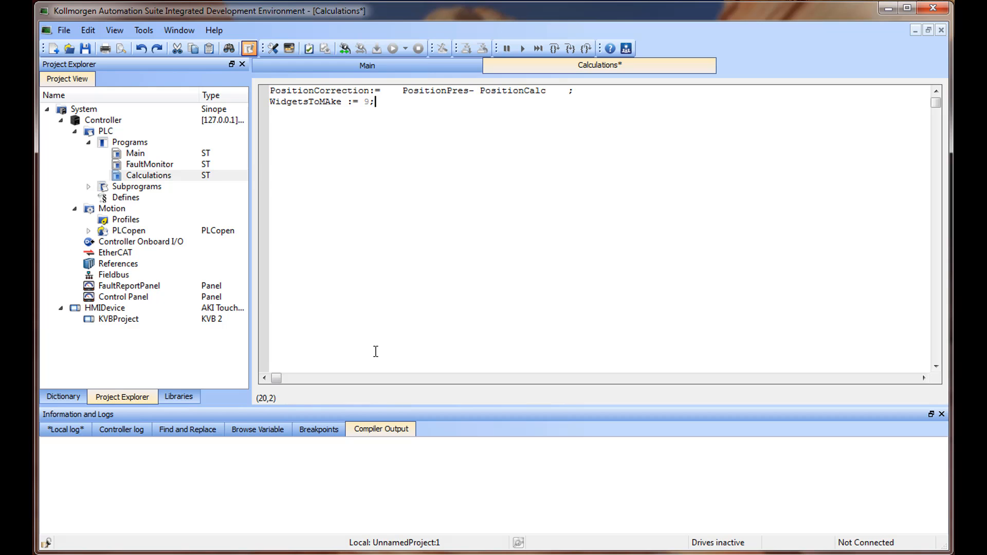
# Declare WidgetsToMAke as a DINT variable of Calculations
pyautogui.click(296, 115)
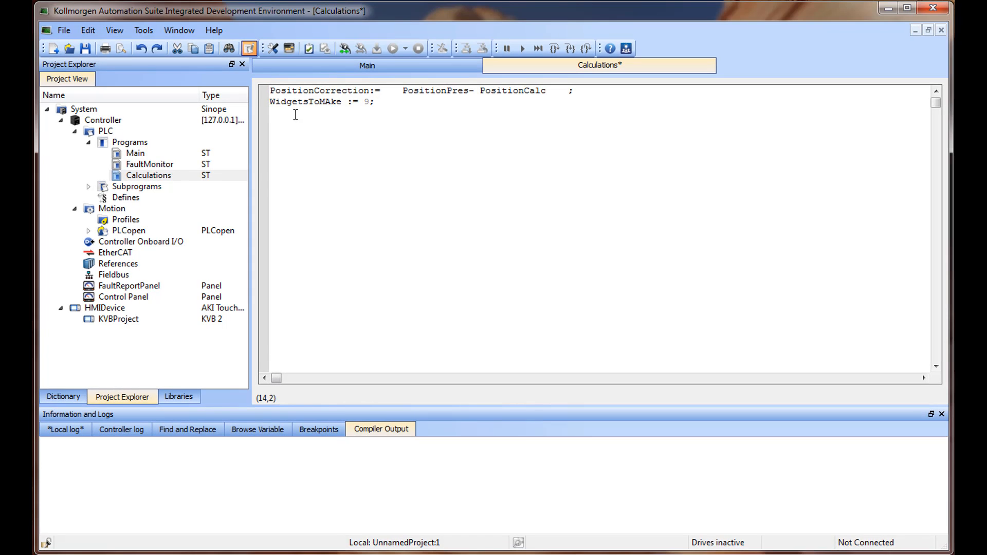
pyautogui.doubleClick(304, 101)
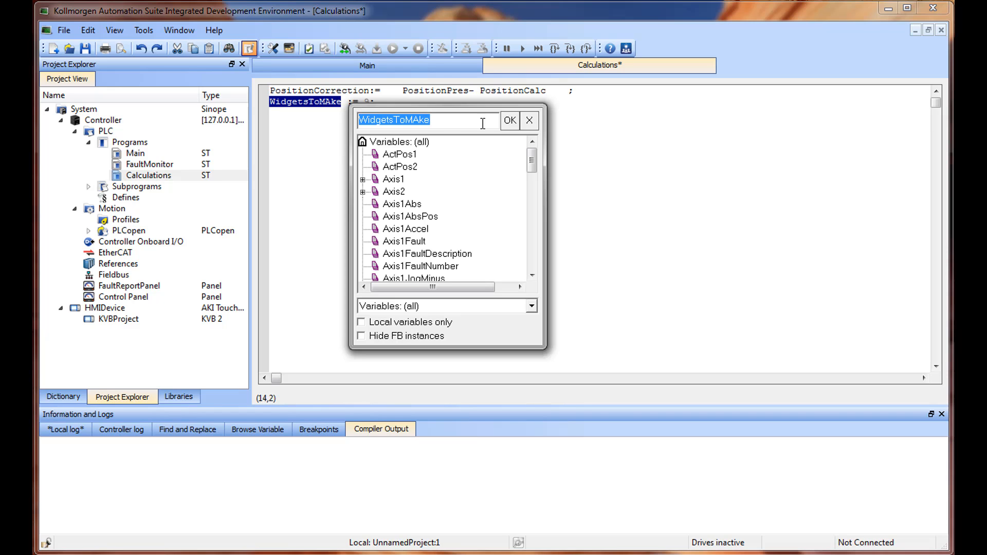
pyautogui.click(510, 120)
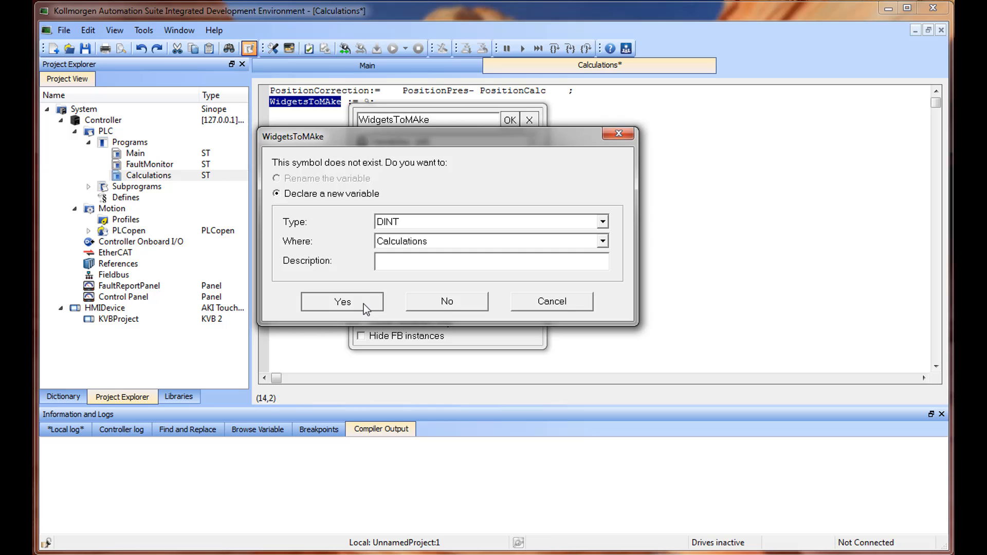
pyautogui.click(343, 302)
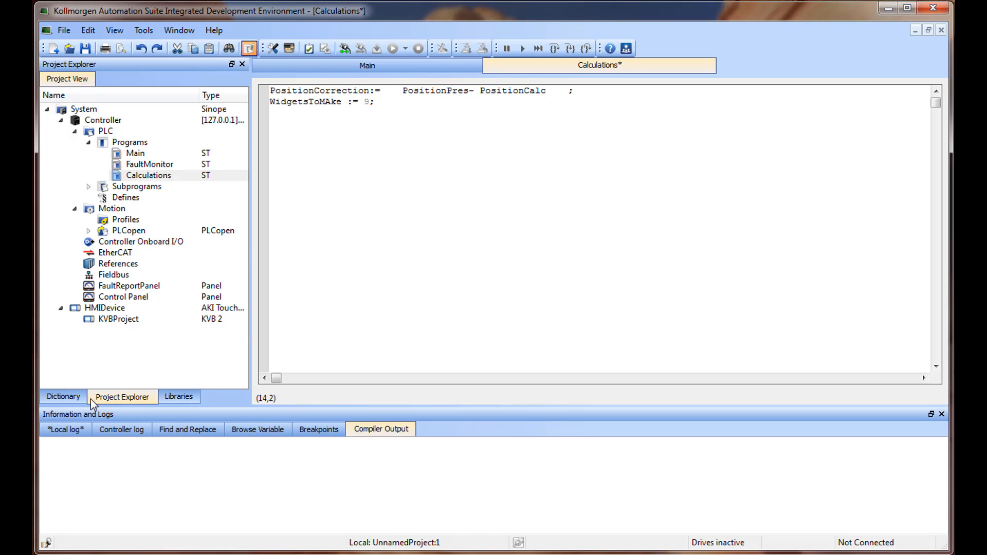
pyautogui.click(62, 396)
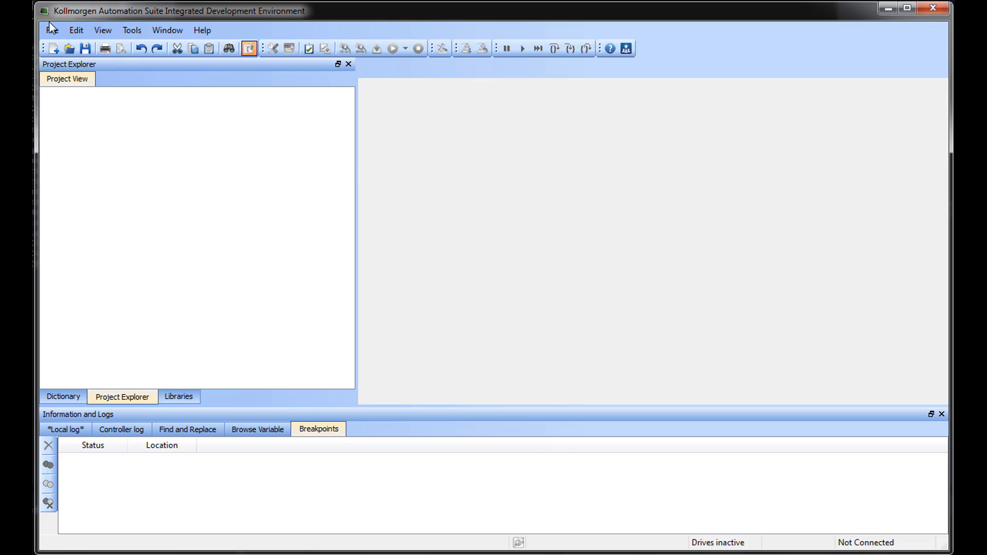
# Create a new project with a PDMM or PCMM controller from the PLCopen 2 Axes ST template
pyautogui.click(53, 30)
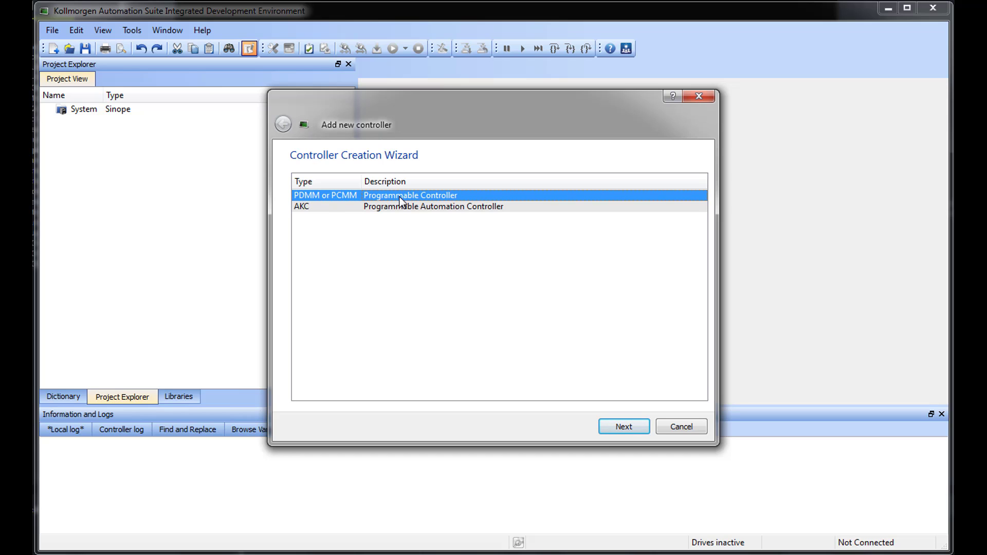
pyautogui.click(624, 426)
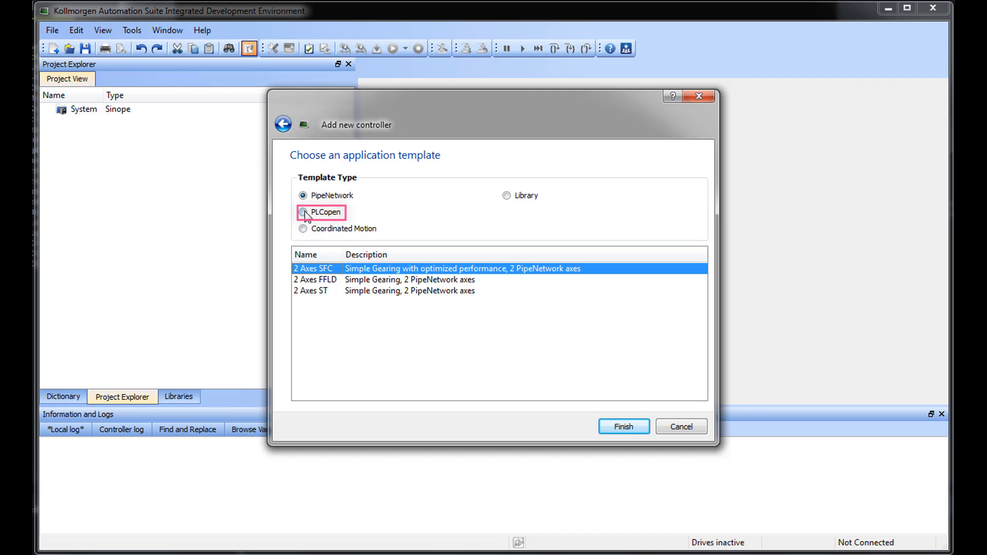
pyautogui.click(303, 212)
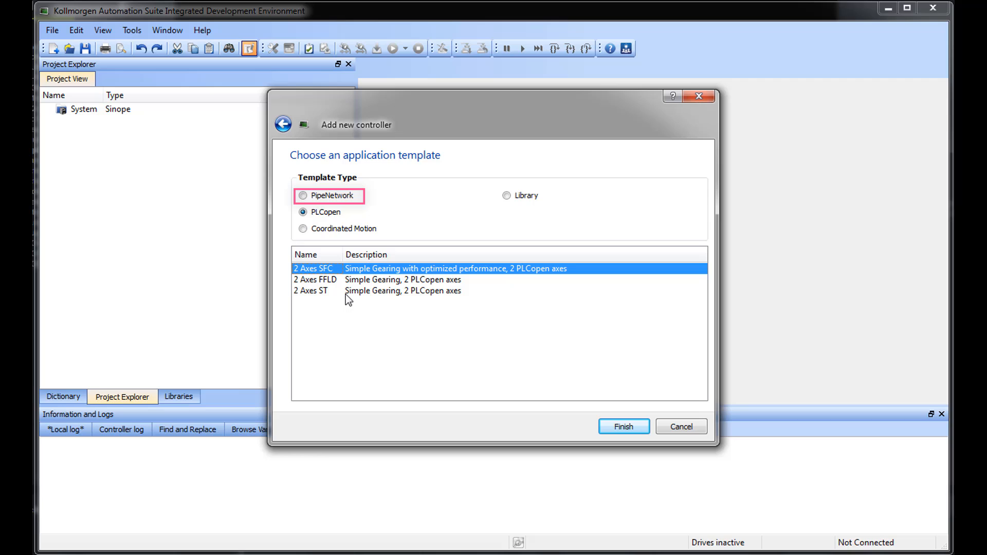
pyautogui.moveTo(349, 299)
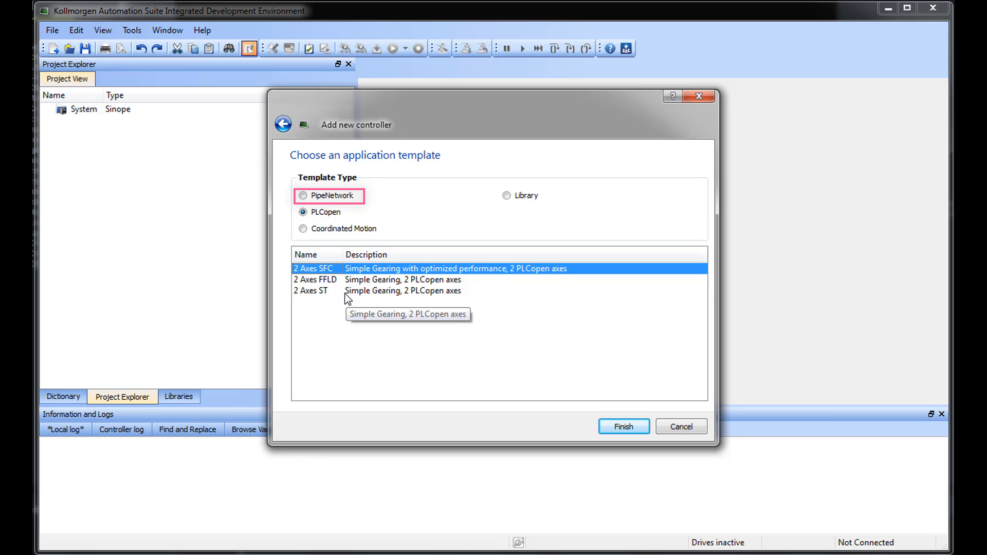
pyautogui.click(312, 290)
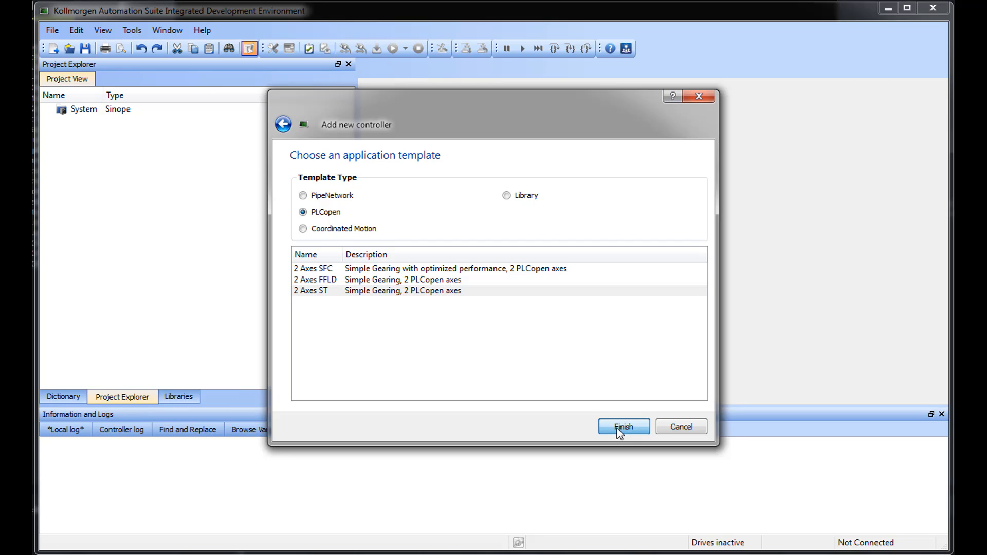
pyautogui.click(624, 426)
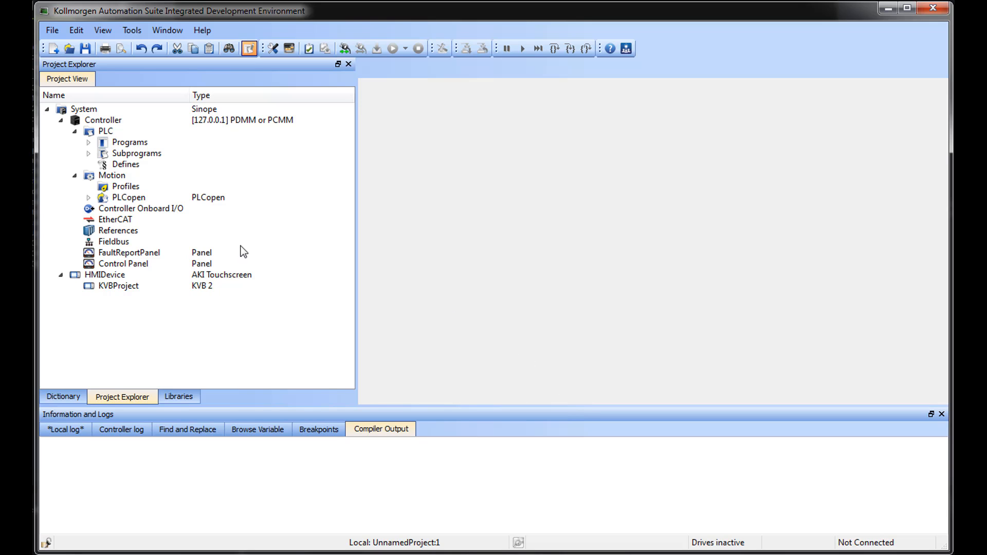
# Open Main, edit the drive-enable IF condition with OpenButton, and show the function block library
pyautogui.click(91, 142)
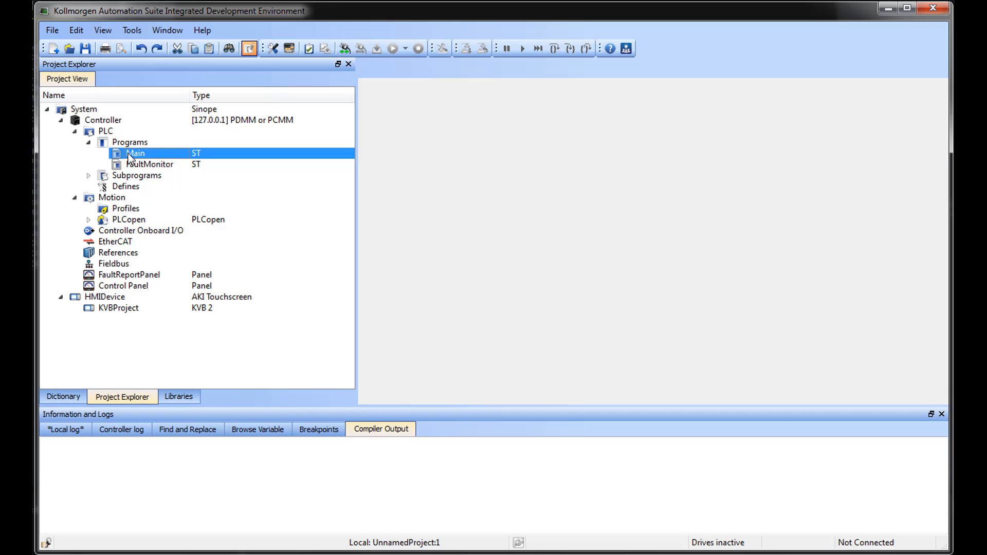
pyautogui.doubleClick(132, 153)
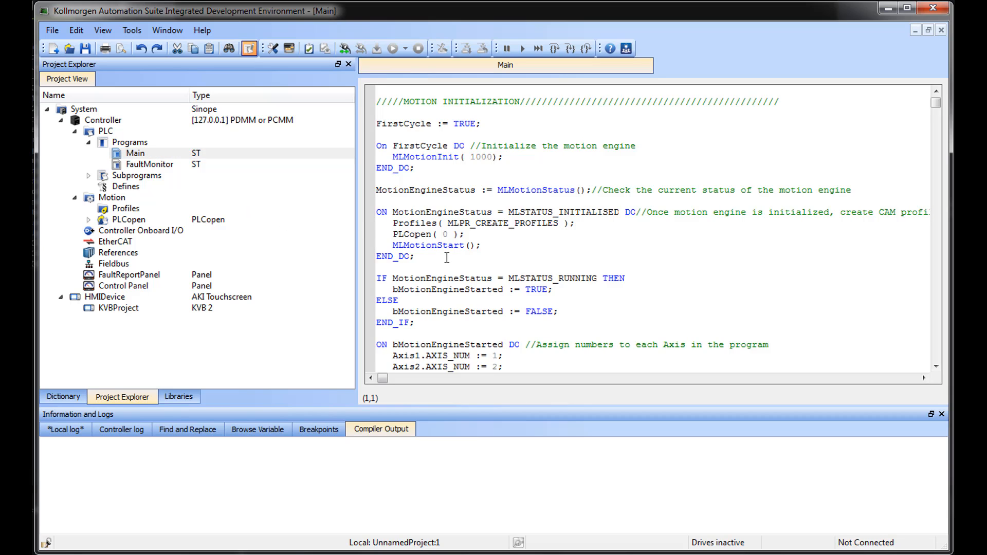
pyautogui.doubleClick(442, 212)
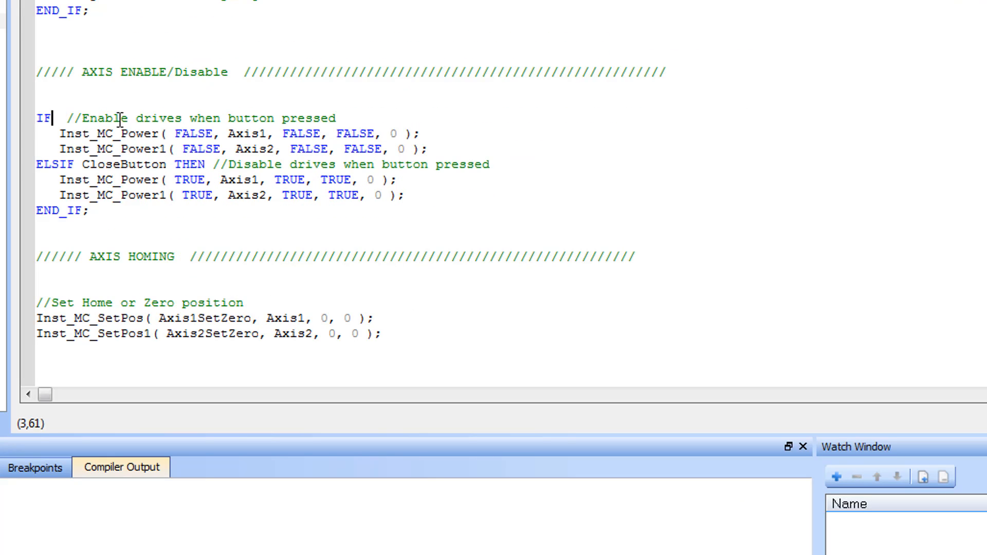
pyautogui.write('OpenButton')
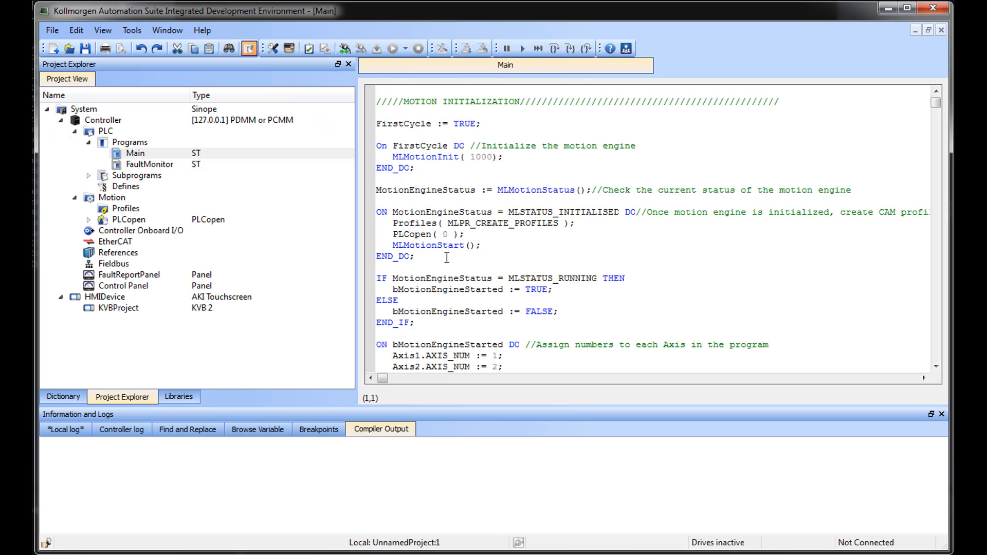
pyautogui.moveTo(343, 286)
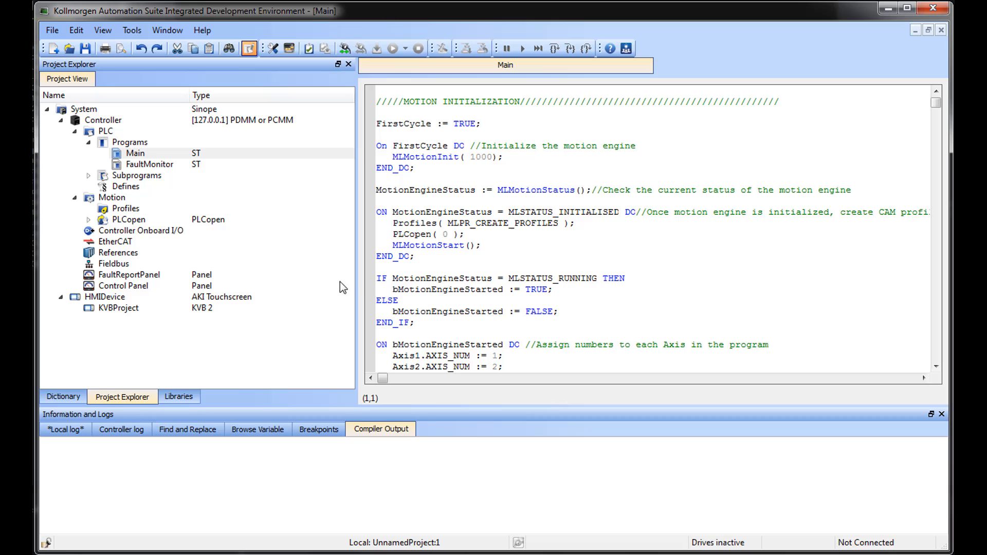
pyautogui.click(179, 396)
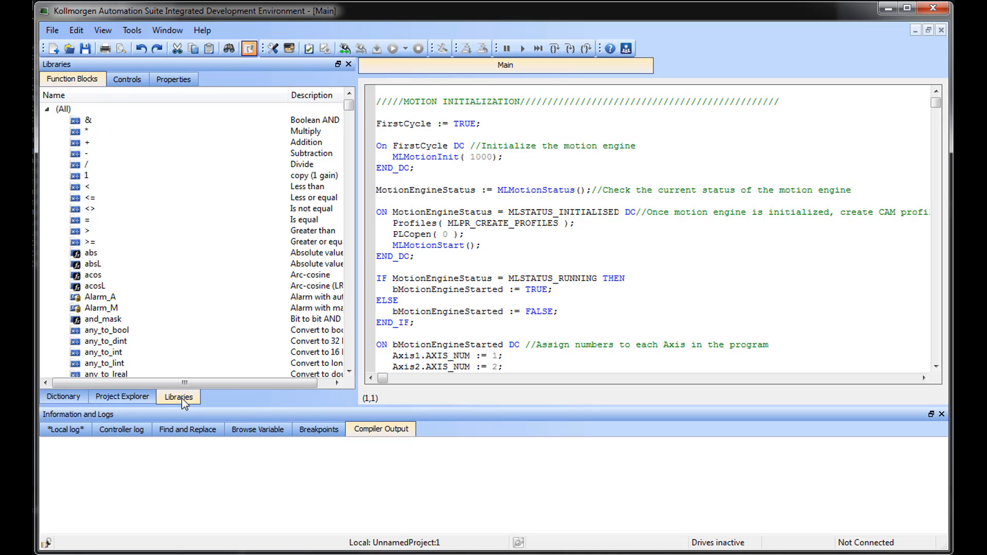
# Collapse the library list, return to the project tree and open the EtherCAT configuration
pyautogui.click(50, 108)
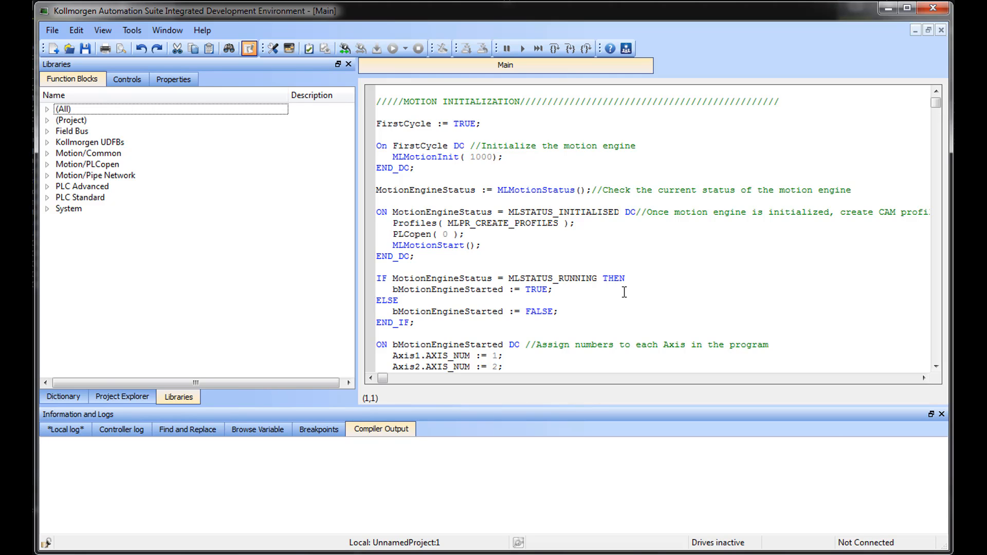
pyautogui.click(122, 397)
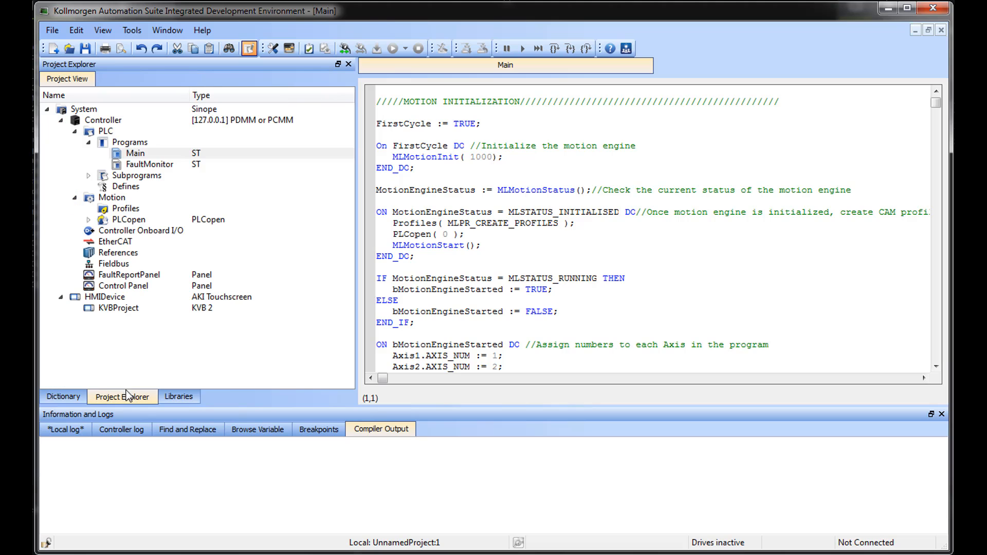
pyautogui.moveTo(123, 247)
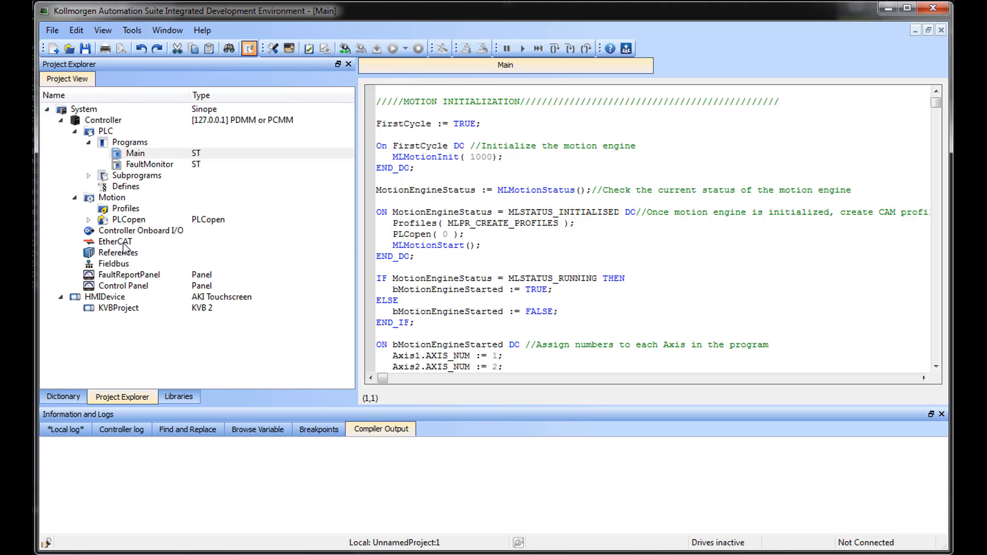
pyautogui.doubleClick(114, 241)
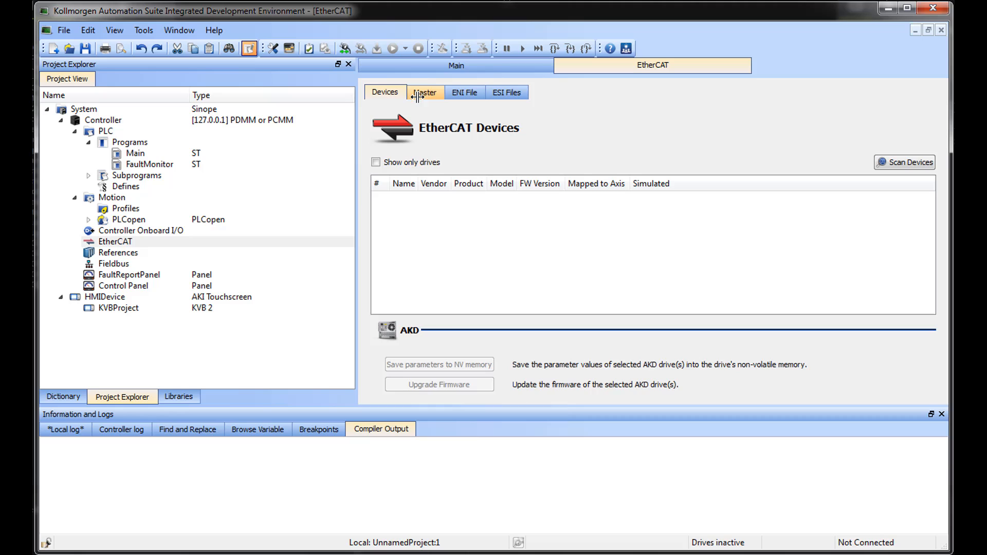
# View the EtherCAT master settings showing 1000 µs cycle time and 3 errors in 1000 frames
pyautogui.click(425, 92)
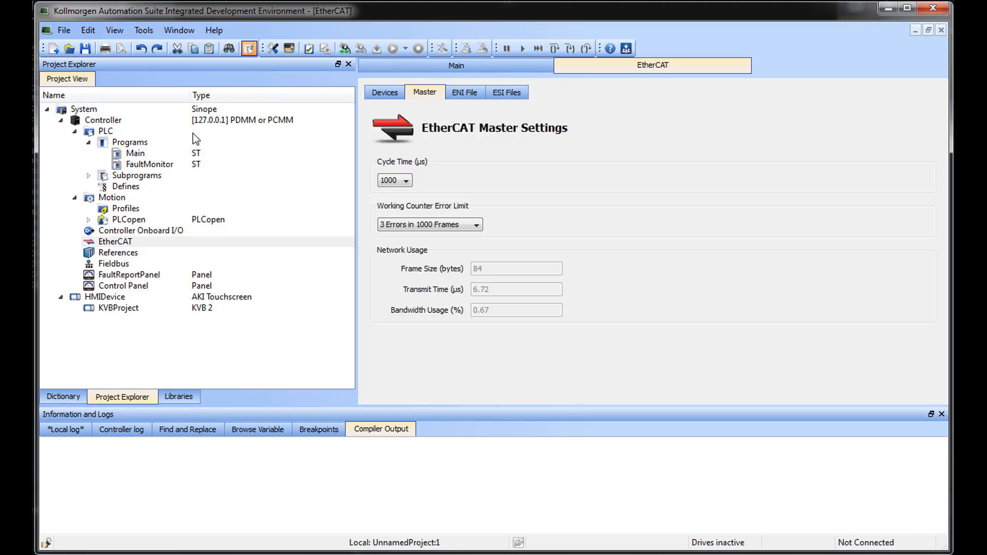
pyautogui.click(129, 141)
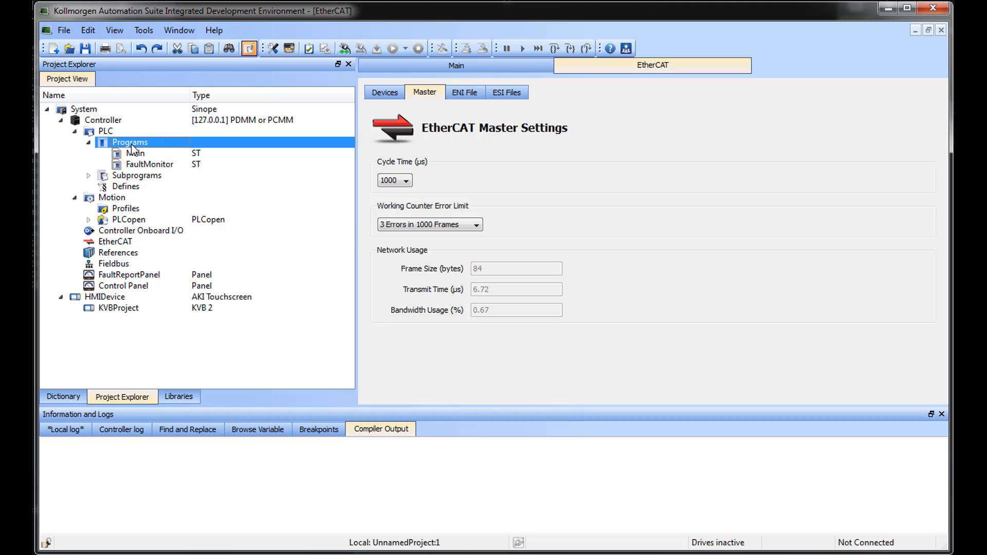
# Set the FaultMonitor program's cycle period to 5 in the programs' cycle settings
pyautogui.rightClick(128, 142)
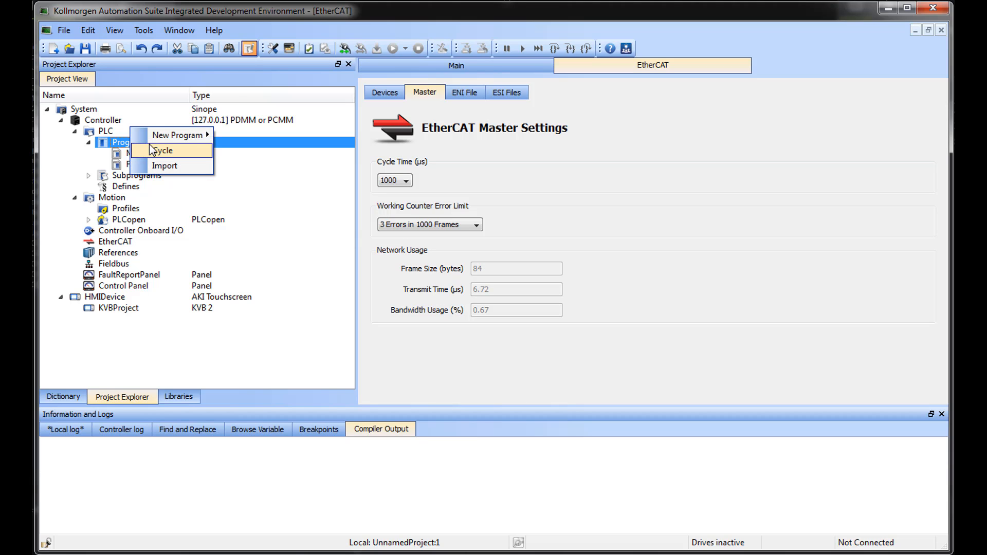
pyautogui.click(165, 150)
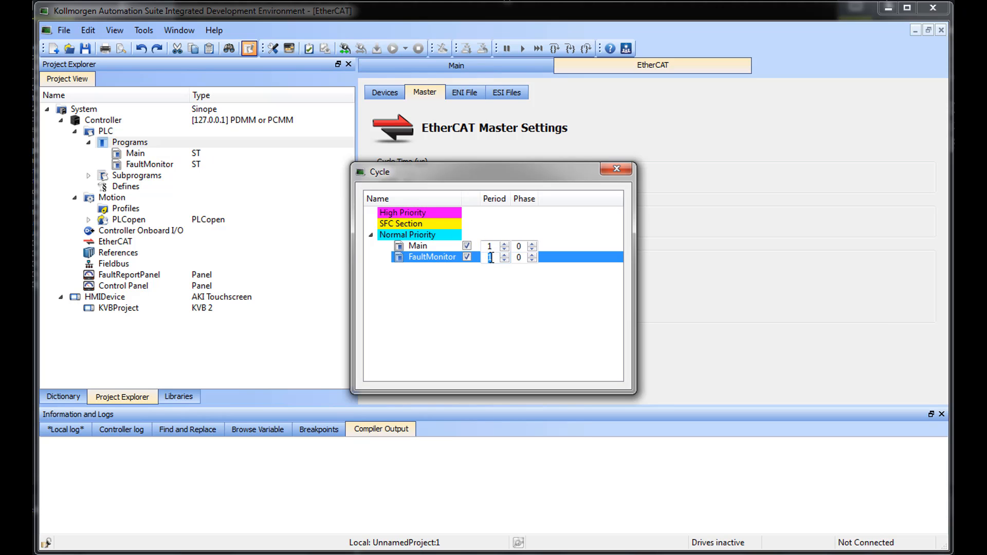
pyautogui.click(491, 257)
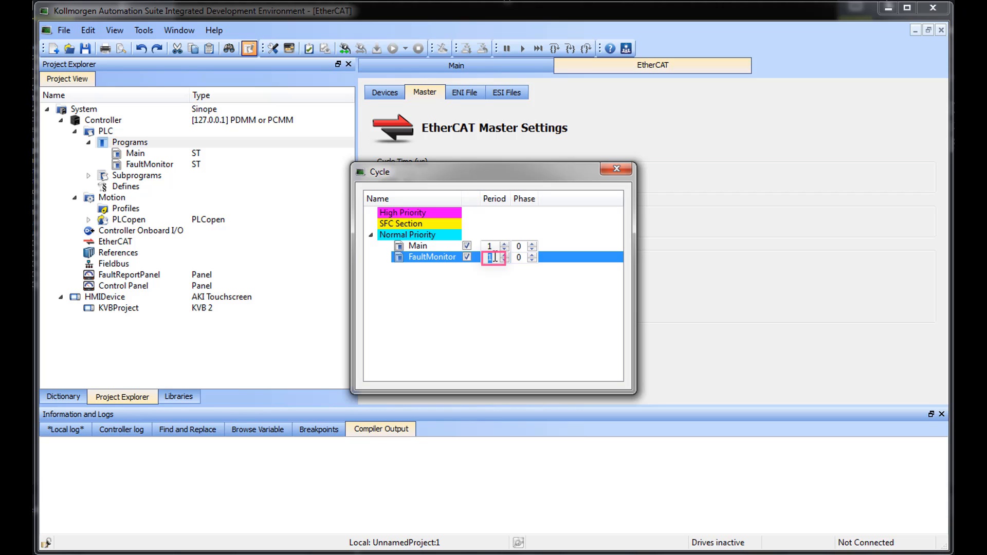
pyautogui.write('5')
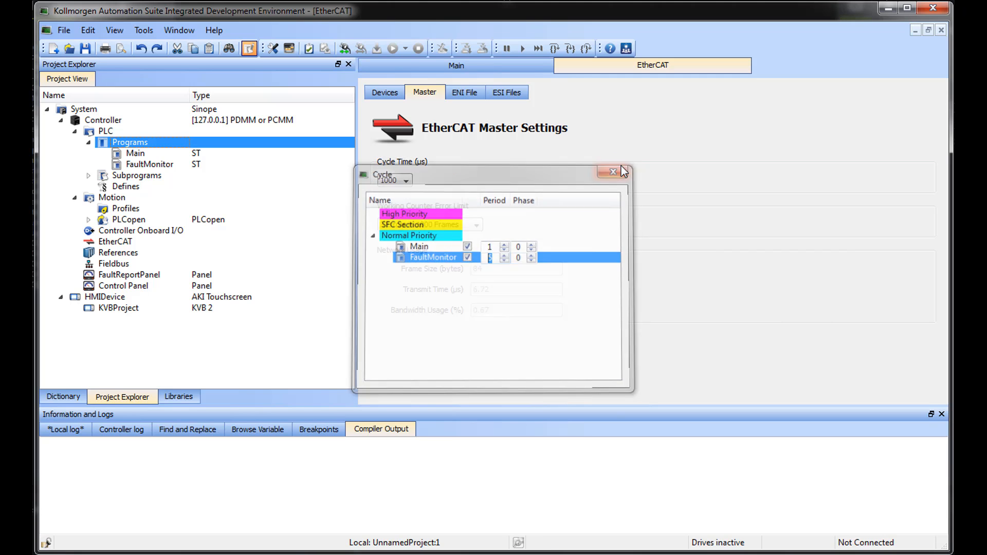
pyautogui.click(611, 172)
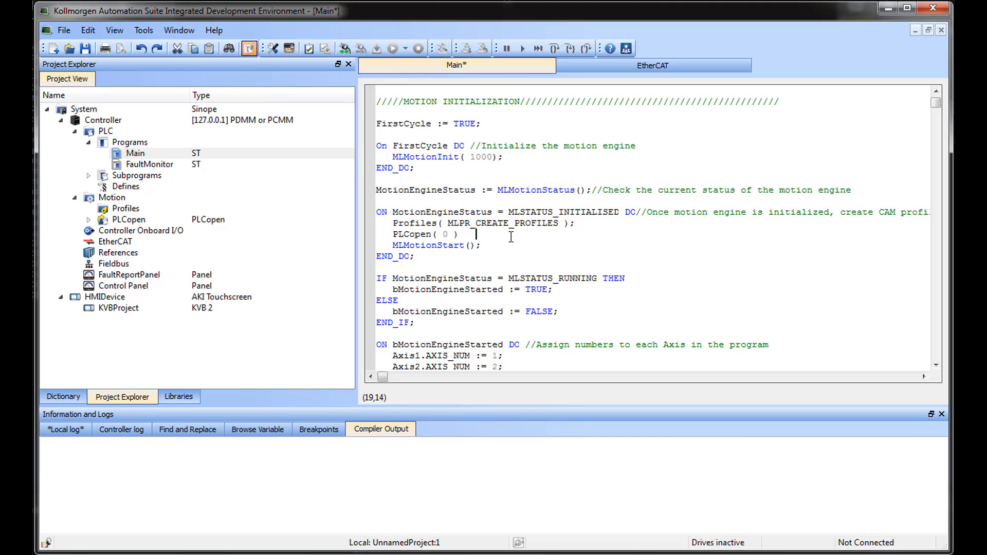
# Remove the stray fffff after PLCopen( 0 ) via the compile error and recompile successfully
pyautogui.write('fffff')
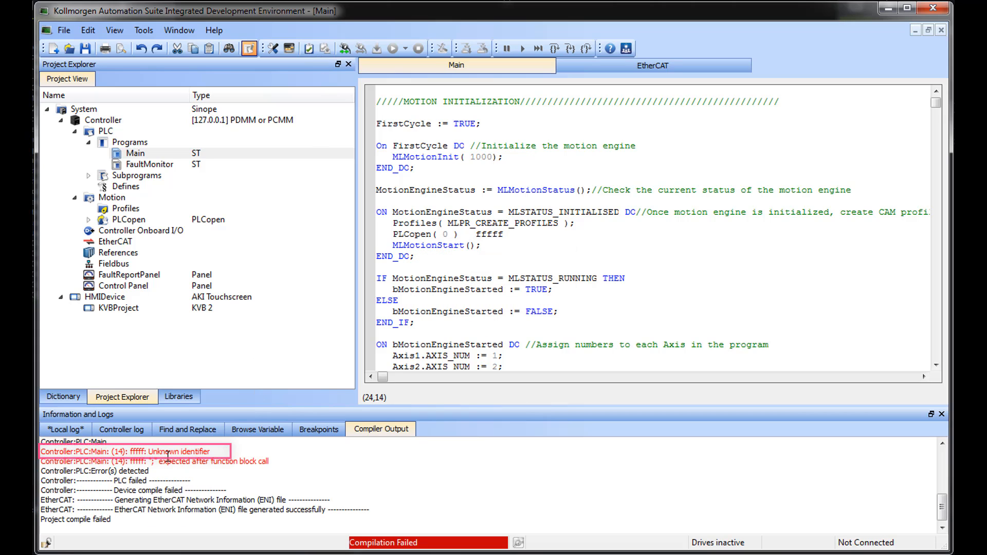
pyautogui.click(163, 452)
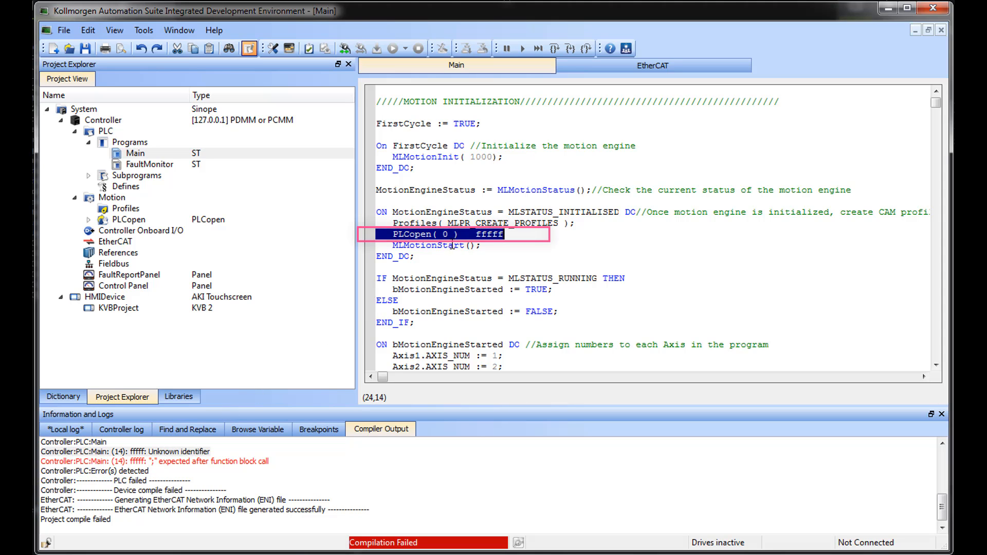
pyautogui.click(462, 235)
pyautogui.write(';')
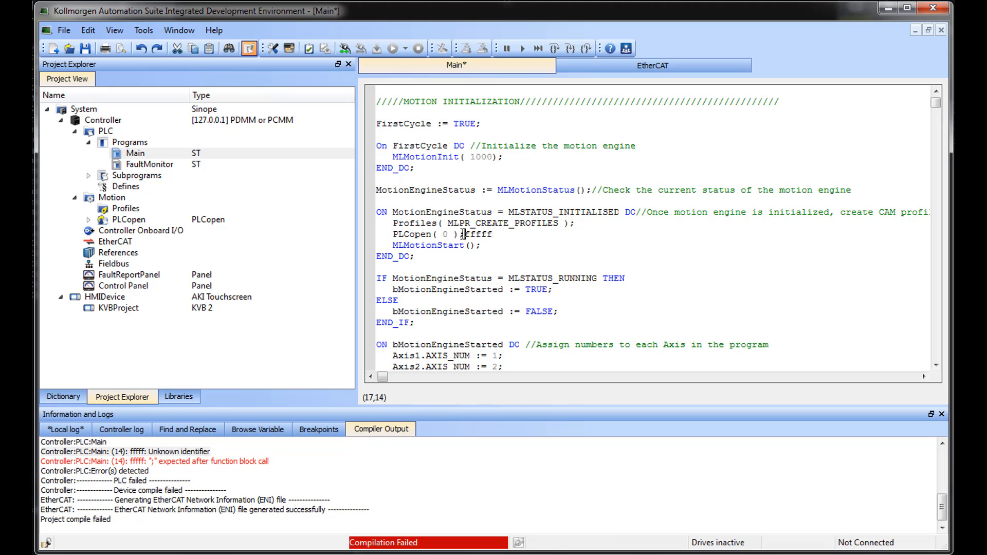
pyautogui.press('Delete')
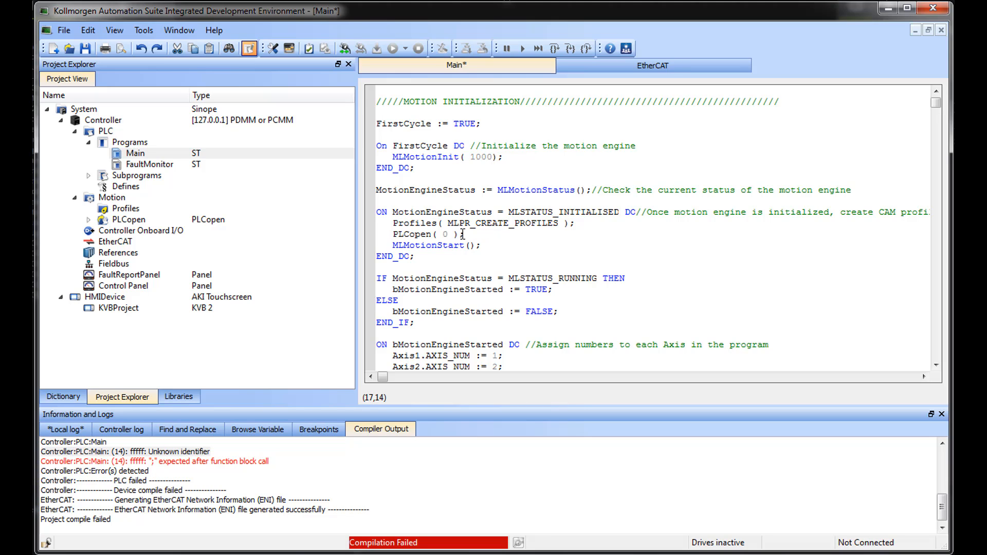
pyautogui.click(374, 46)
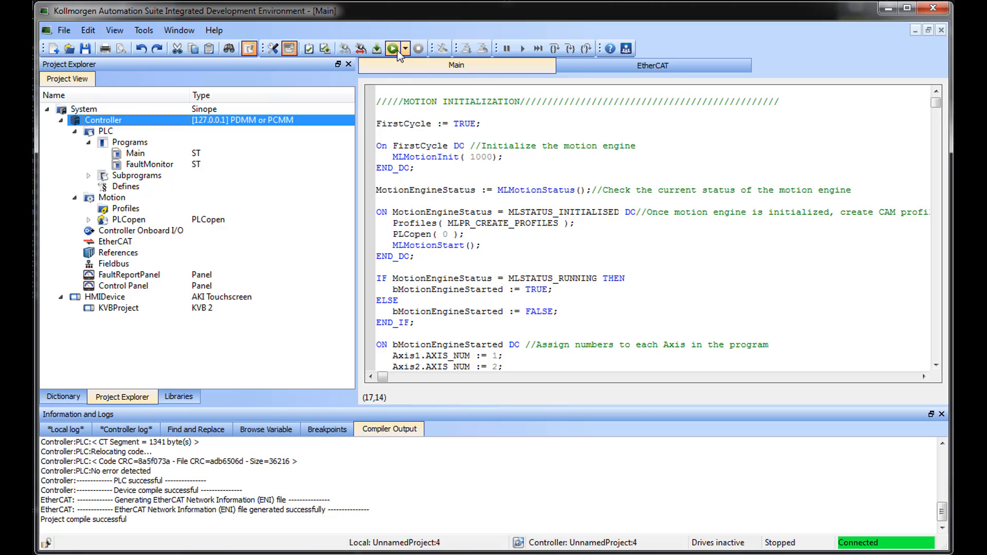
# Start the PLC program on the controller and bring the MoveVelocity section into view
pyautogui.click(390, 49)
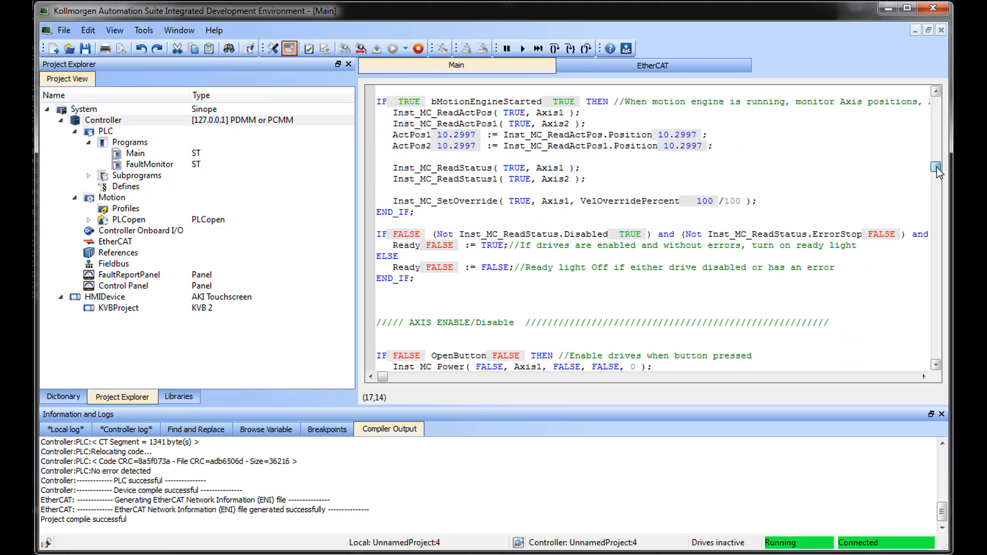
pyautogui.scroll(-3)
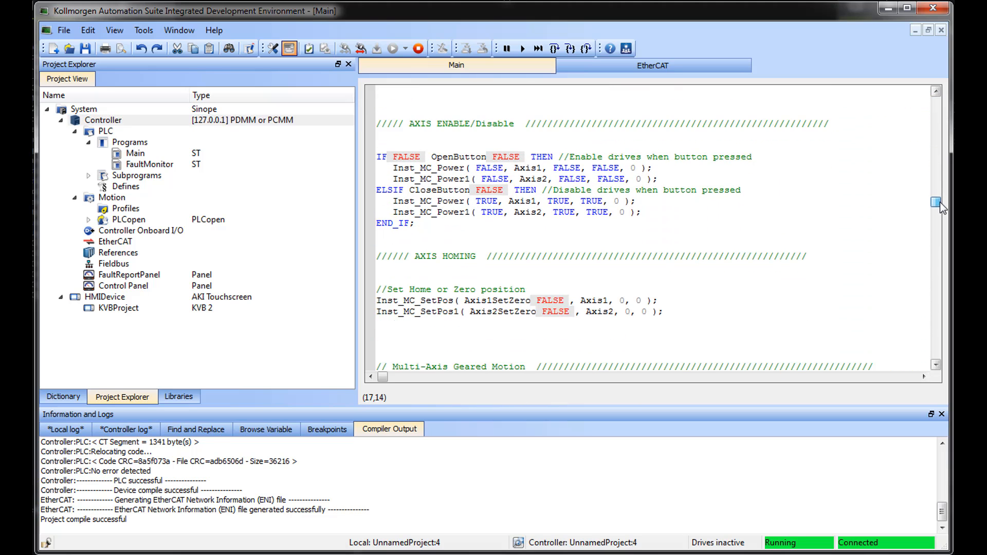
pyautogui.scroll(-3)
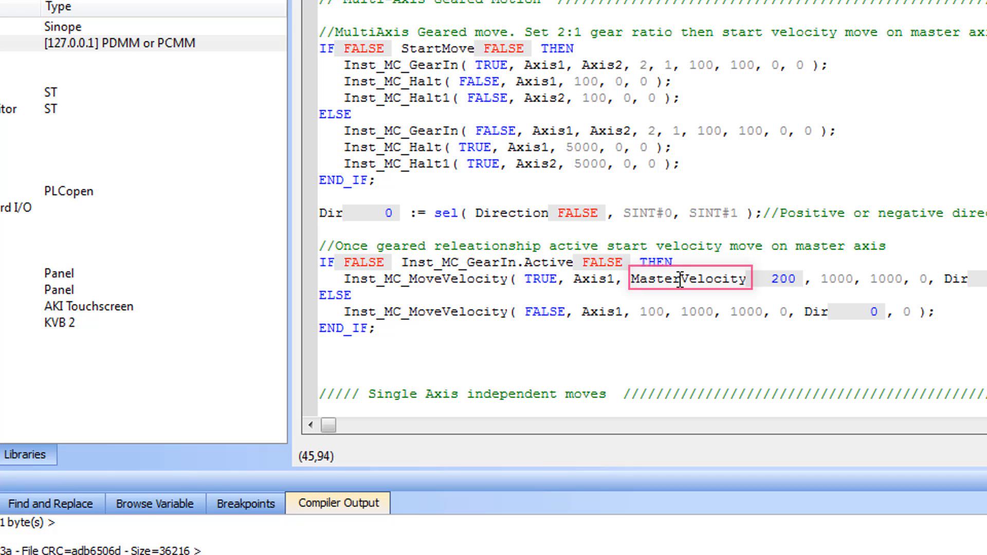
# Force MasterVelocity from 200 to 250, then go offline so live values disappear
pyautogui.doubleClick(687, 278)
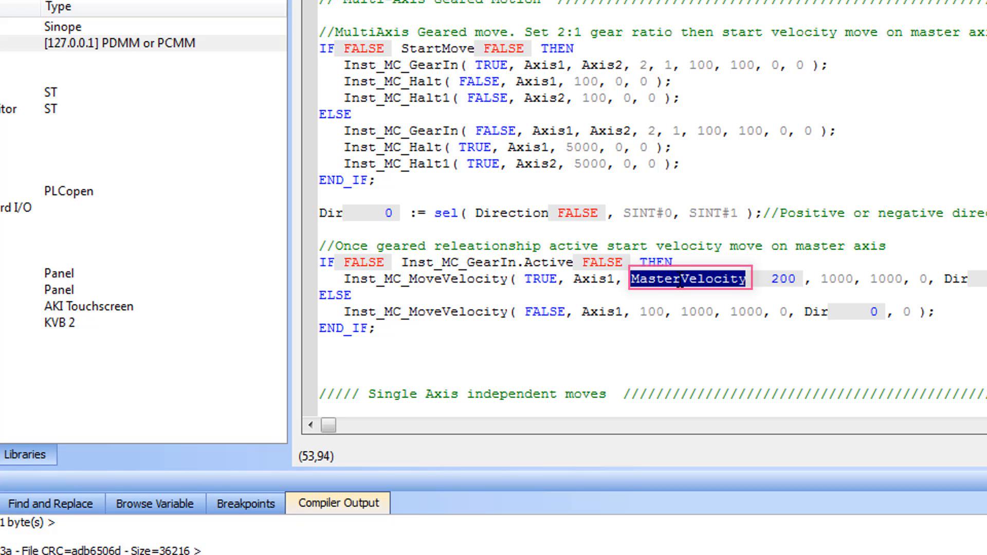
pyautogui.doubleClick(688, 278)
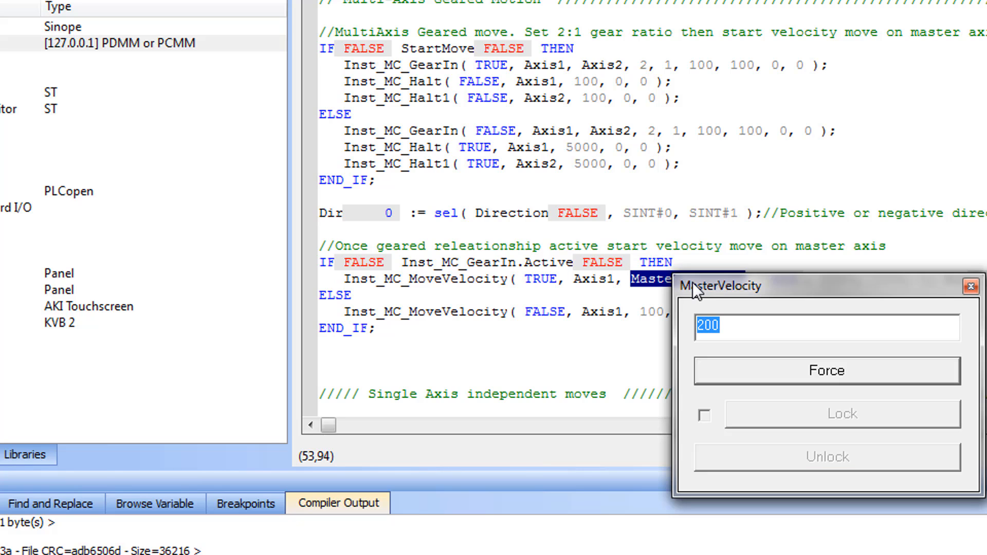
pyautogui.moveTo(687, 335)
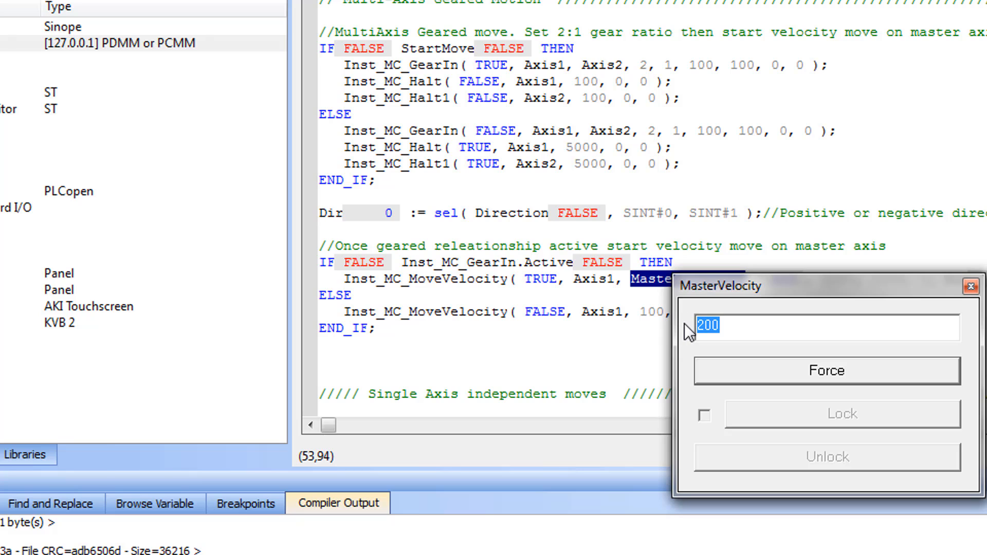
pyautogui.write('25')
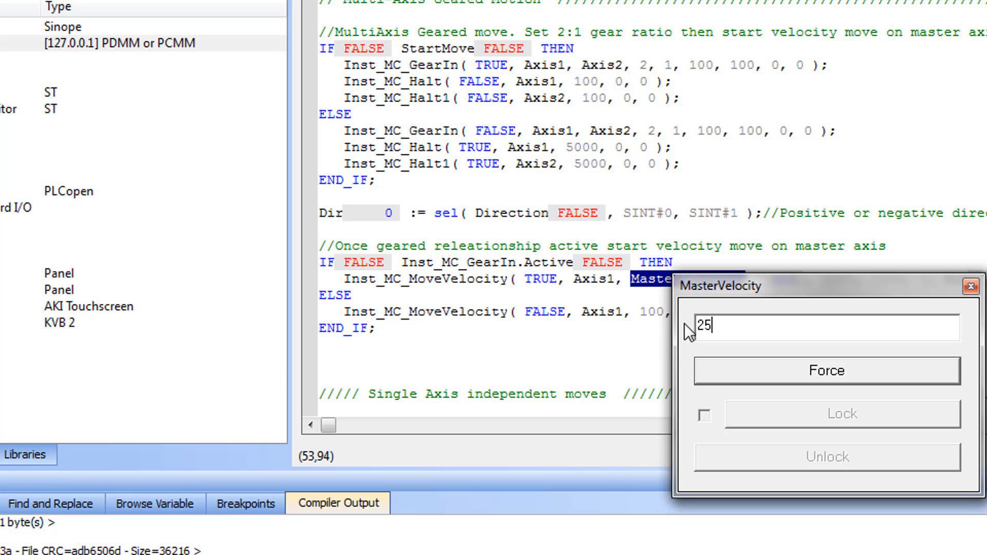
pyautogui.click(826, 385)
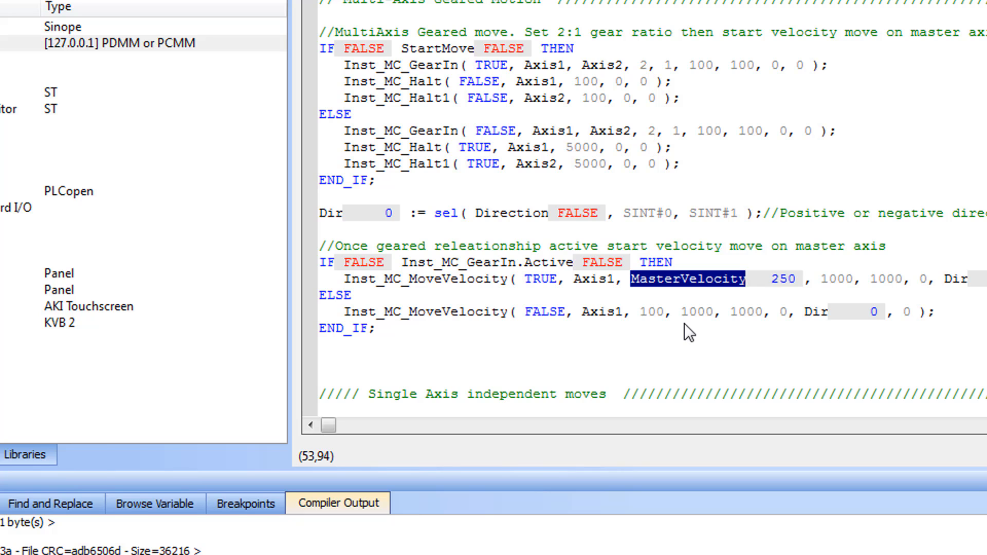
pyautogui.click(418, 46)
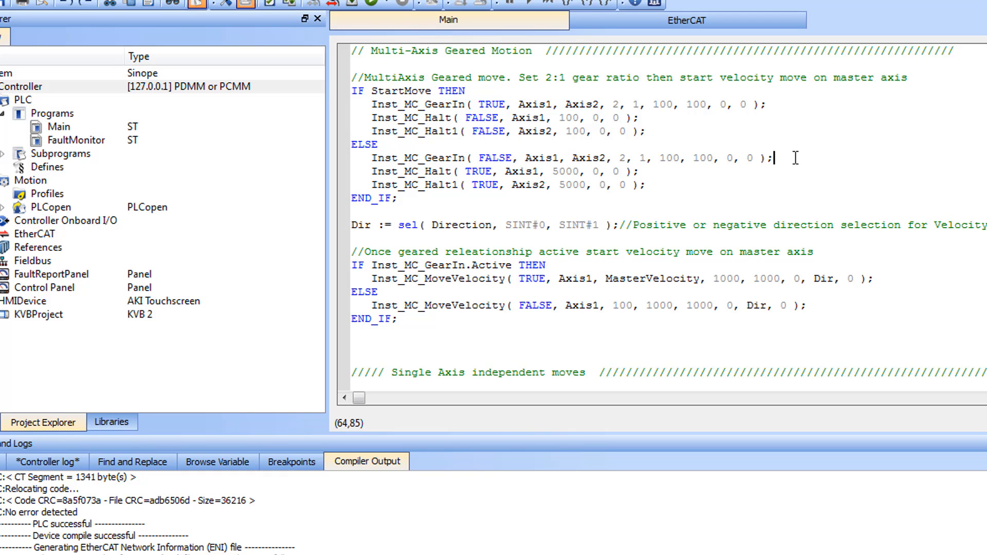
# Add a line comment noting the move executes if its state equals 0
pyautogui.write('//')
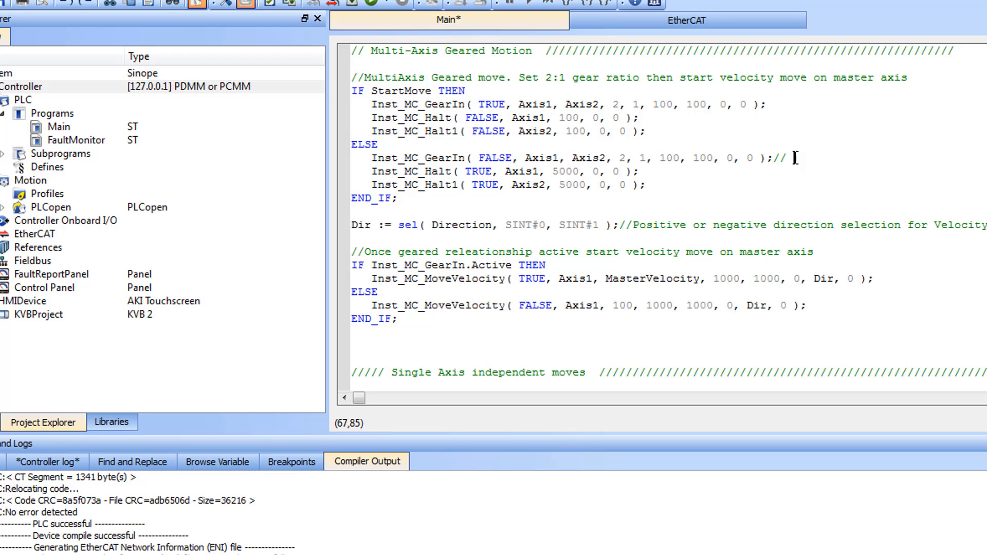
pyautogui.write('Exe')
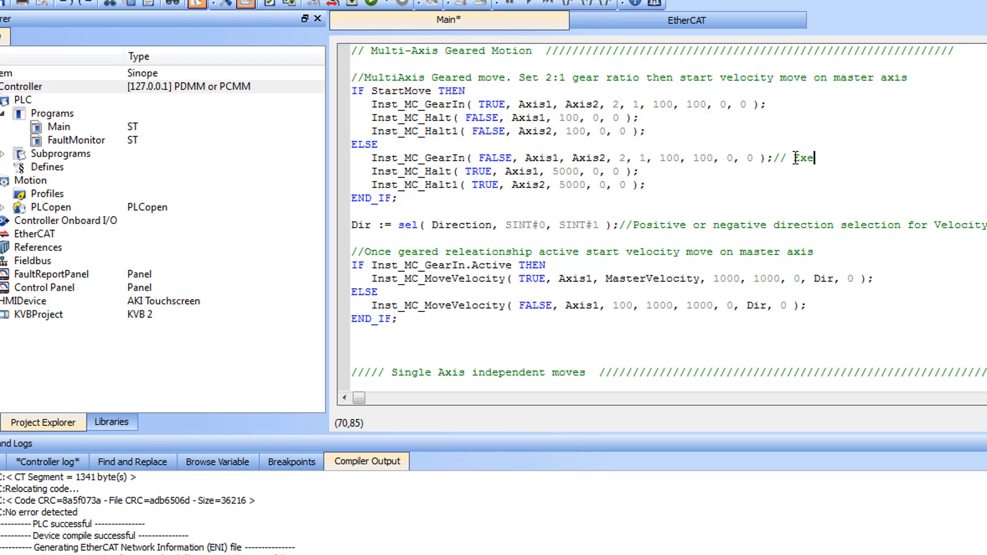
pyautogui.write('cute')
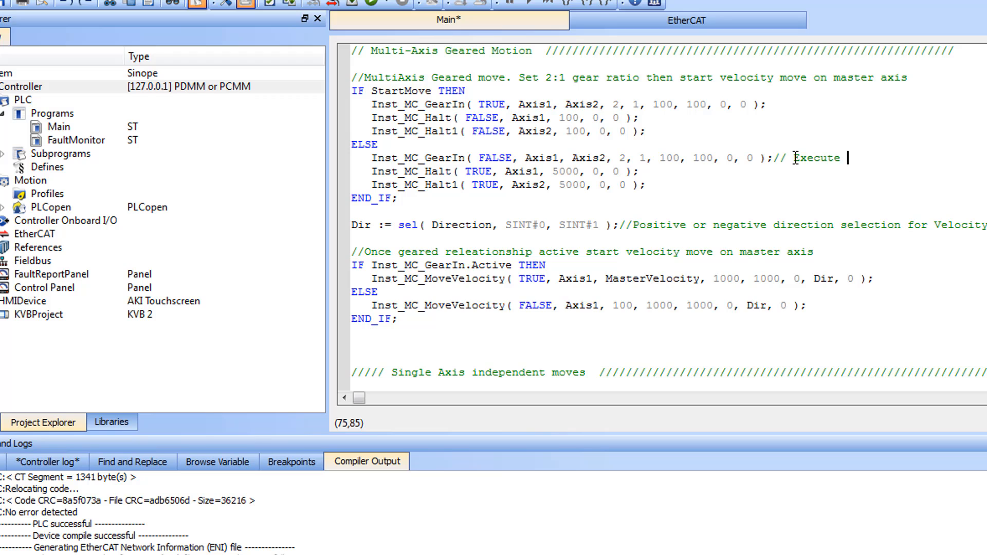
pyautogui.write('if')
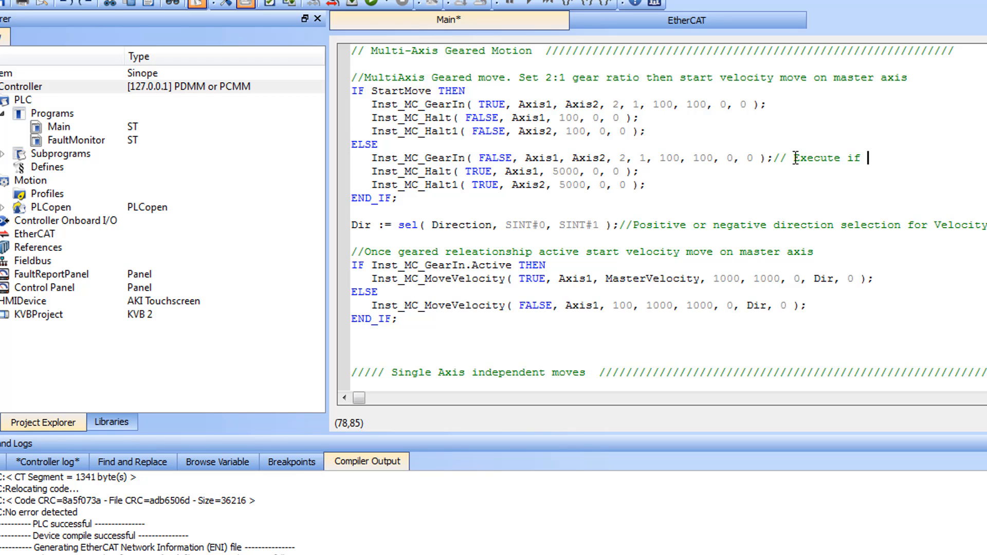
pyautogui.write('StartMove')
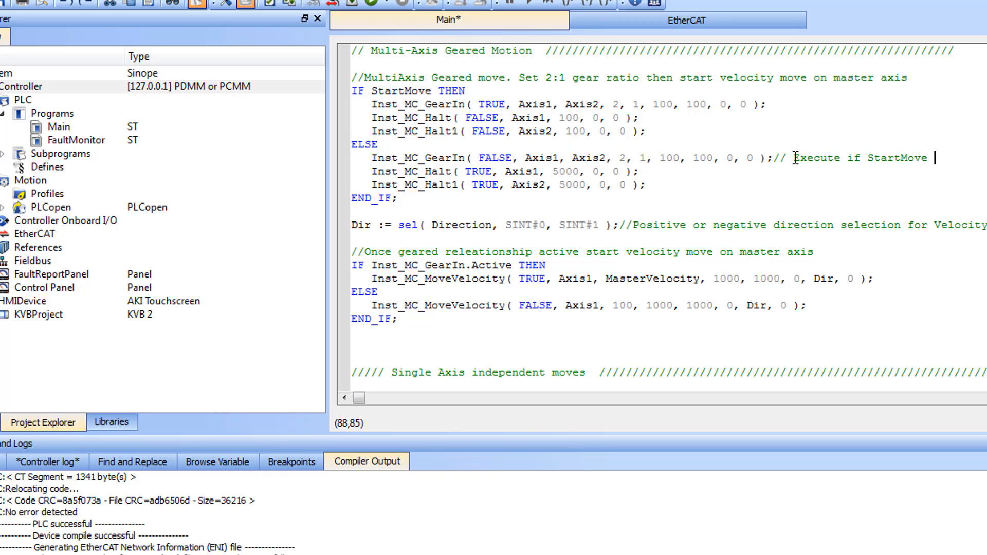
pyautogui.write('= 0')
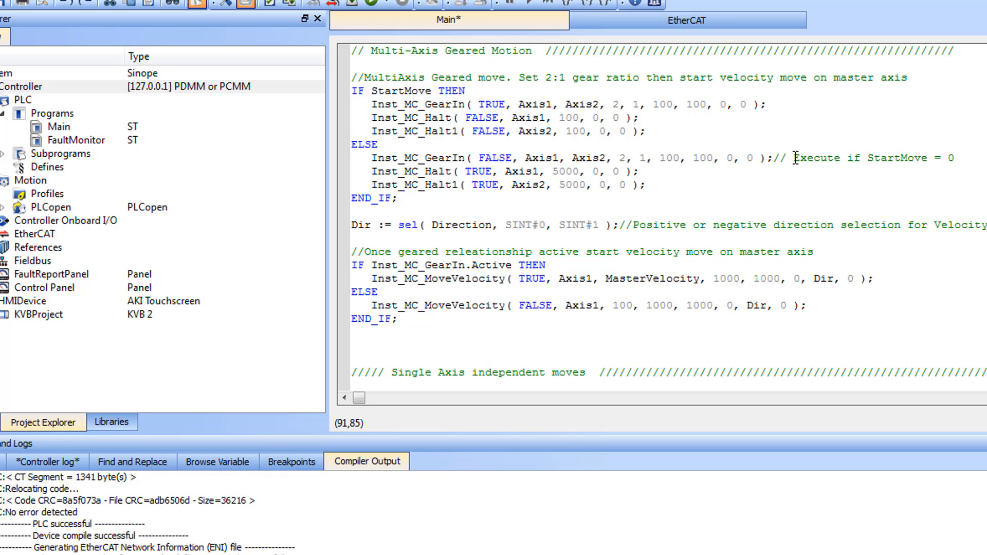
# Add block comment "KAS can do a variety of Move types" under the single-axis moves header
pyautogui.scroll(-3)
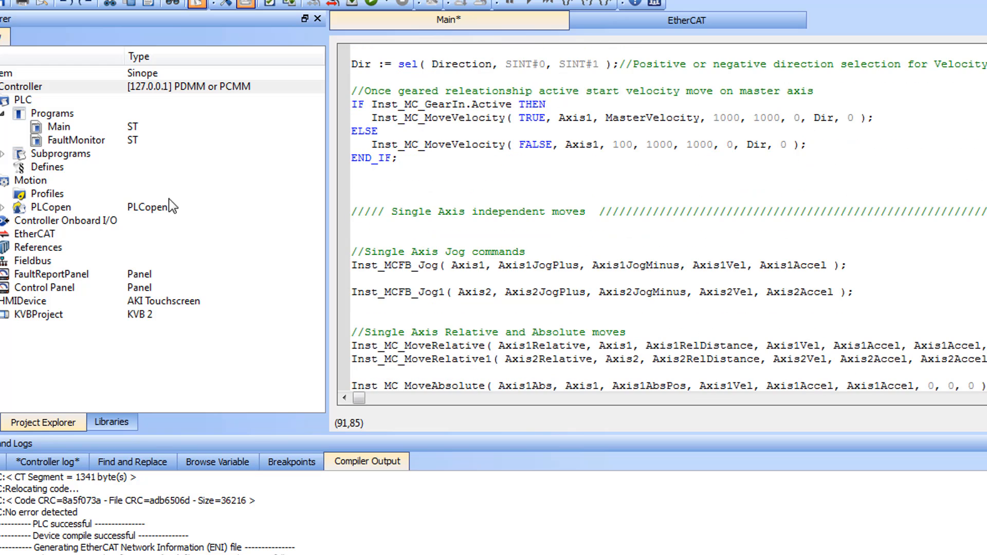
pyautogui.click(362, 226)
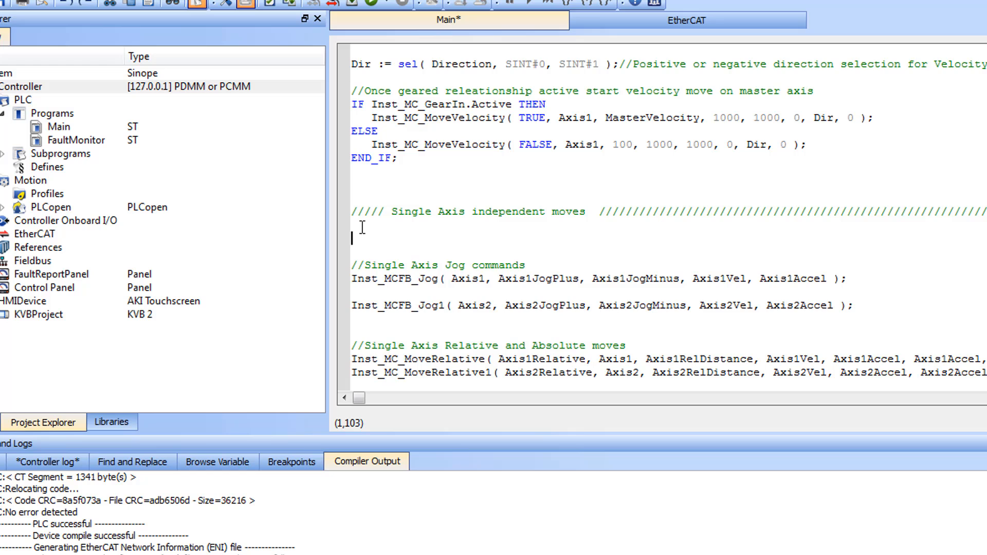
pyautogui.write('(*')
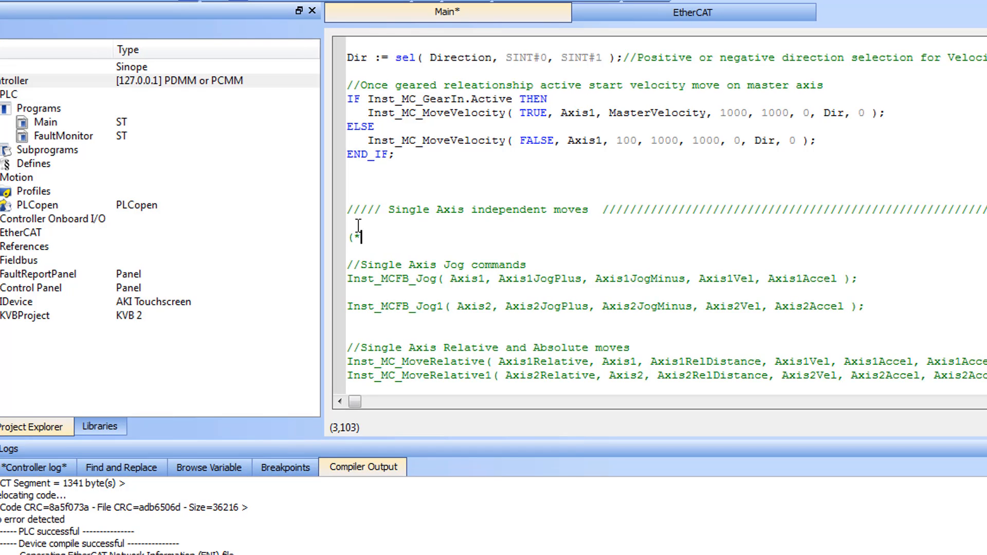
pyautogui.write('KAS can do')
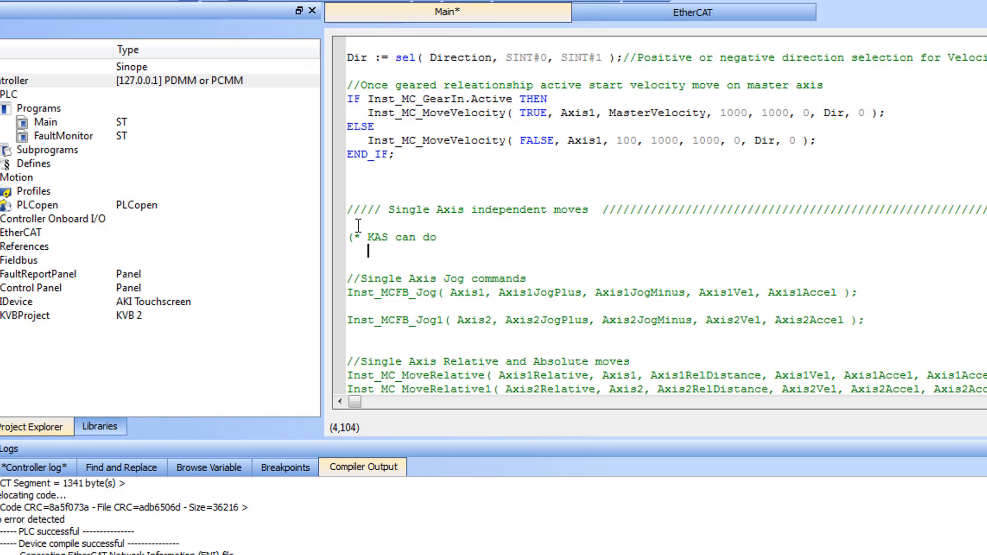
pyautogui.write('a v')
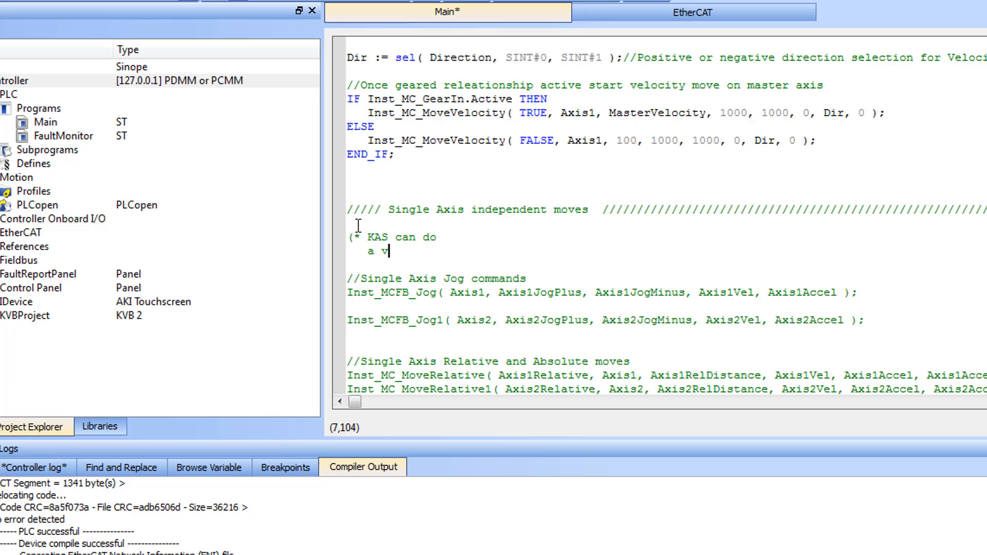
pyautogui.write('arie')
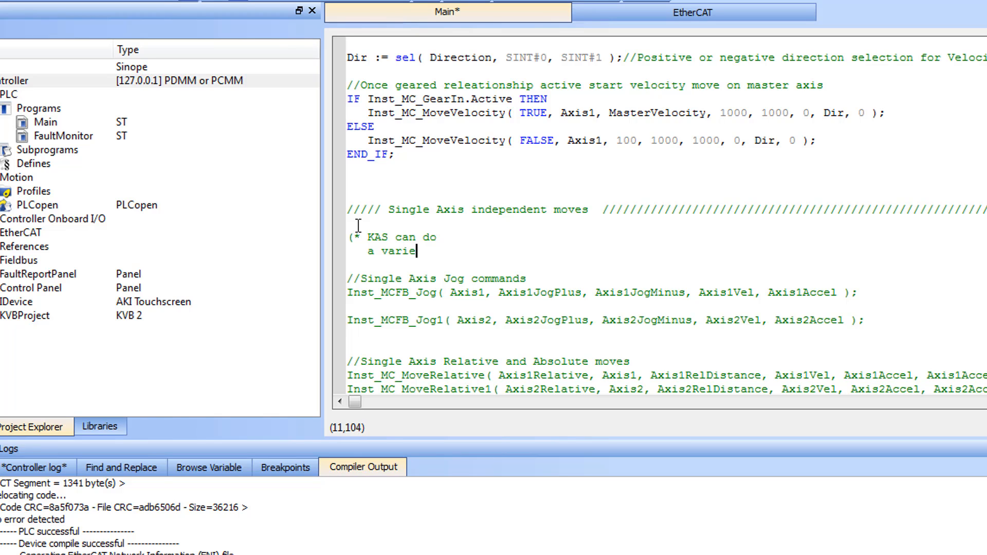
pyautogui.write('ty of')
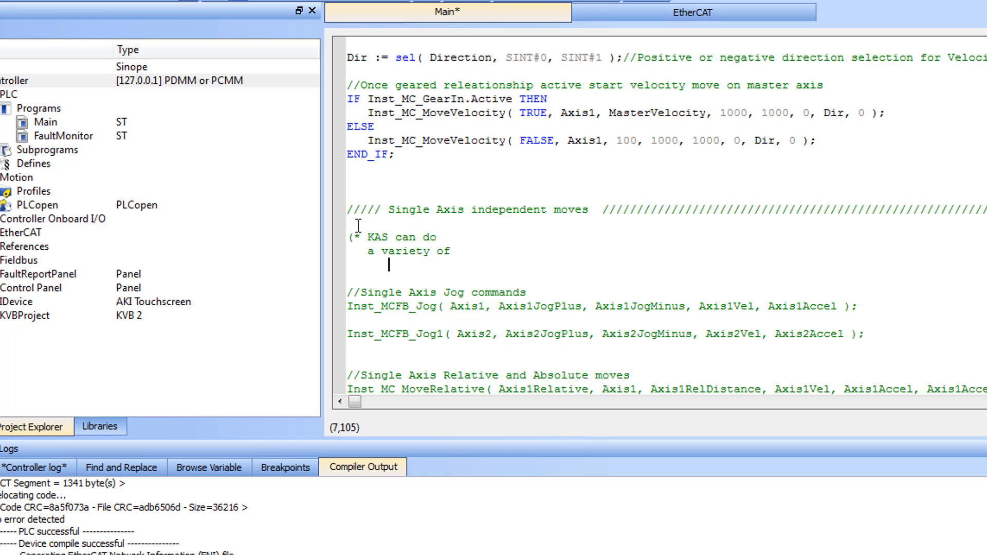
pyautogui.write('Move typ')
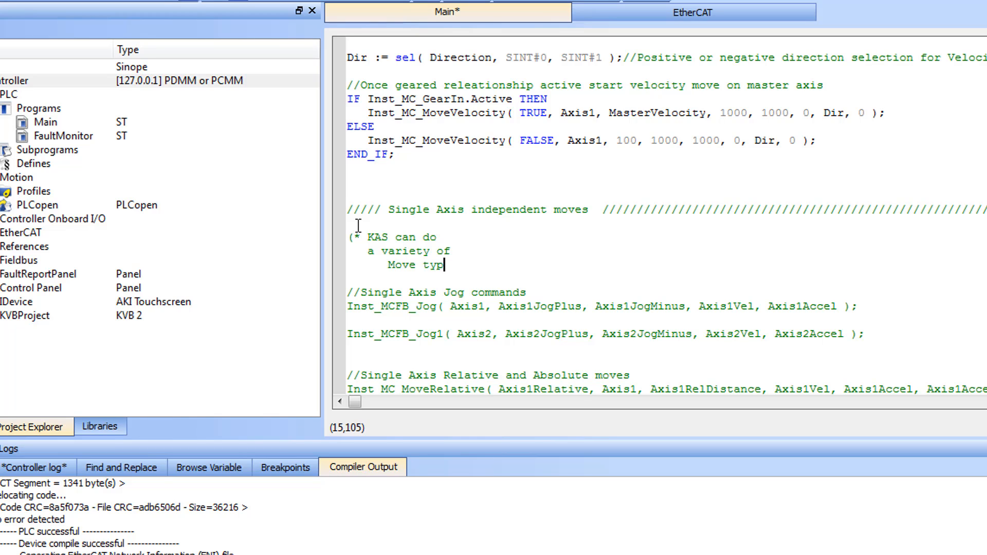
pyautogui.write('es')
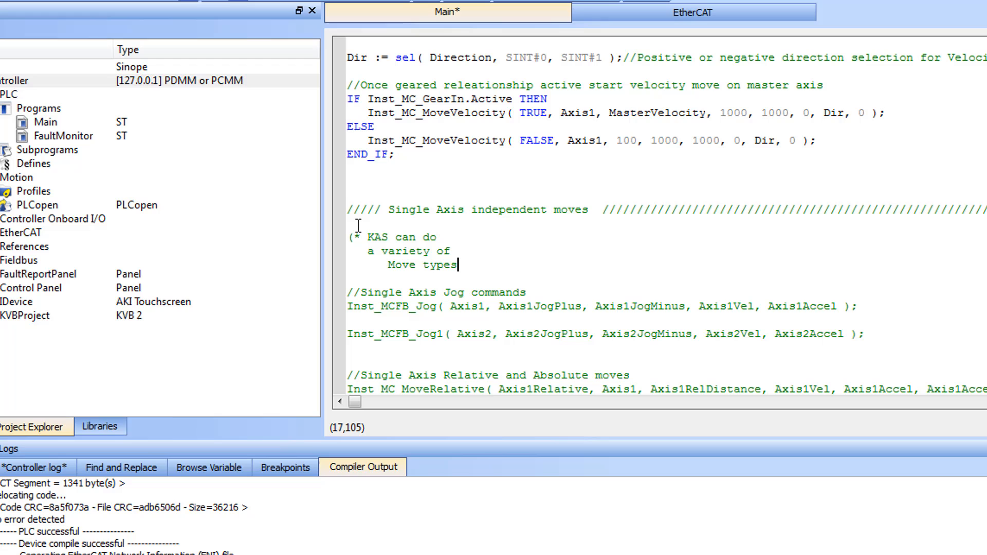
pyautogui.write('*)')
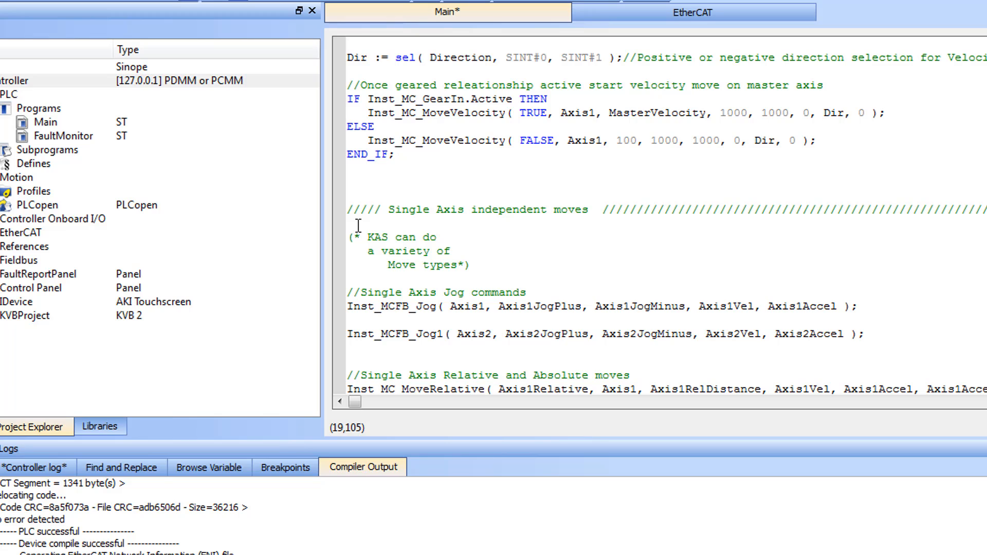
pyautogui.click(473, 265)
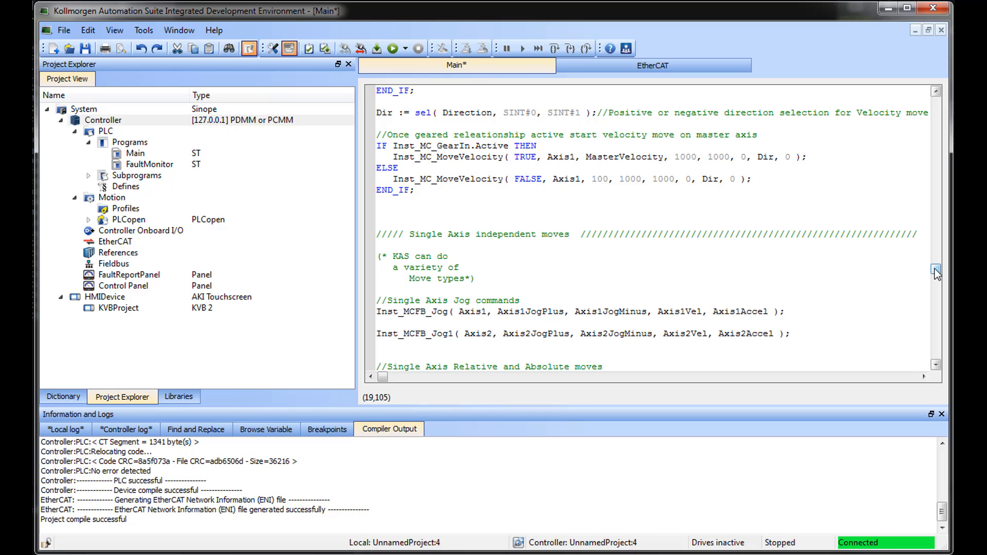
# Show the Dictionary's Global variables group, scrolled to MasterVelocity
pyautogui.click(476, 279)
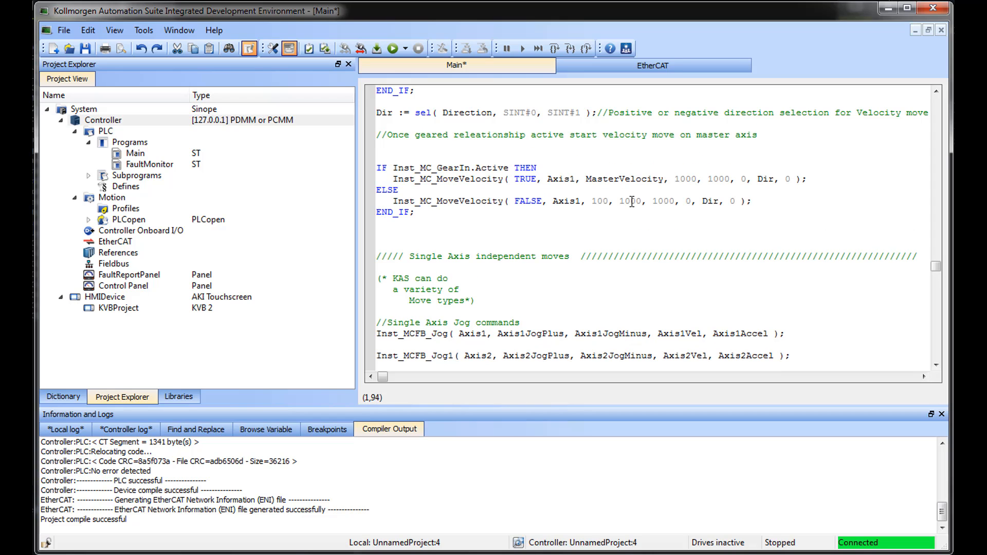
pyautogui.click(62, 396)
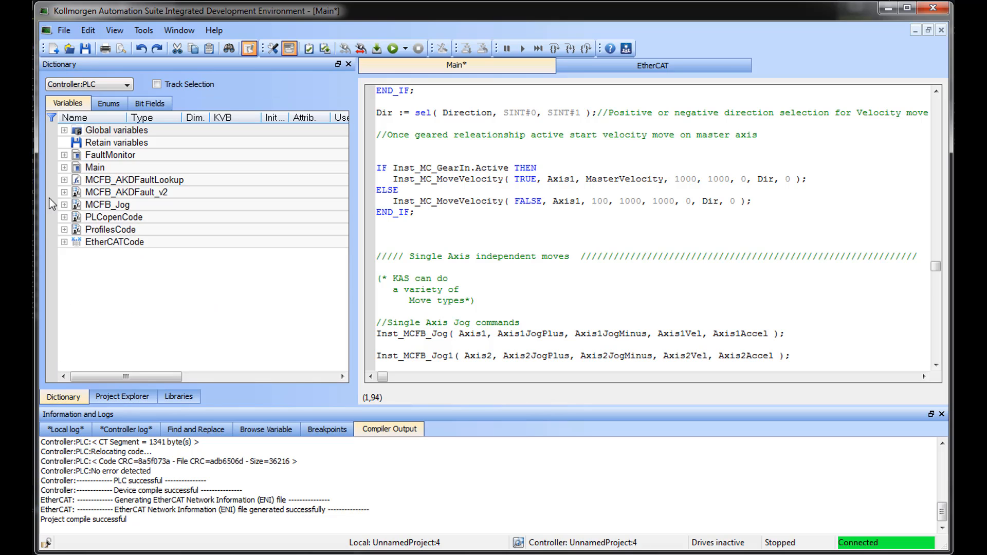
pyautogui.click(65, 130)
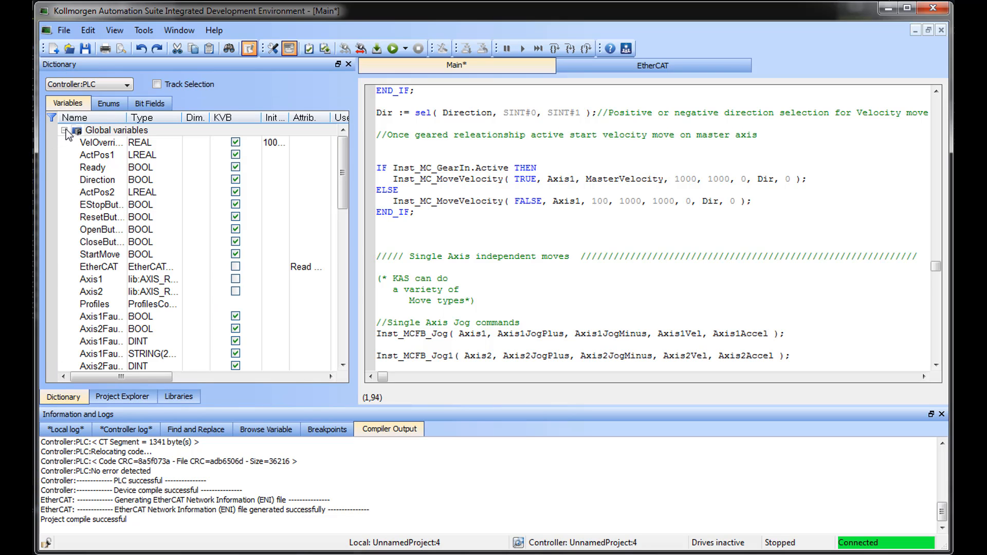
pyautogui.click(120, 130)
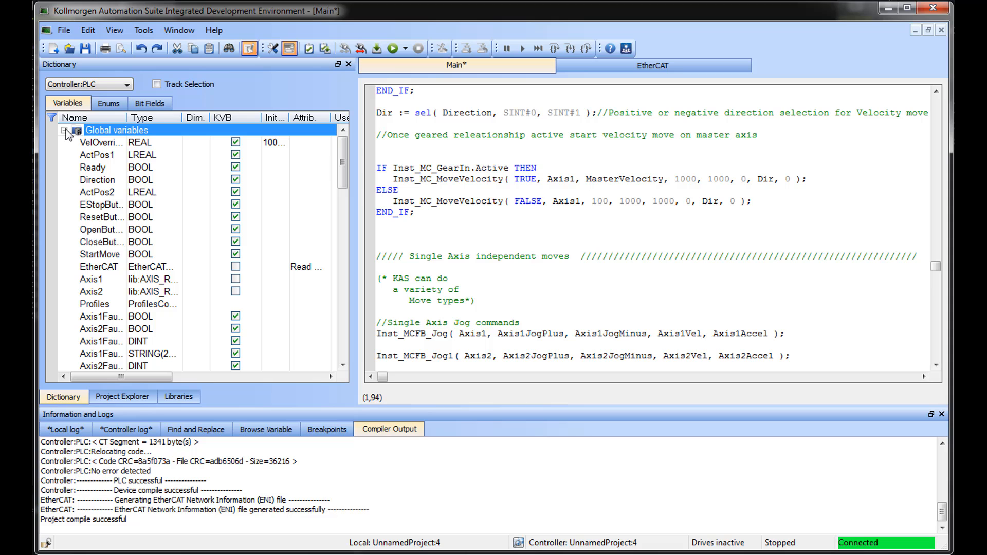
pyautogui.scroll(-3)
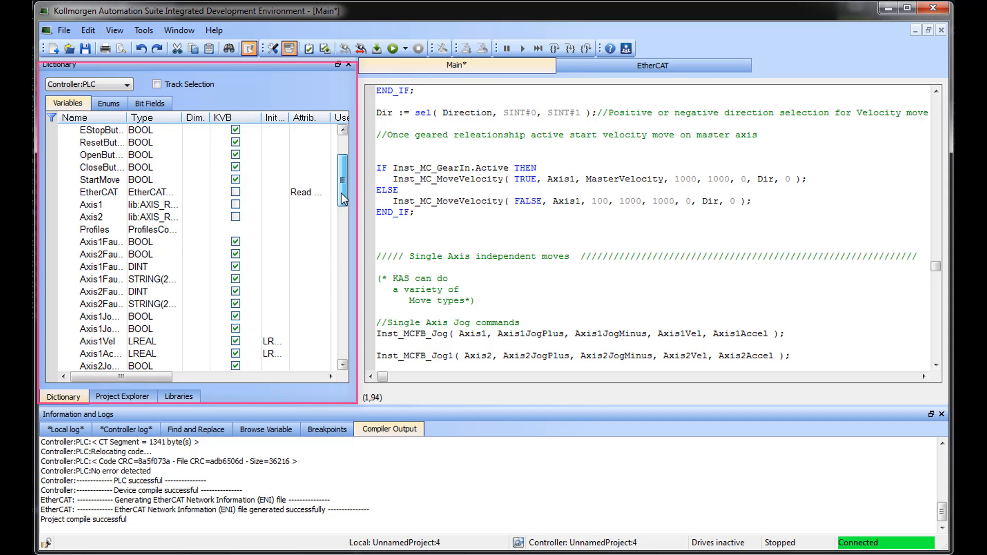
pyautogui.scroll(-3)
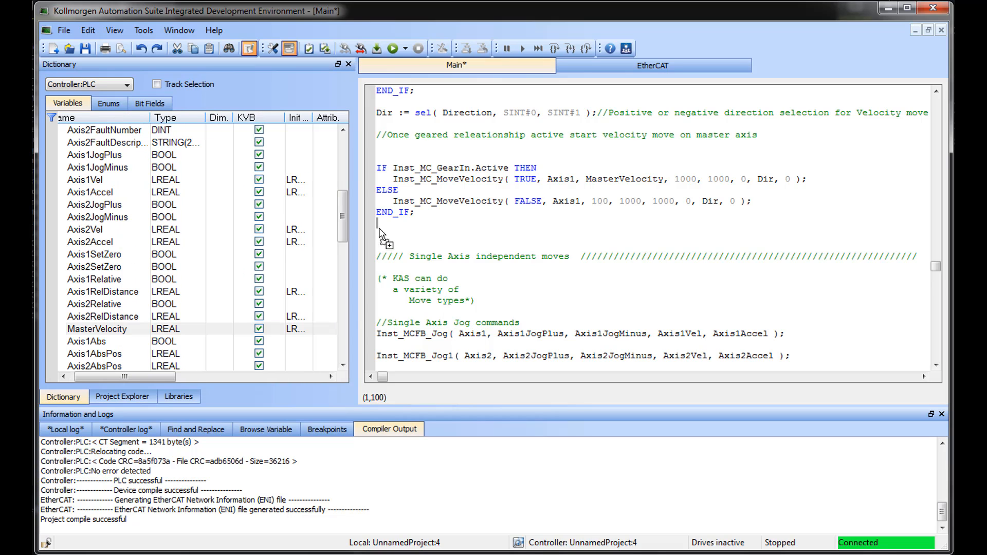
# Add the assignment MasterVelocity := 126 after the geared-move END_IF
pyautogui.write('MasterVelocity')
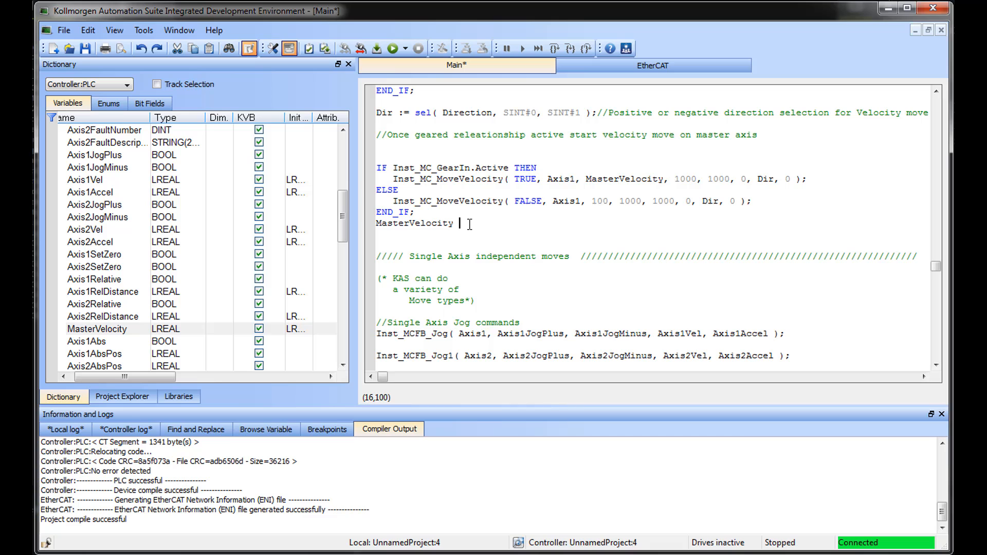
pyautogui.write(':= 1')
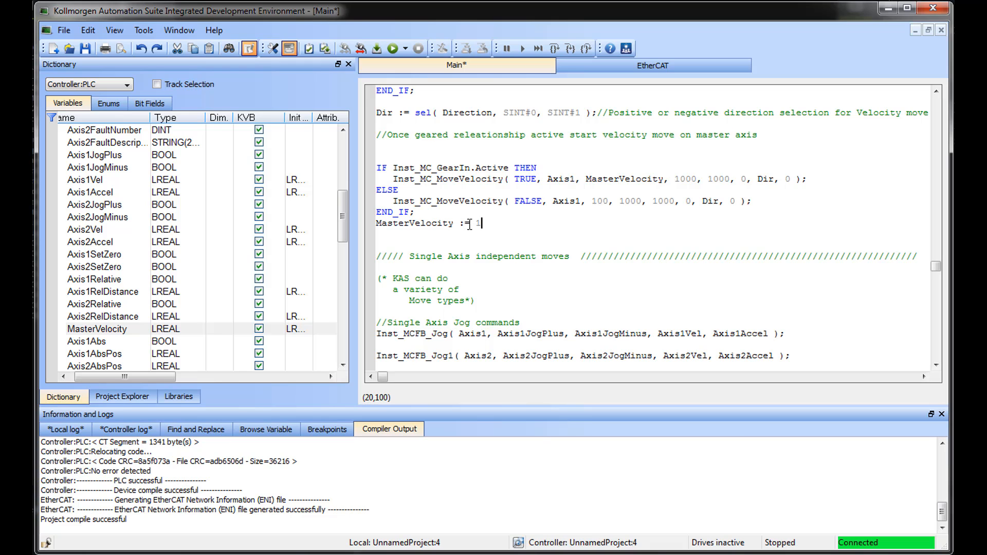
pyautogui.write('26')
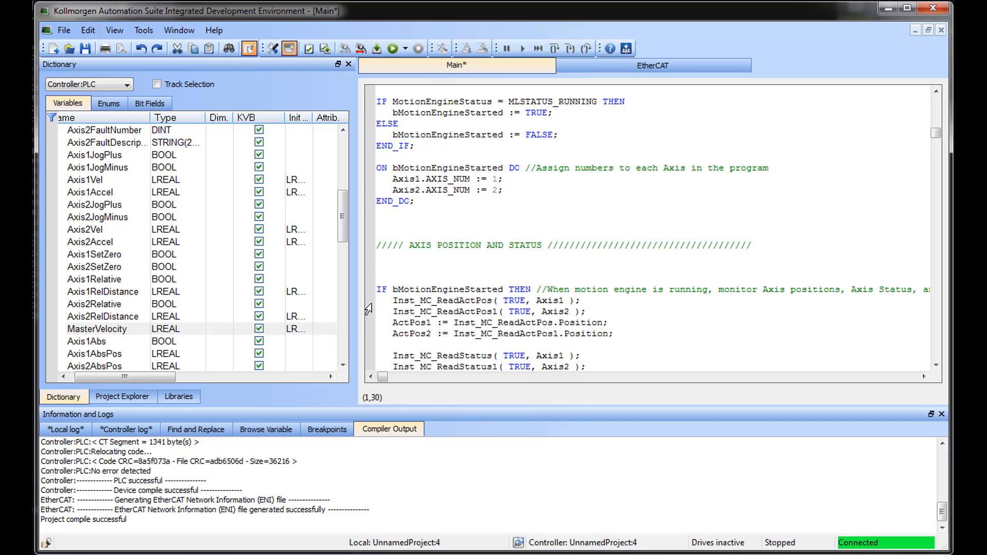
# From Libraries > PLC Standard > Timers, insert a TON on-delay timer below END_DC
pyautogui.click(178, 396)
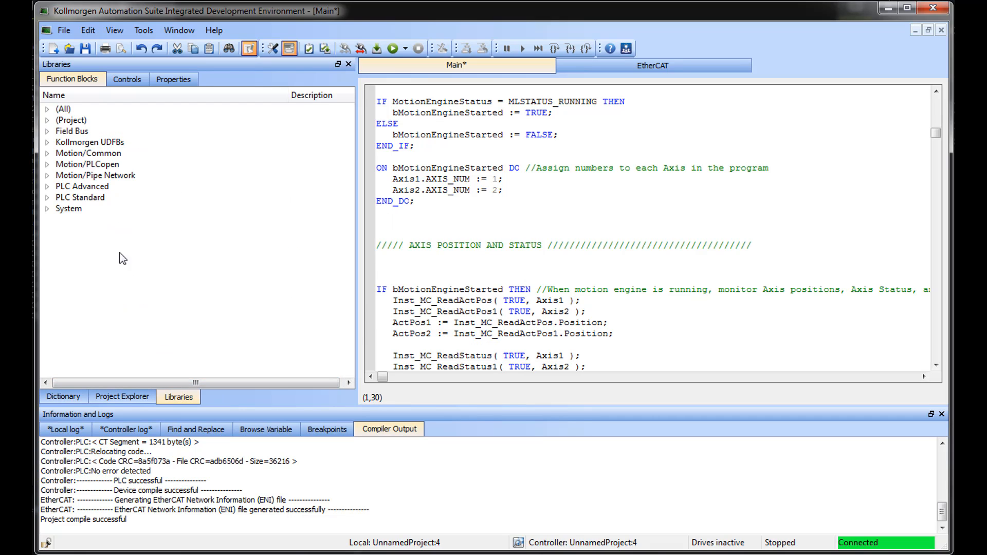
pyautogui.click(49, 153)
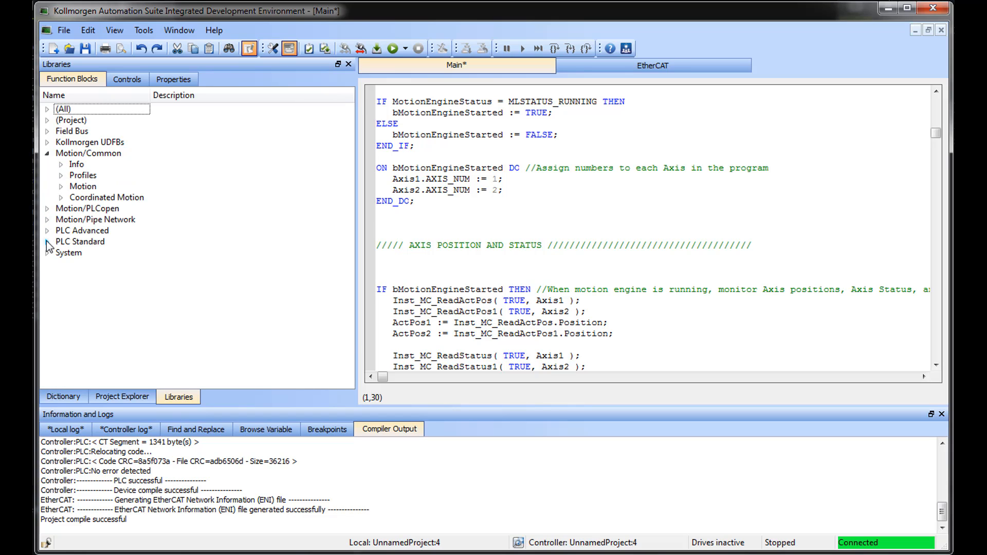
pyautogui.click(47, 241)
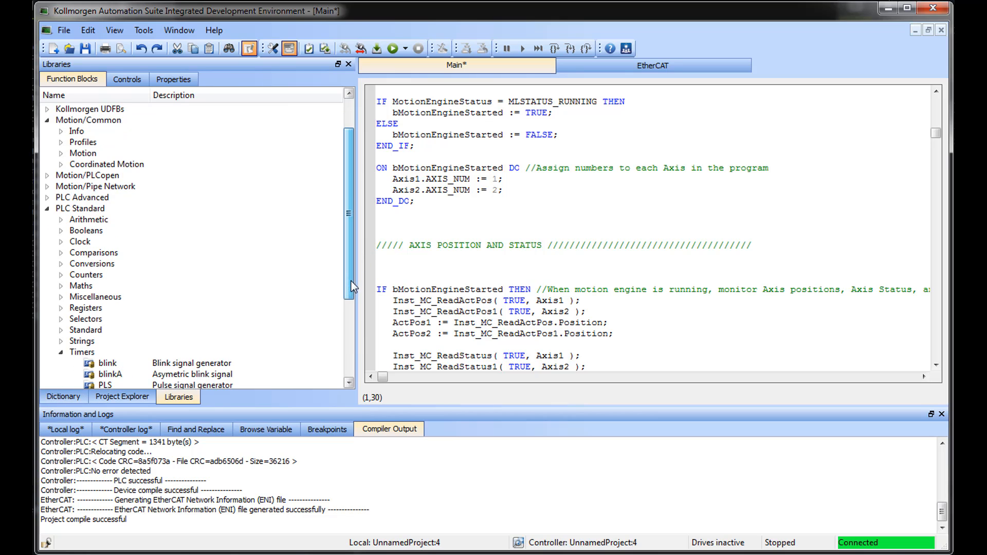
pyautogui.scroll(-3)
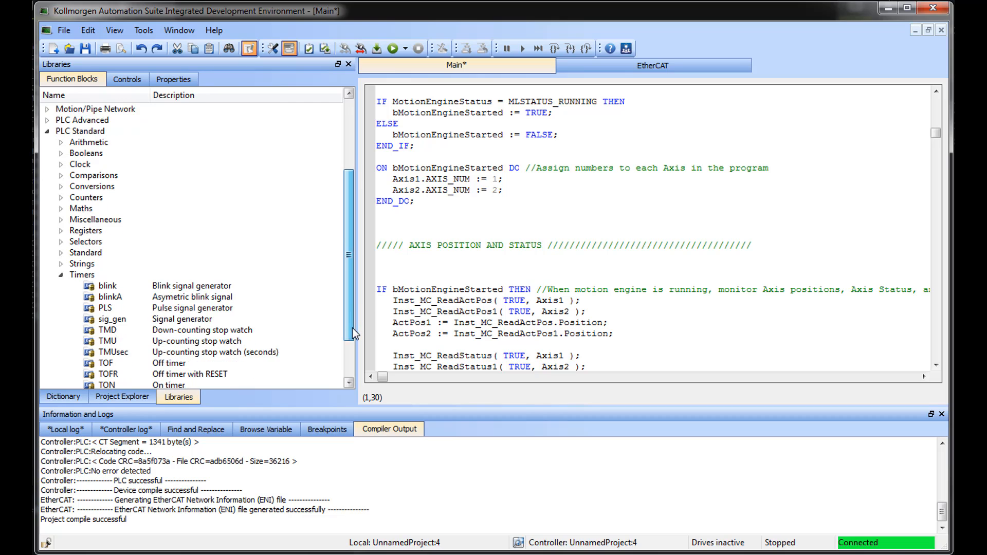
pyautogui.click(106, 363)
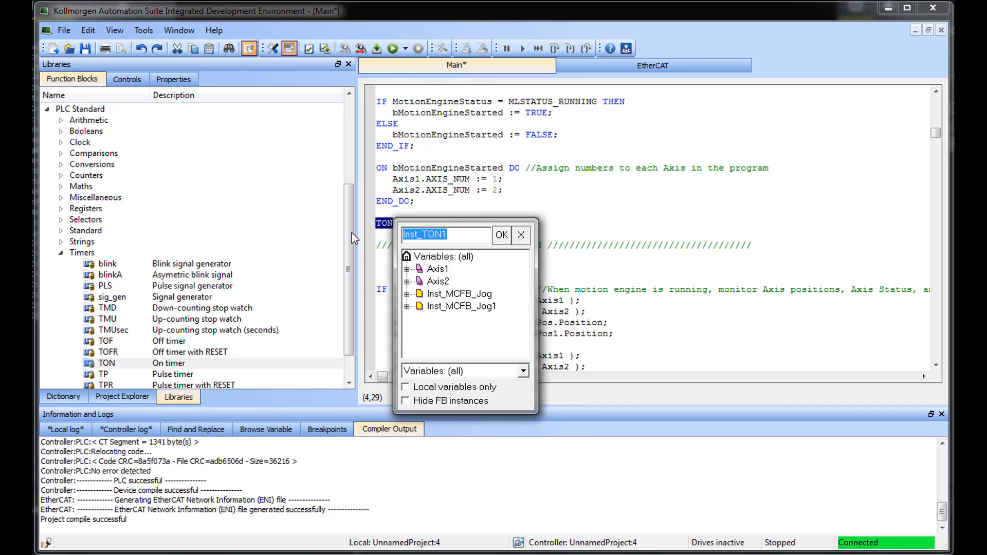
# Name the TON instance DelayTimer1 and declare it as a new variable in Main
pyautogui.write('DelayTime')
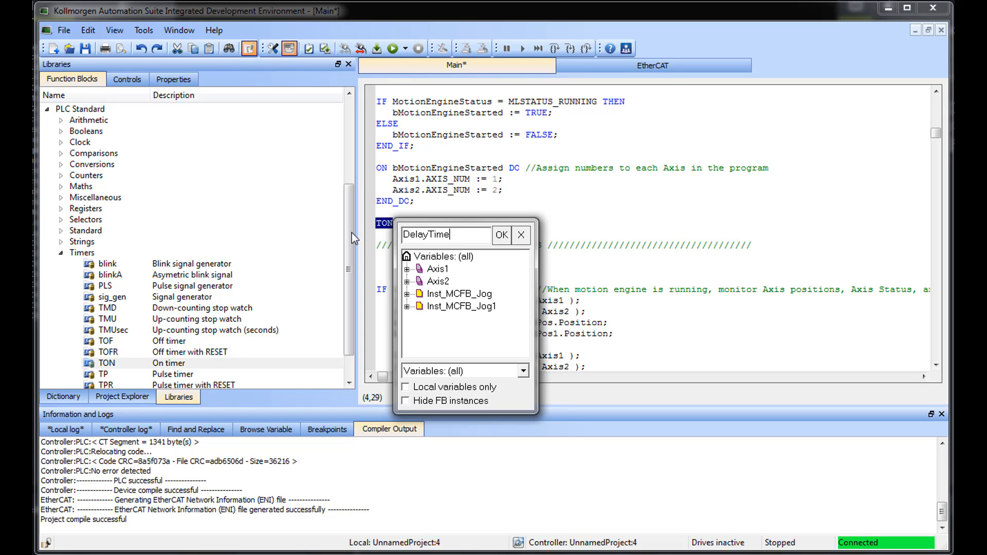
pyautogui.write('r')
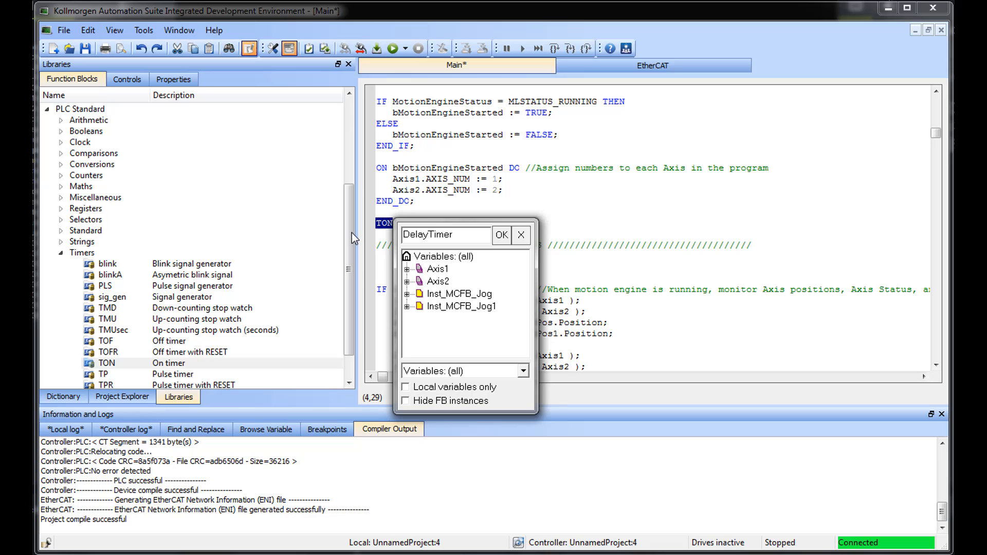
pyautogui.write('1')
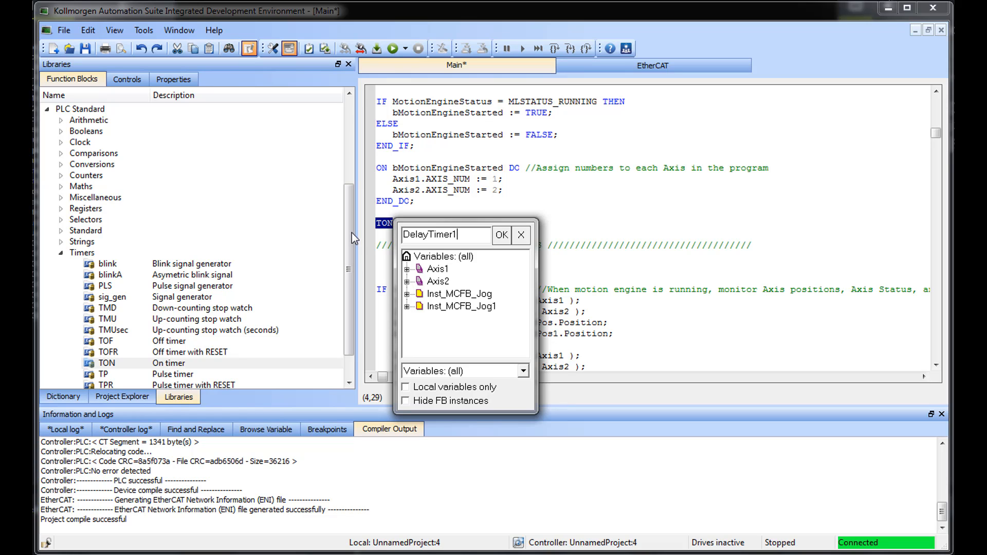
pyautogui.click(502, 235)
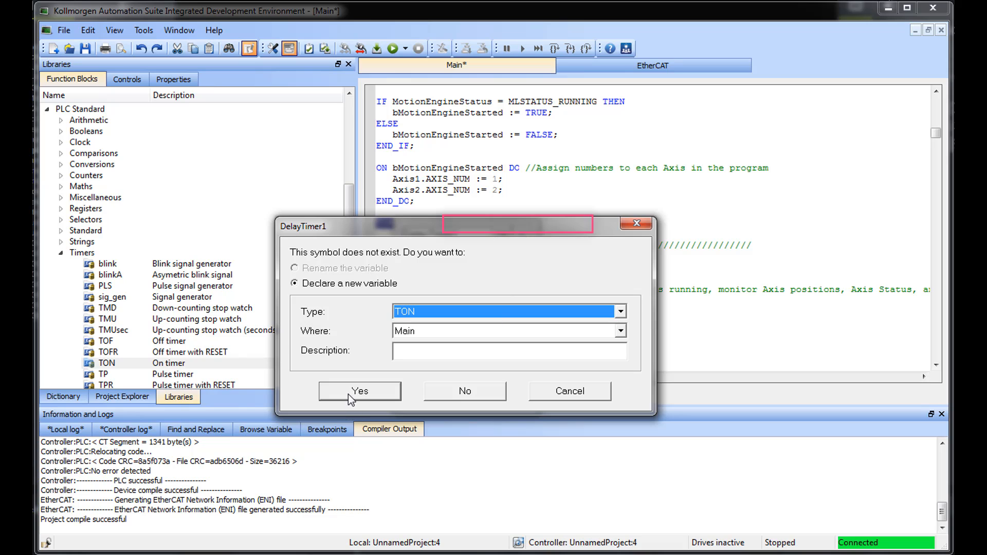
pyautogui.click(359, 391)
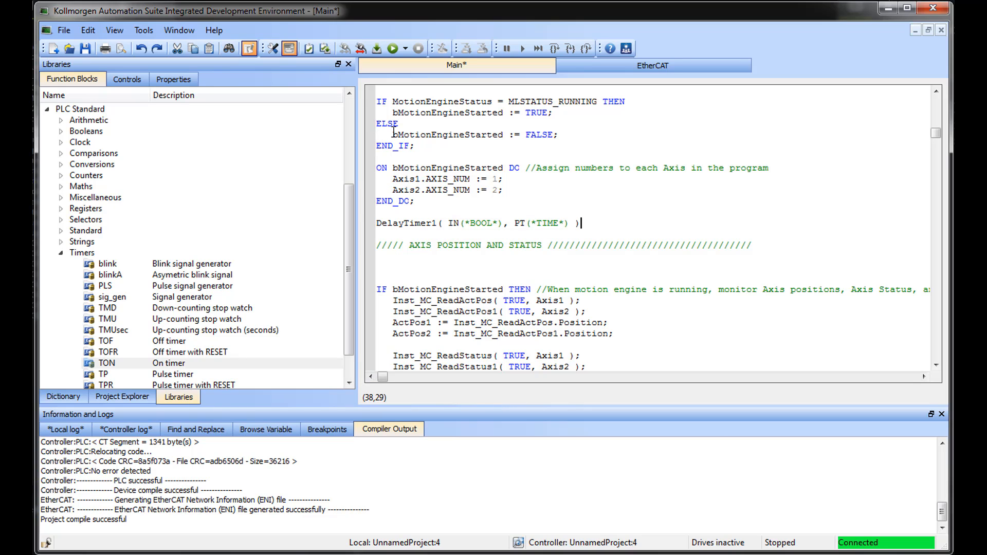
# Replace the IN and PT placeholders with bMotionEngineStarted and t#5s
pyautogui.doubleClick(447, 135)
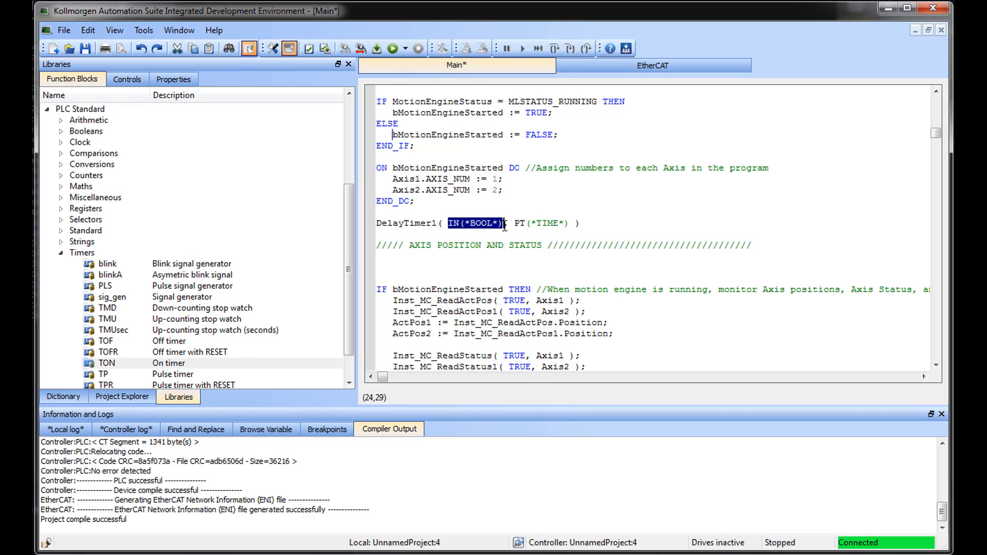
pyautogui.write('bMotionEngineStarted')
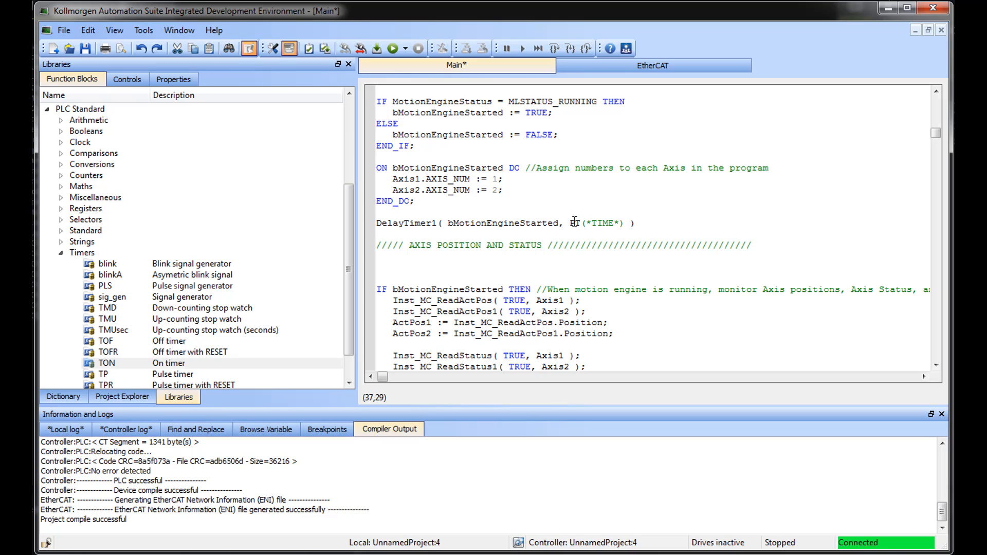
pyautogui.doubleClick(576, 223)
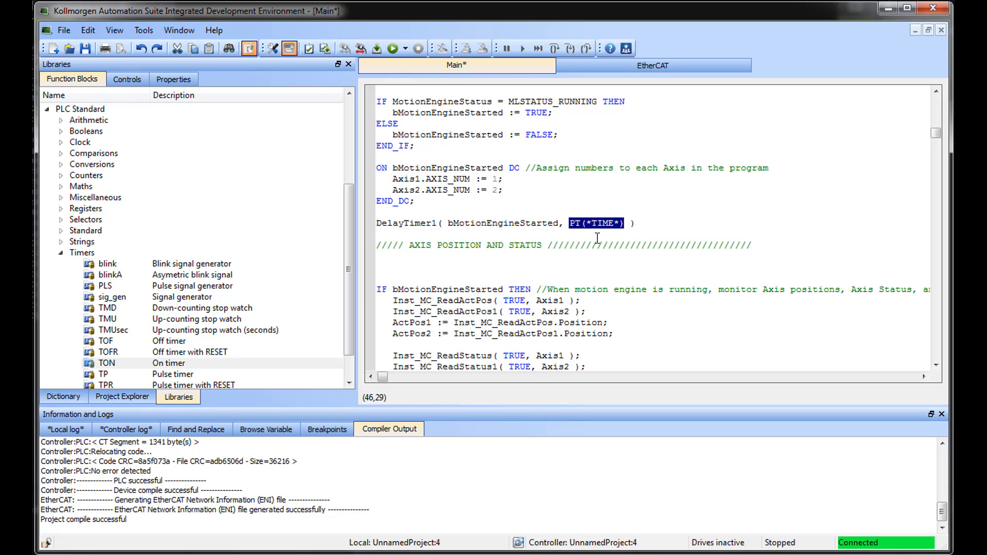
pyautogui.write('t')
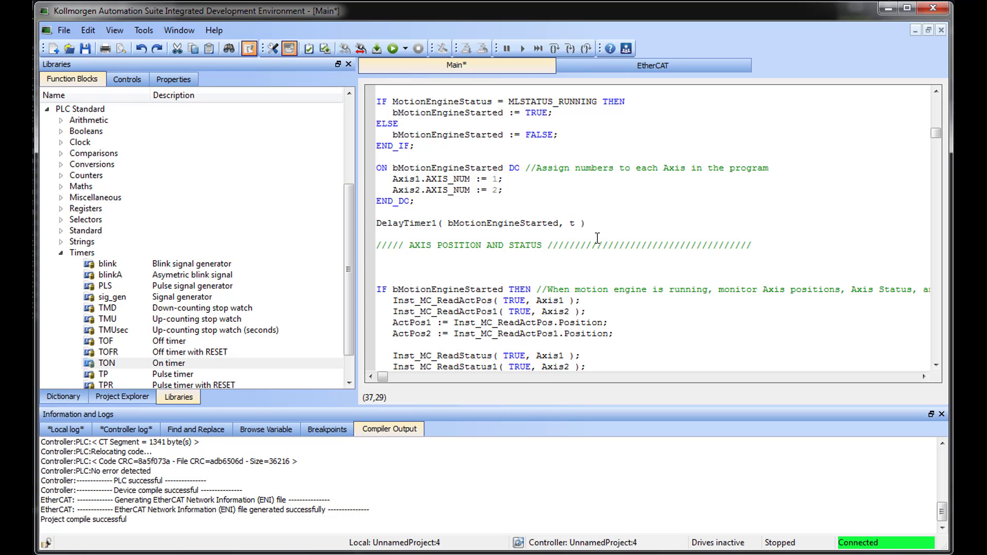
pyautogui.write('#5')
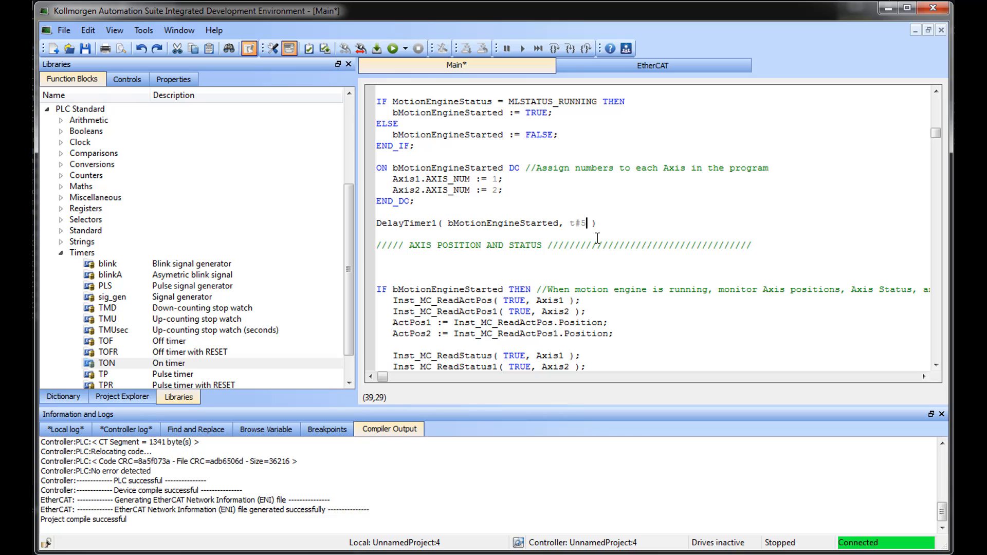
pyautogui.write('s')
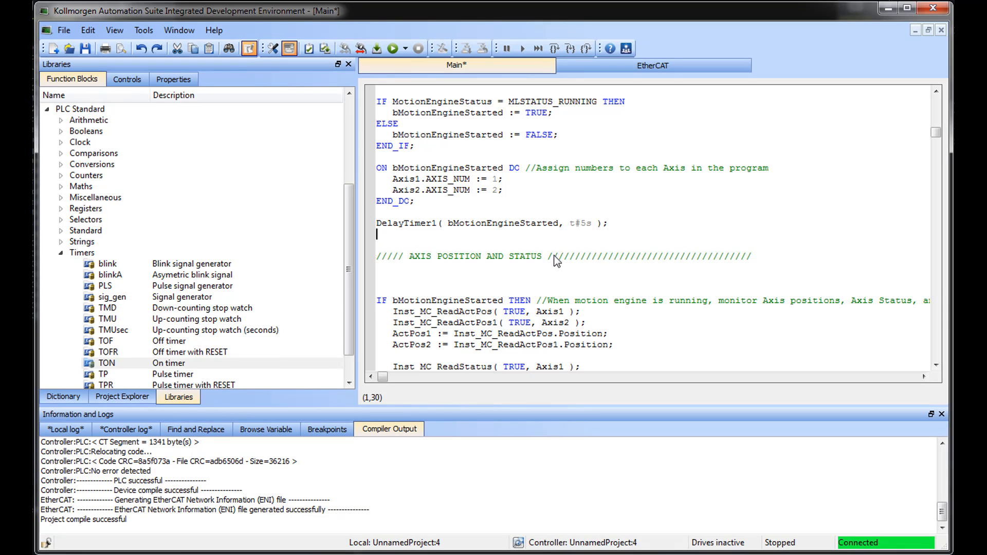
# Write T1ElapsedTime := DelayTimer1.ET and declare T1ElapsedTime as a TIME variable
pyautogui.write('T')
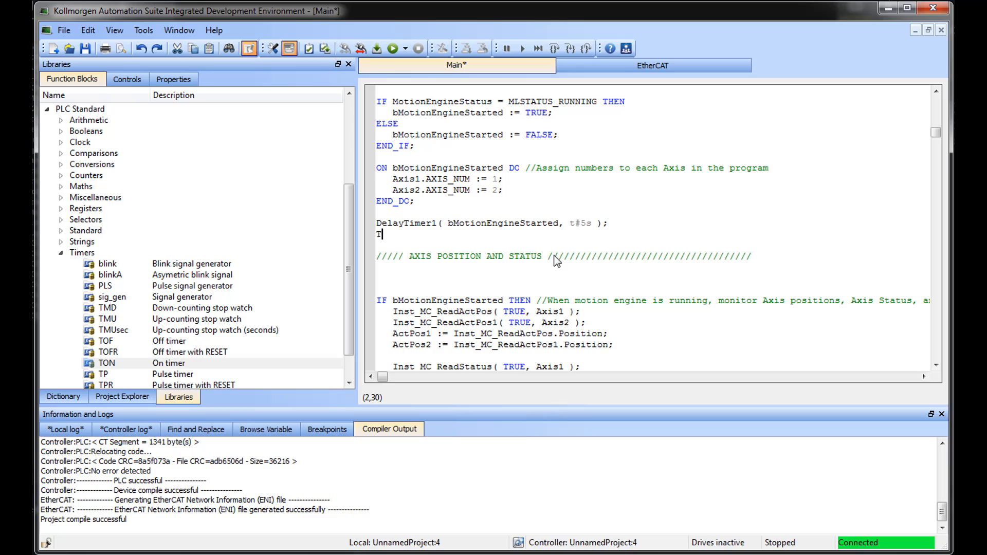
pyautogui.write('1')
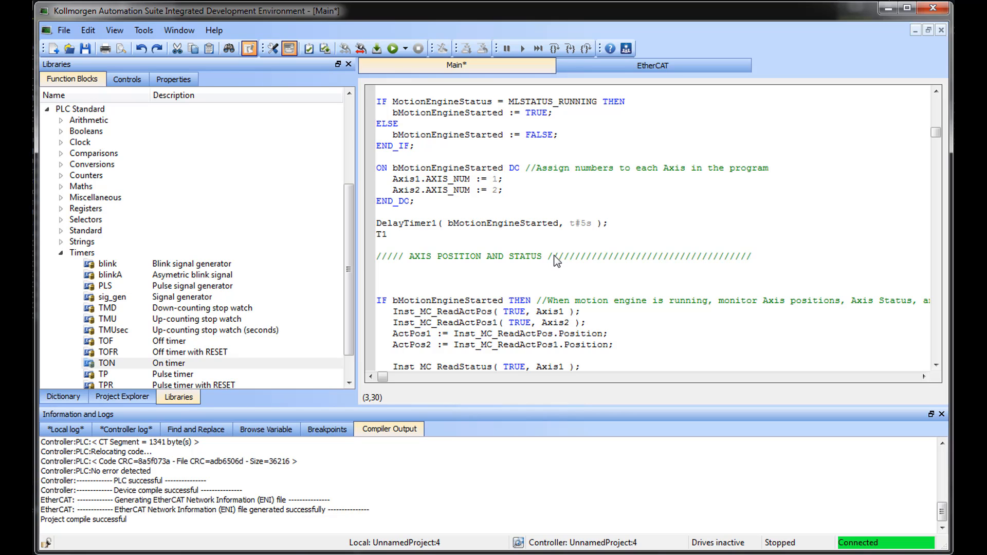
pyautogui.write('E')
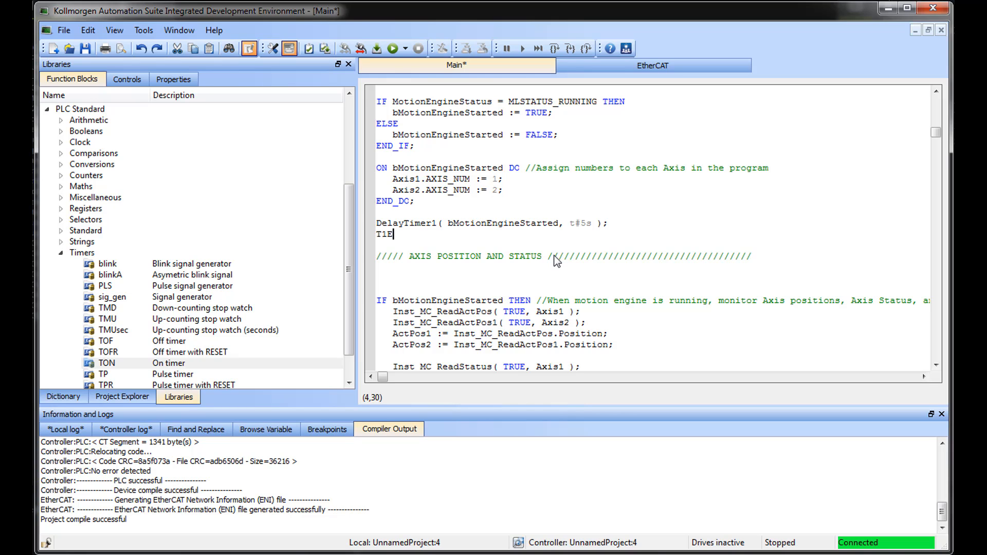
pyautogui.write('lapsed')
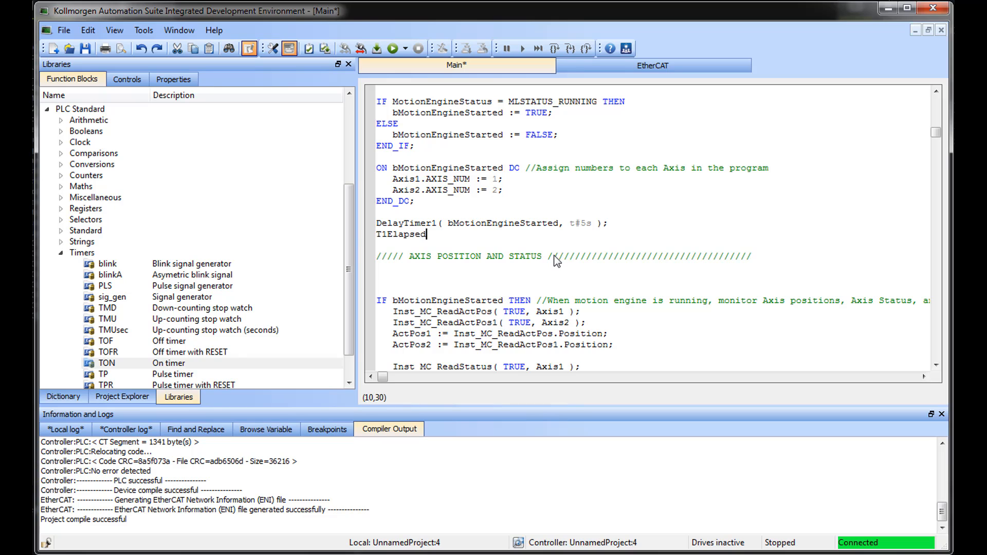
pyautogui.write('Time :=')
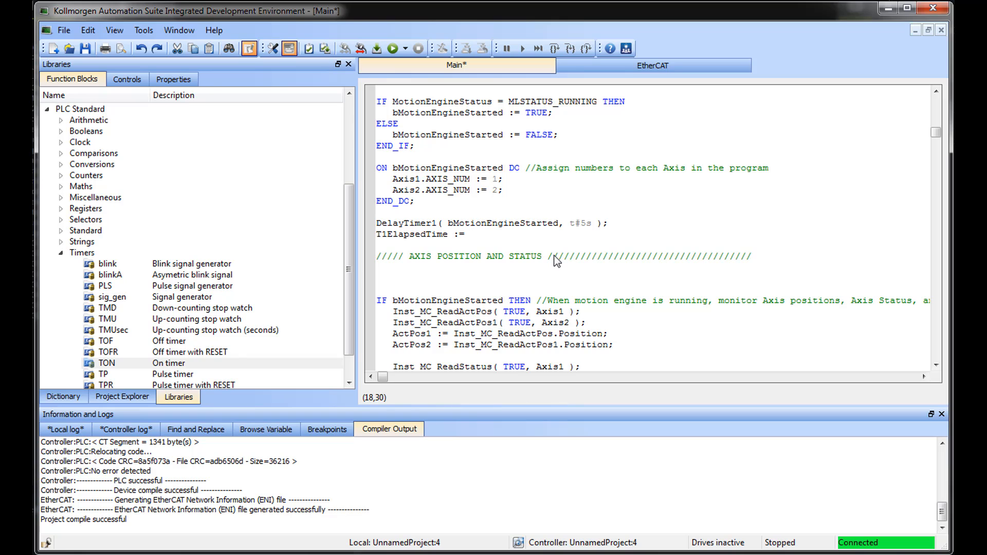
pyautogui.write('DelayTimer1.')
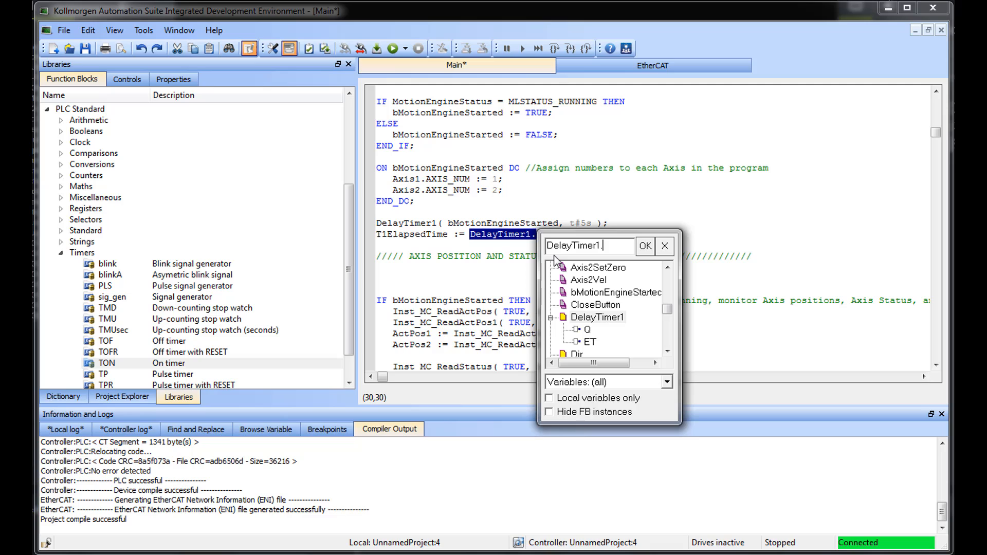
pyautogui.moveTo(589, 343)
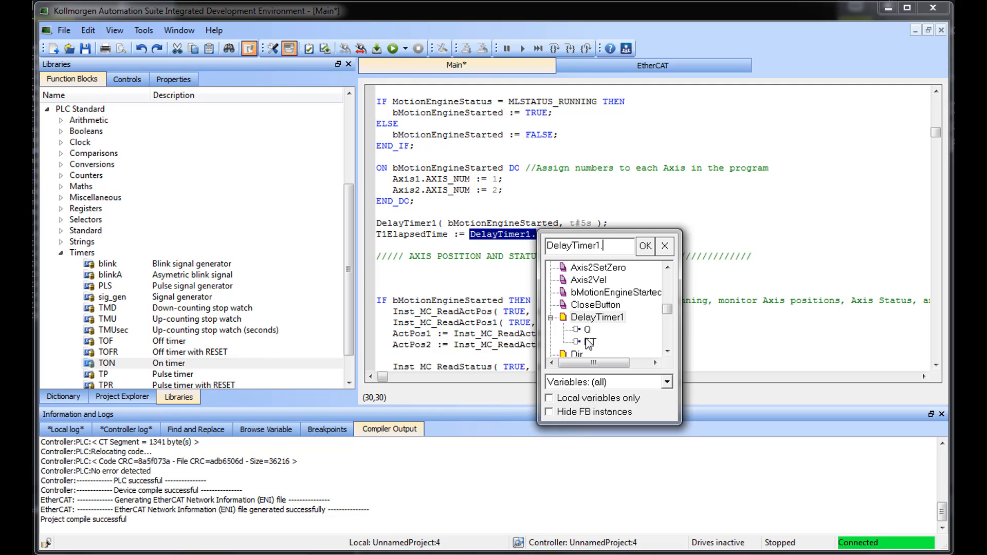
pyautogui.doubleClick(589, 342)
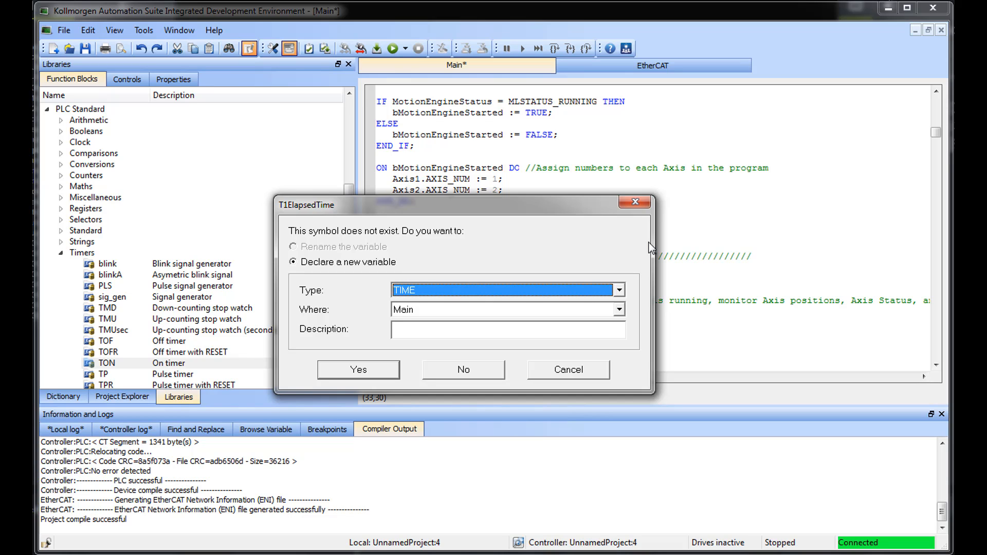
pyautogui.click(358, 369)
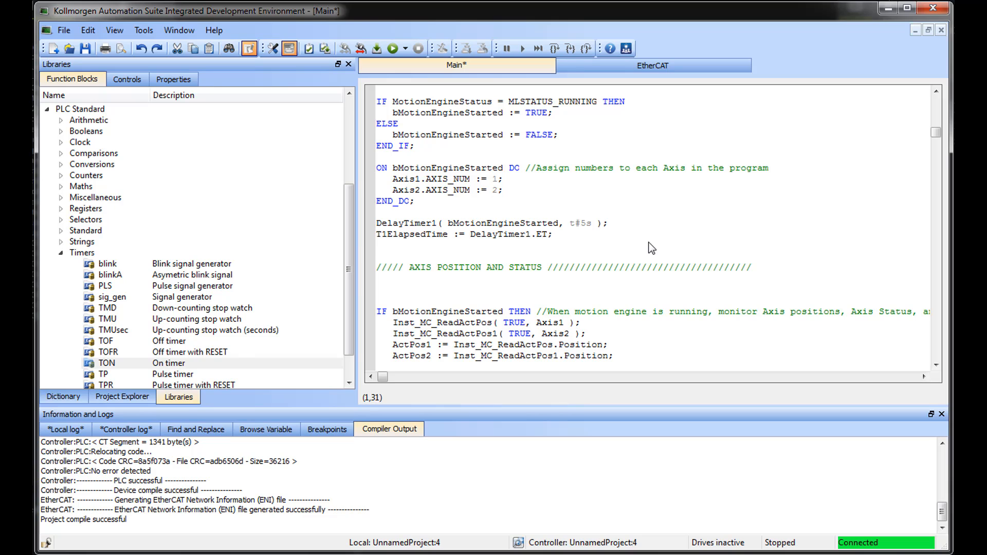
# Write a new T1DelayDone; statement using auto-complete below the elapsed-time line
pyautogui.write('T1')
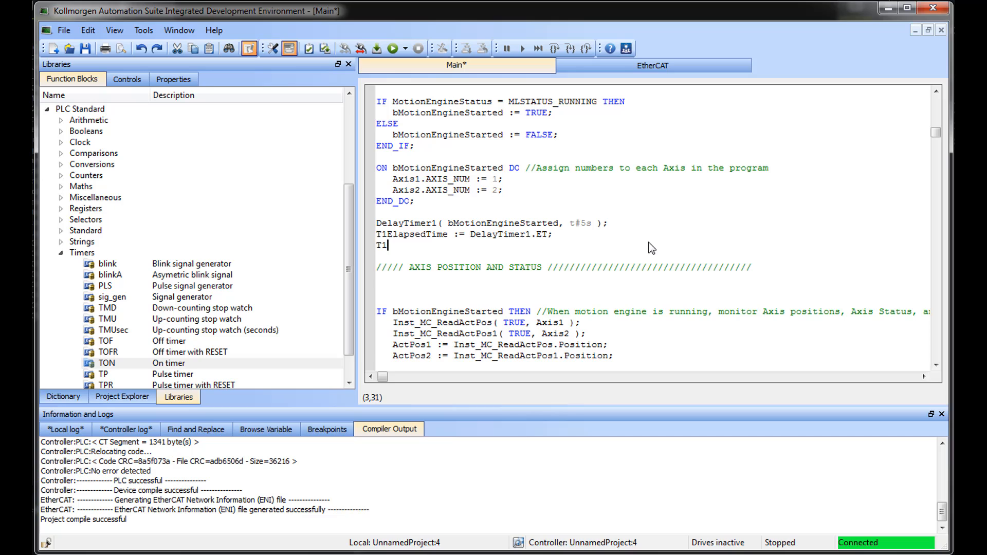
pyautogui.write('Delay')
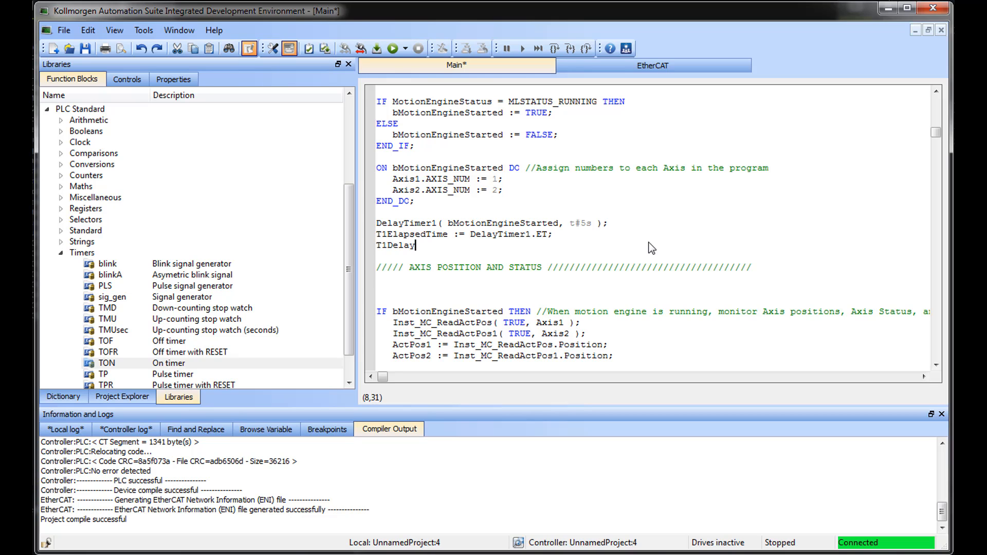
pyautogui.write('Done')
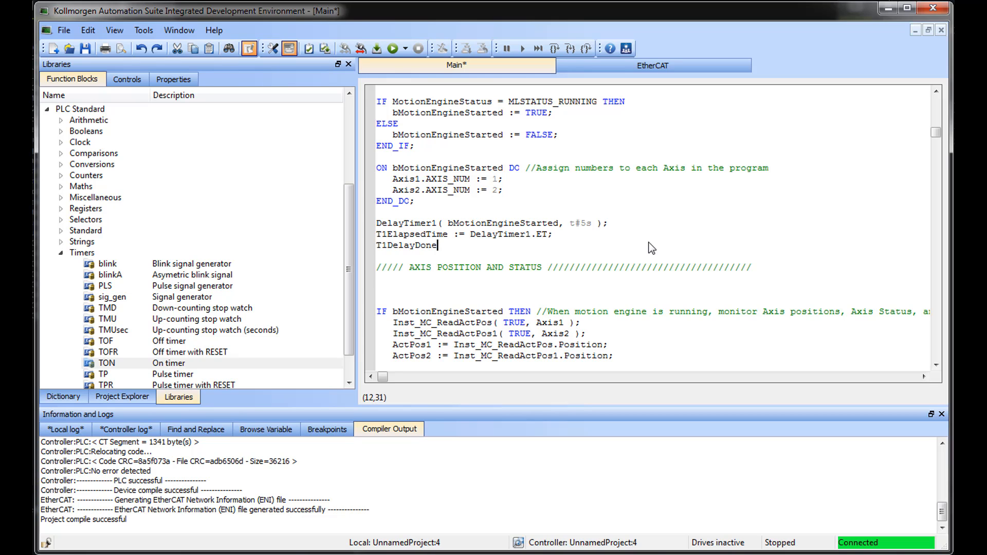
pyautogui.write(';')
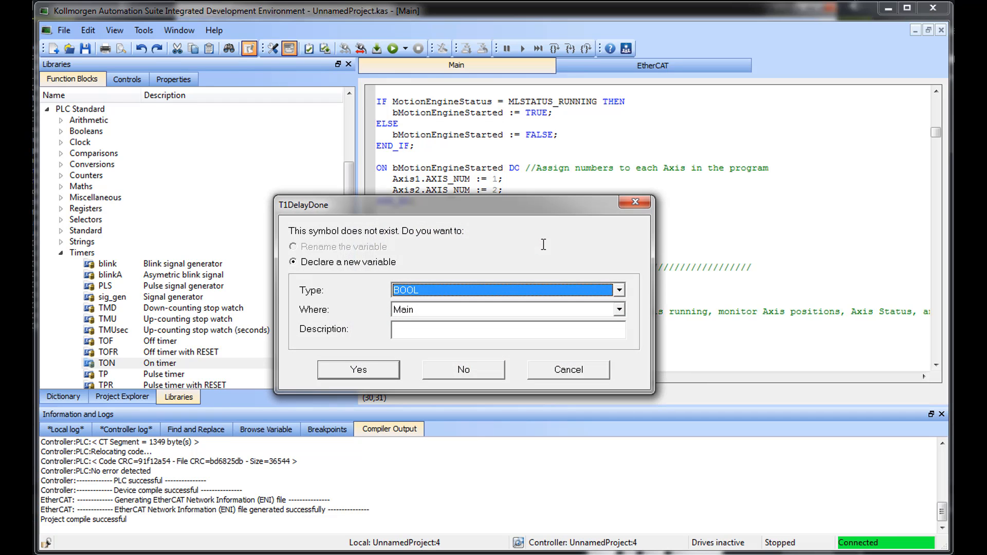
pyautogui.moveTo(372, 359)
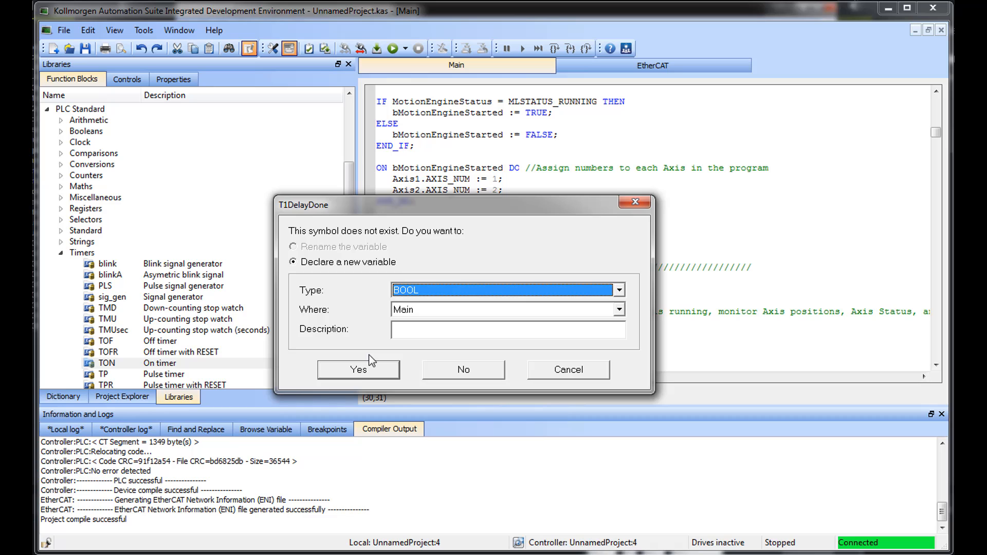
# Declare T1DelayDone as a BOOL variable in Main
pyautogui.click(358, 370)
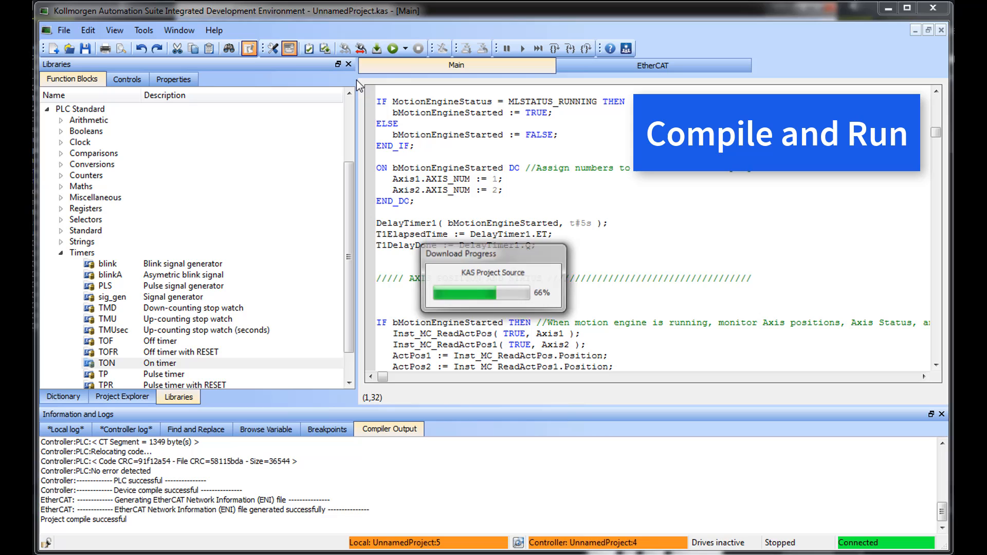
# Run the downloaded program so live values such as T1DelayDone TRUE appear
pyautogui.click(394, 48)
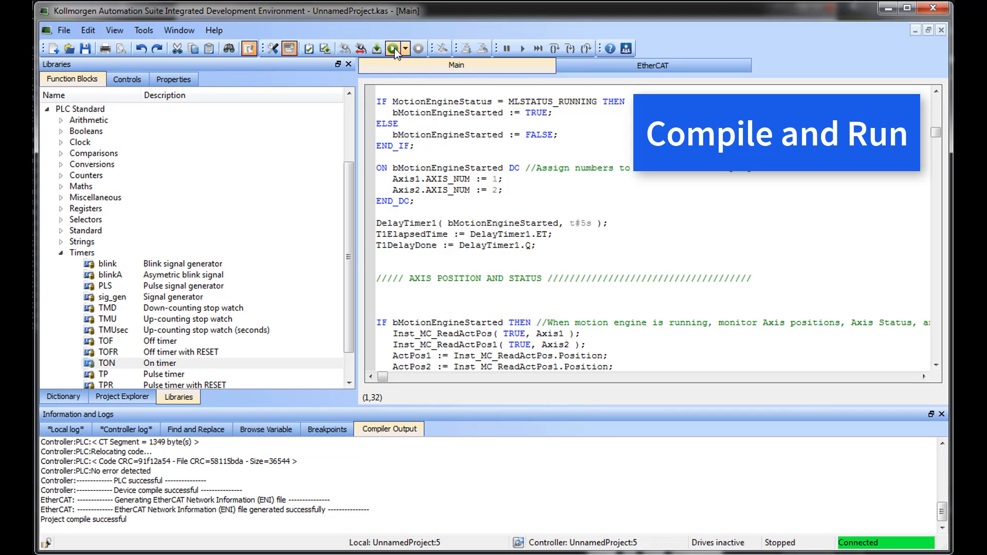
pyautogui.click(396, 46)
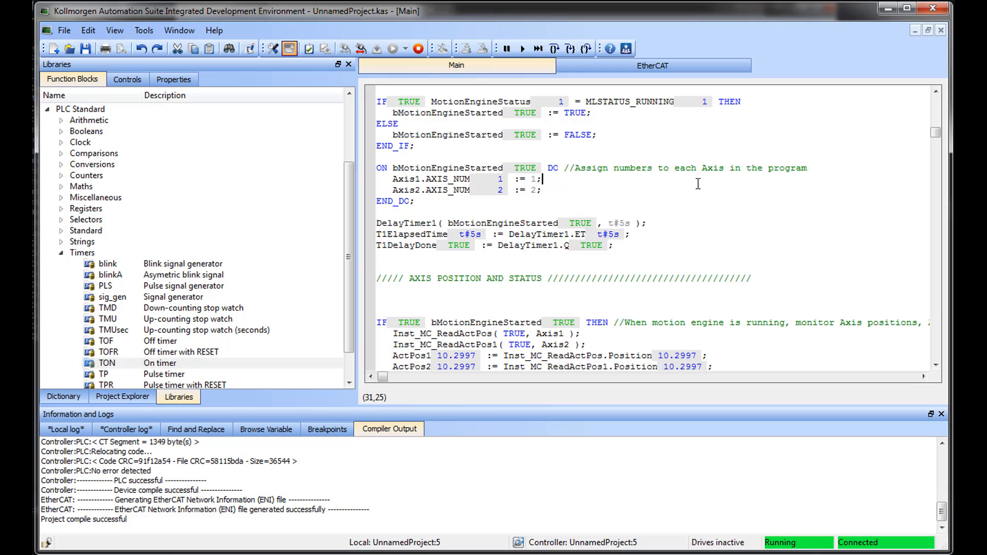
pyautogui.scroll(-3)
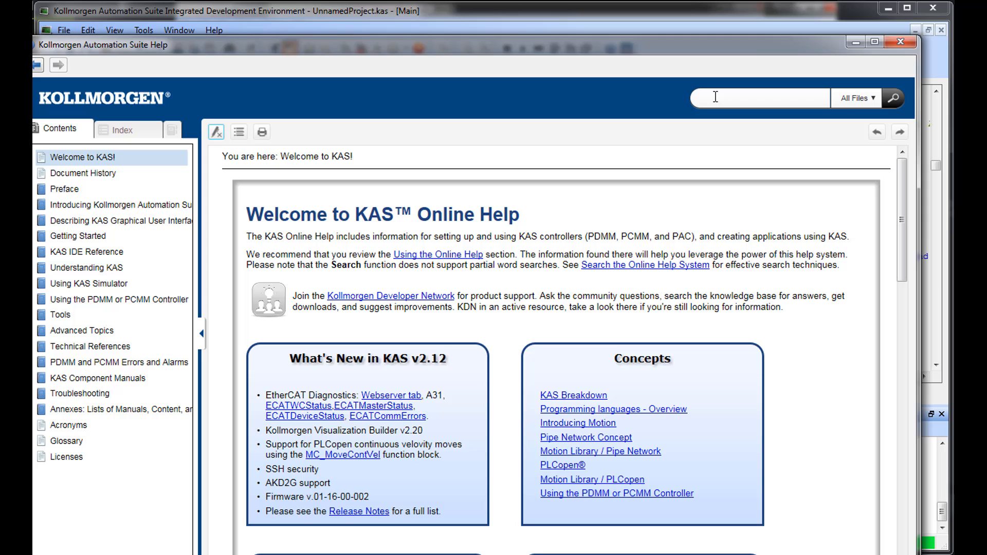
# Search Help for Structure Text and open the Structured Text language reference page
pyautogui.write('Structure Text')
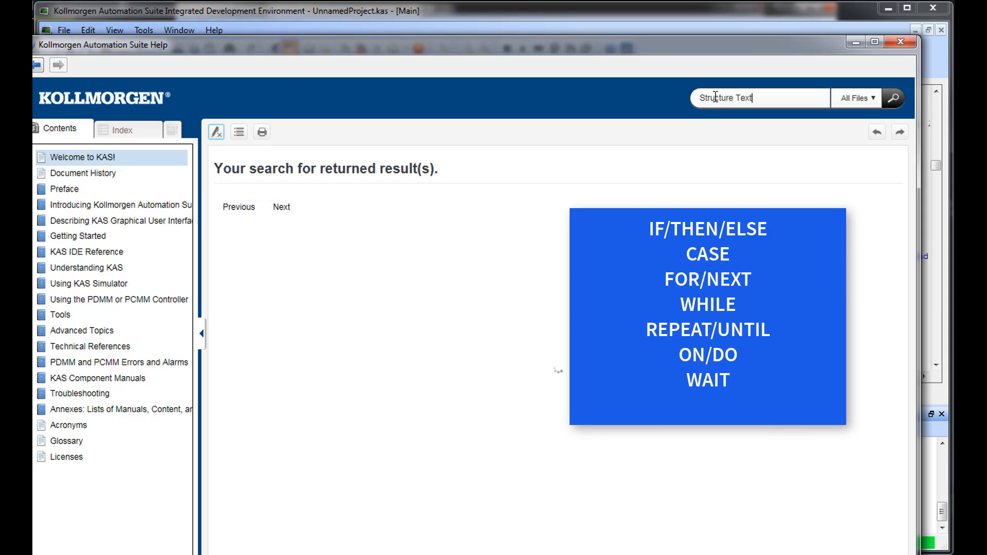
pyautogui.click(898, 98)
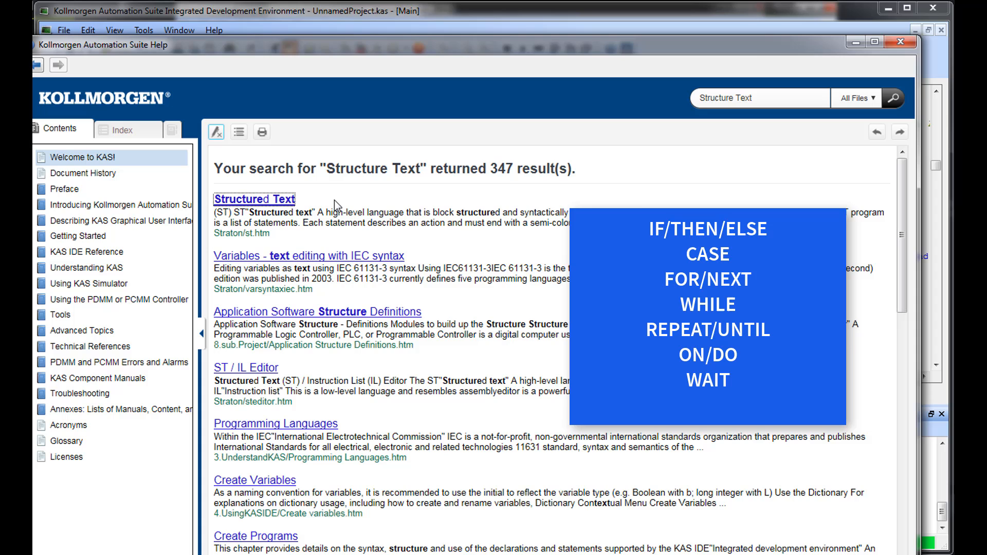
pyautogui.click(254, 199)
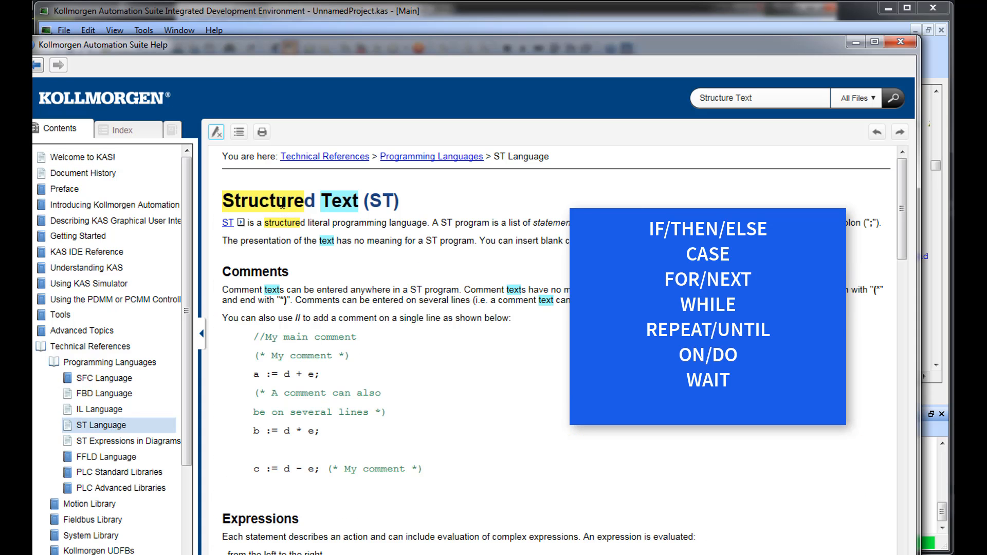
pyautogui.moveTo(499, 343)
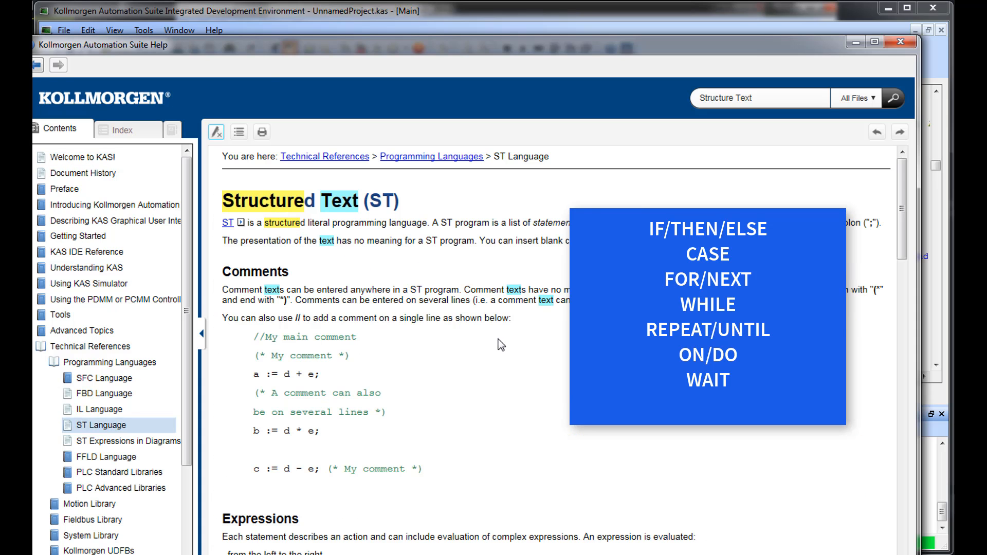
pyautogui.scroll(-3)
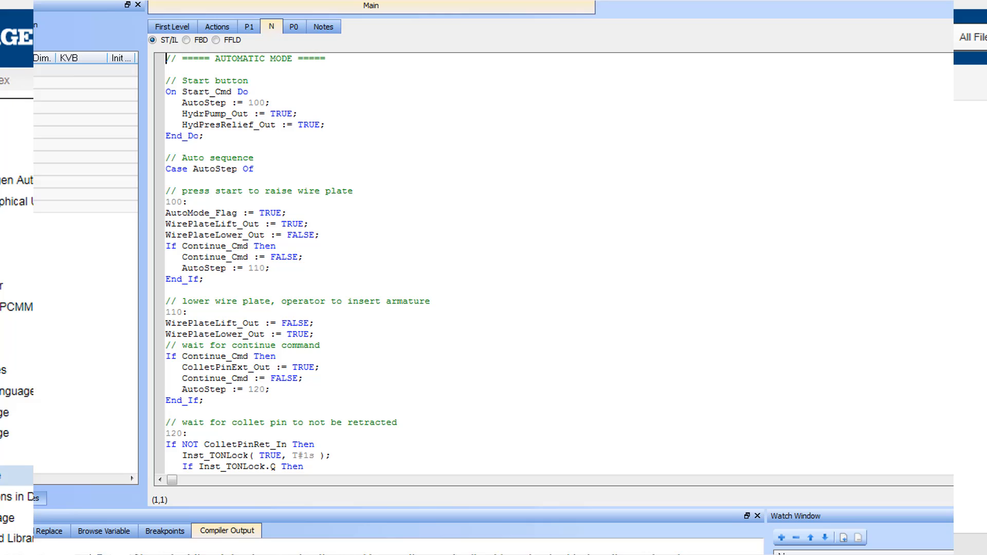
pyautogui.scroll(-3)
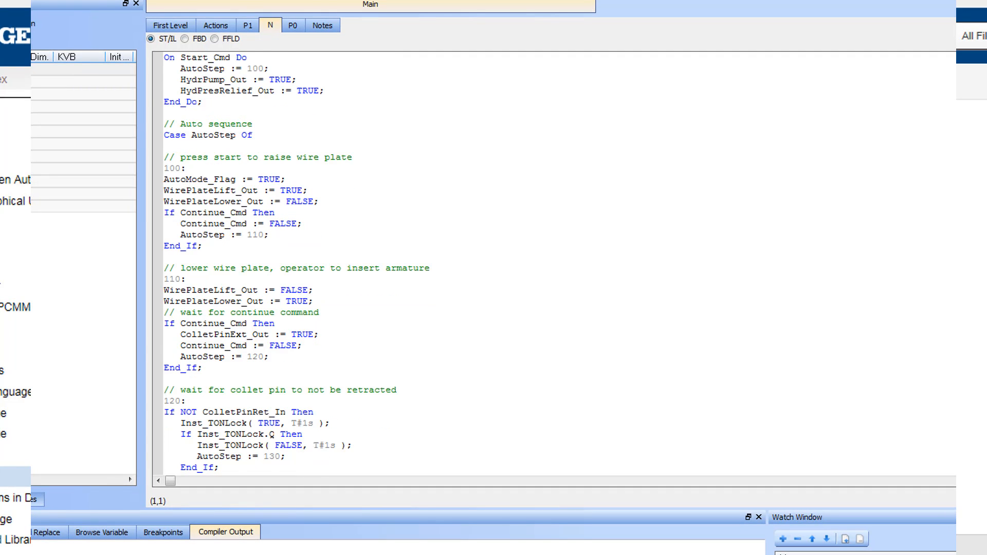
pyautogui.scroll(-3)
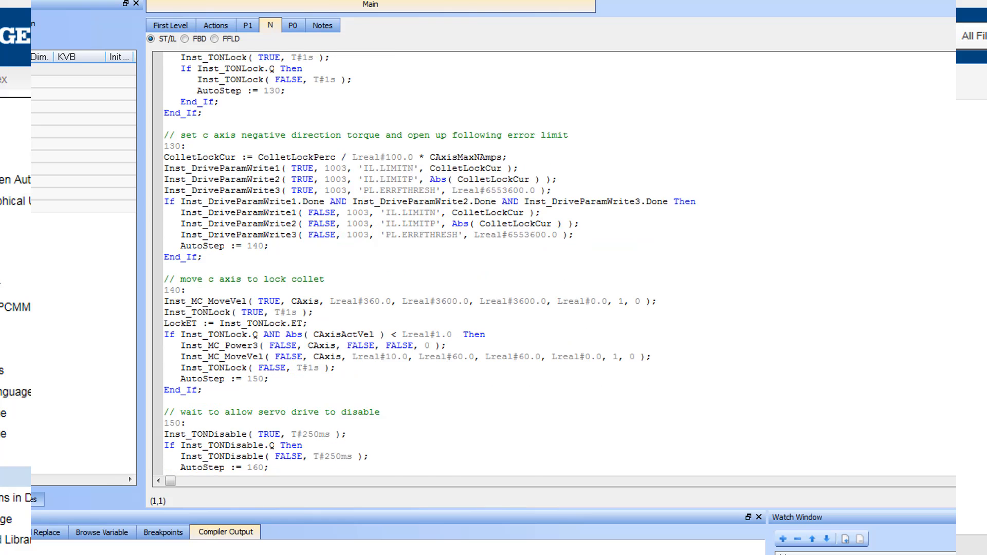
pyautogui.scroll(-3)
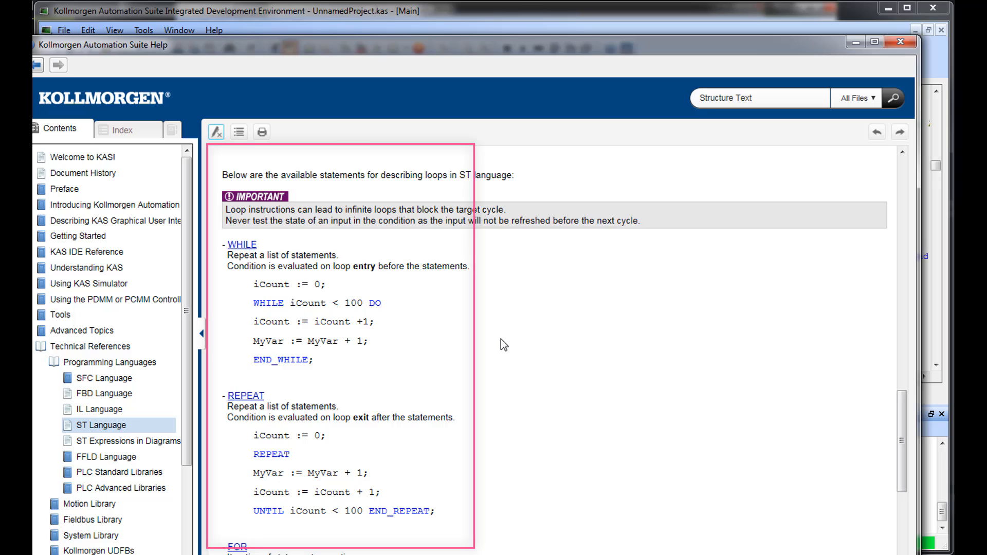
# Scroll the ST Language help page through the WHILE, REPEAT and FOR loop examples
pyautogui.scroll(-3)
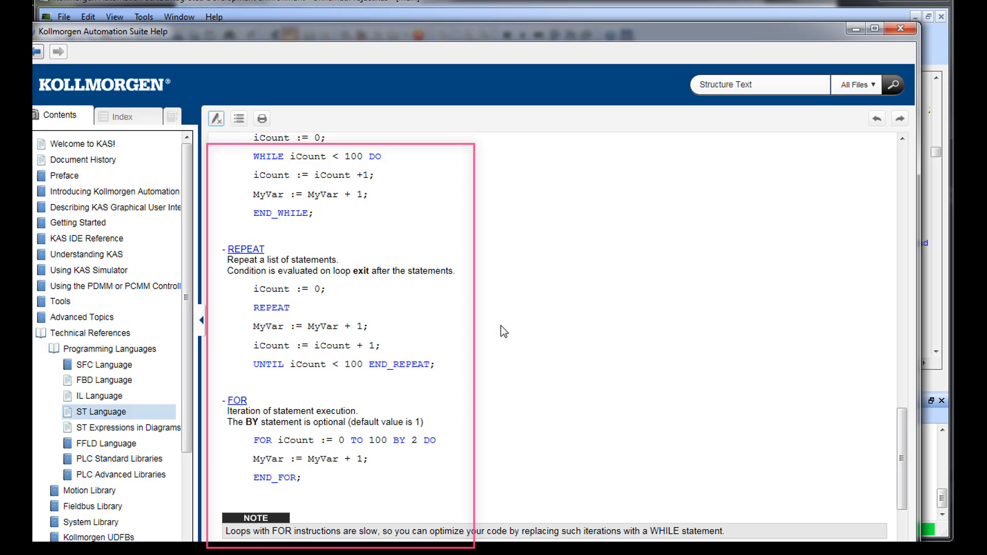
pyautogui.scroll(-3)
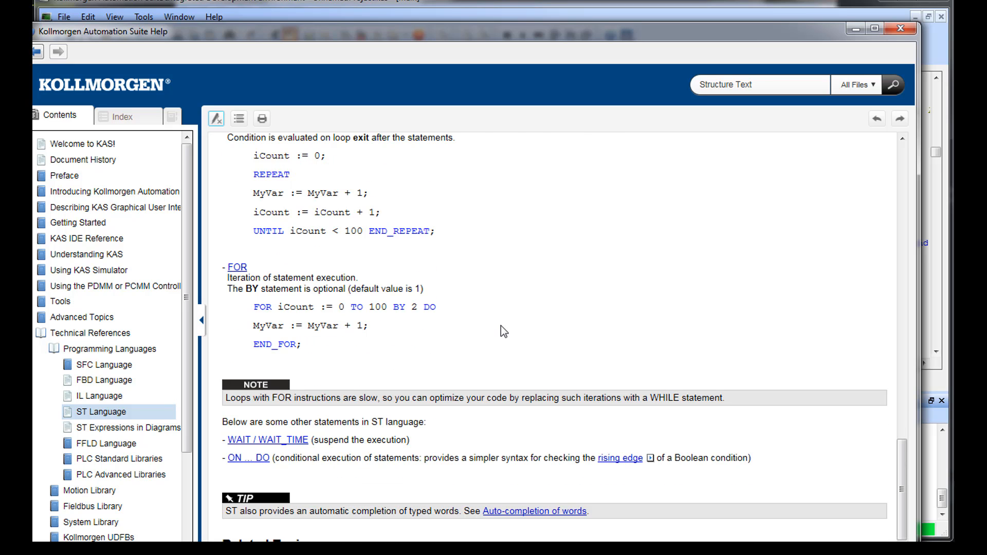
pyautogui.scroll(-3)
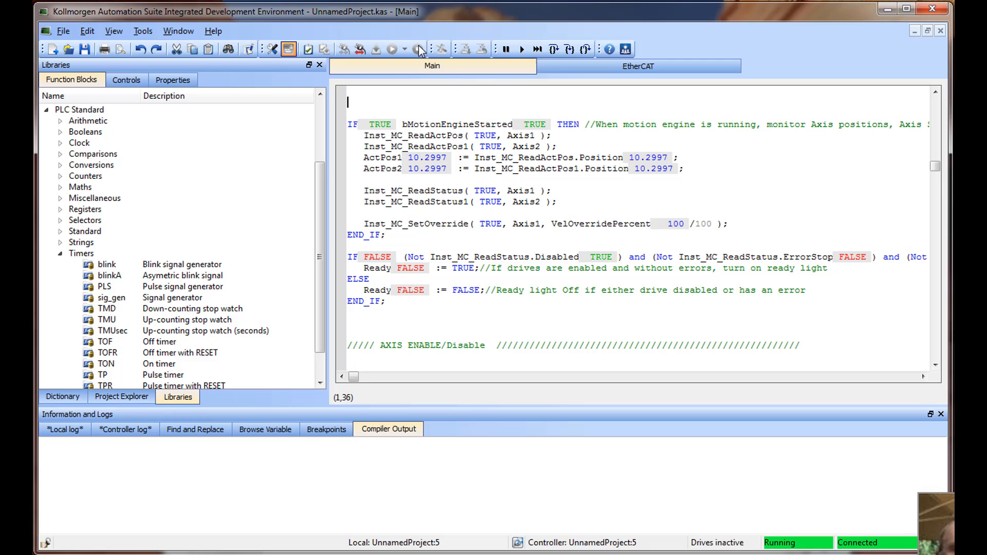
# Search help for 'shortc', read the ST Editor Keyboard Shortcuts tables, then close Help
pyautogui.click(608, 48)
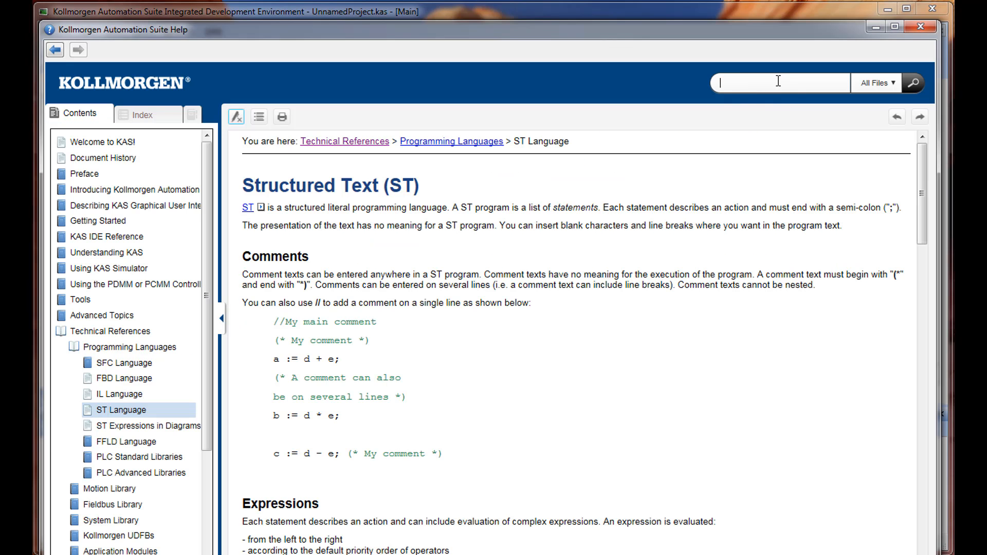
pyautogui.write('shortc')
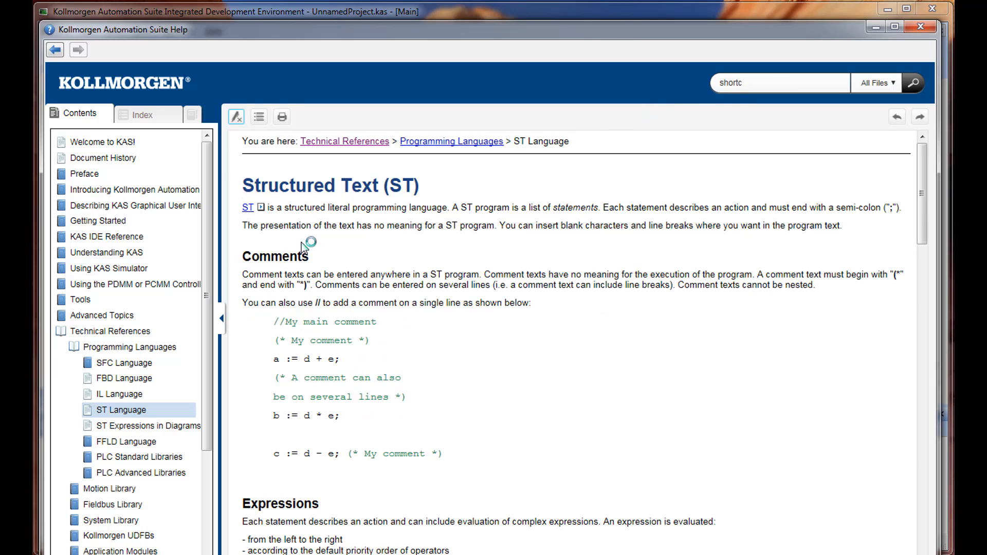
pyautogui.click(919, 83)
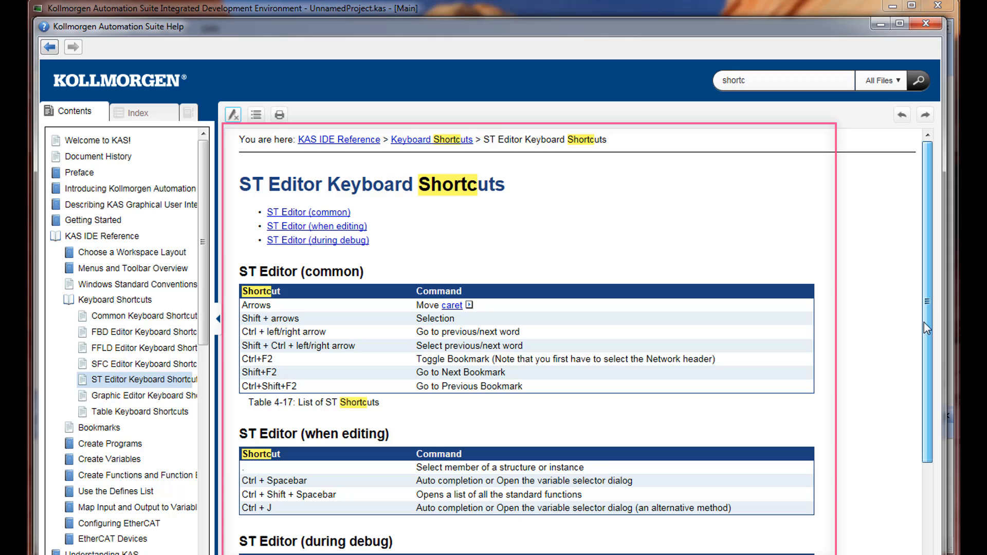
pyautogui.scroll(-3)
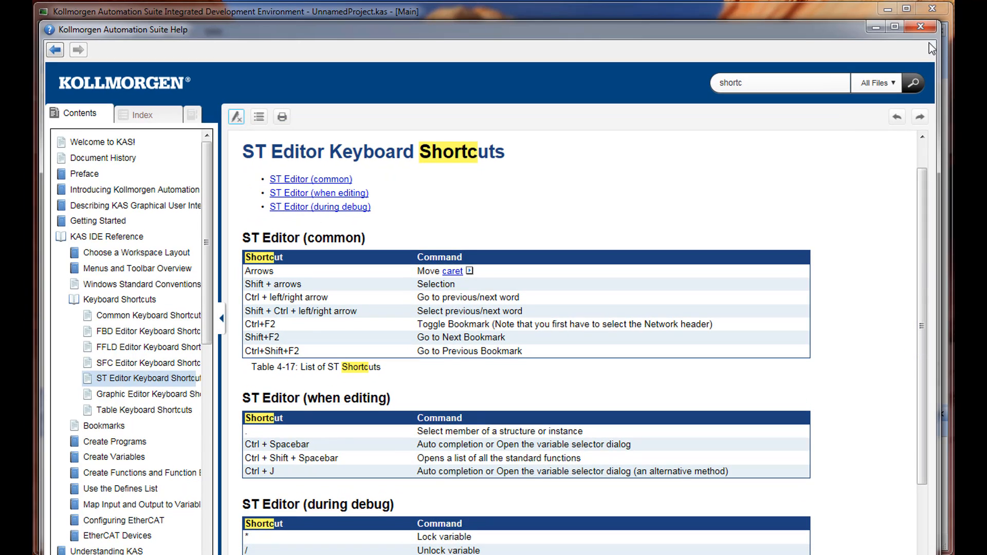
pyautogui.click(920, 24)
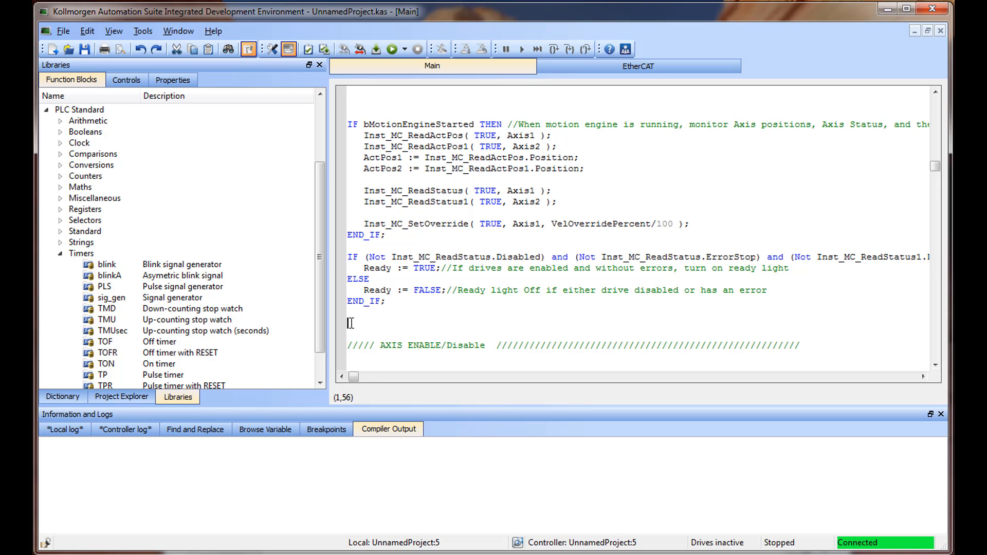
# Add the line VelOverridePercent := 90; to Main
pyautogui.write('vel')
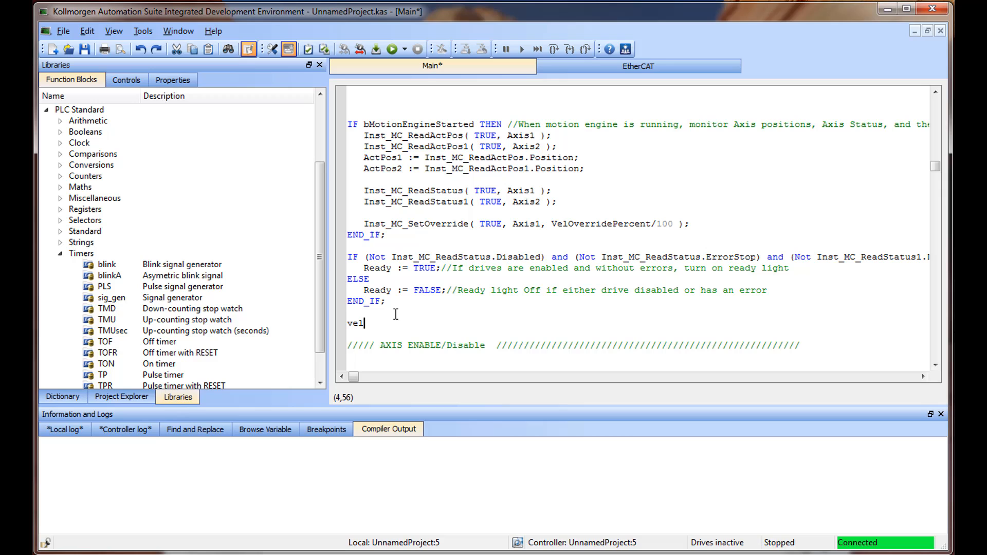
pyautogui.write('OverridePercent :')
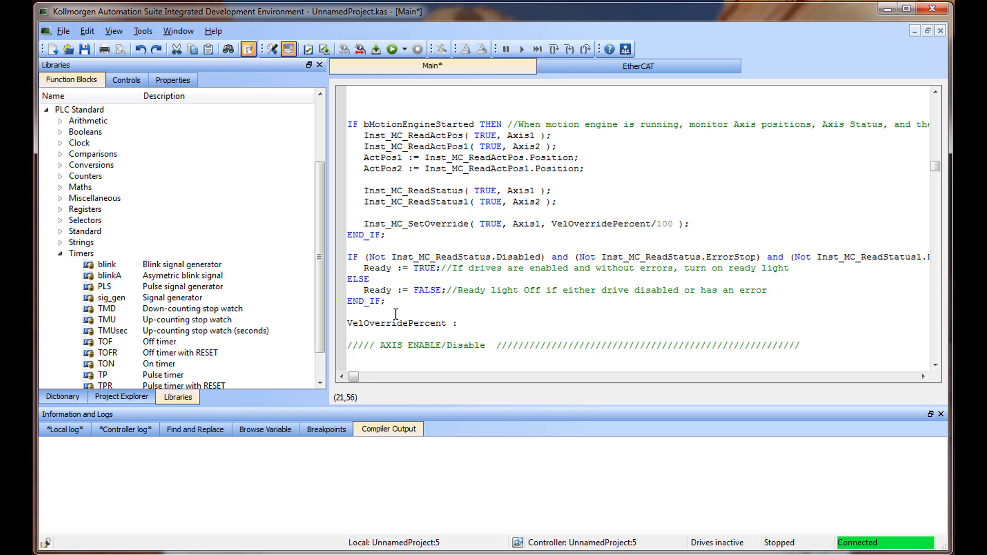
pyautogui.write('=')
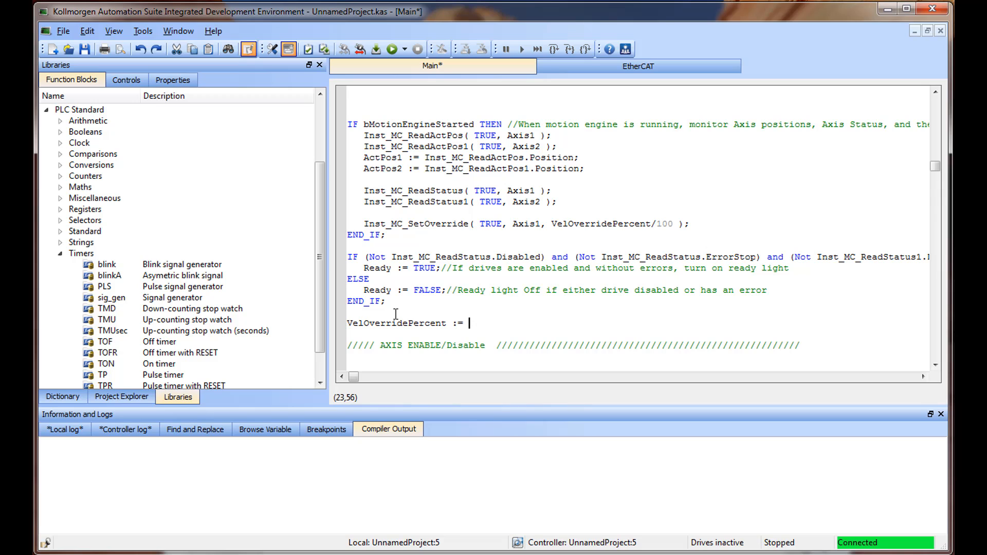
pyautogui.write('90;')
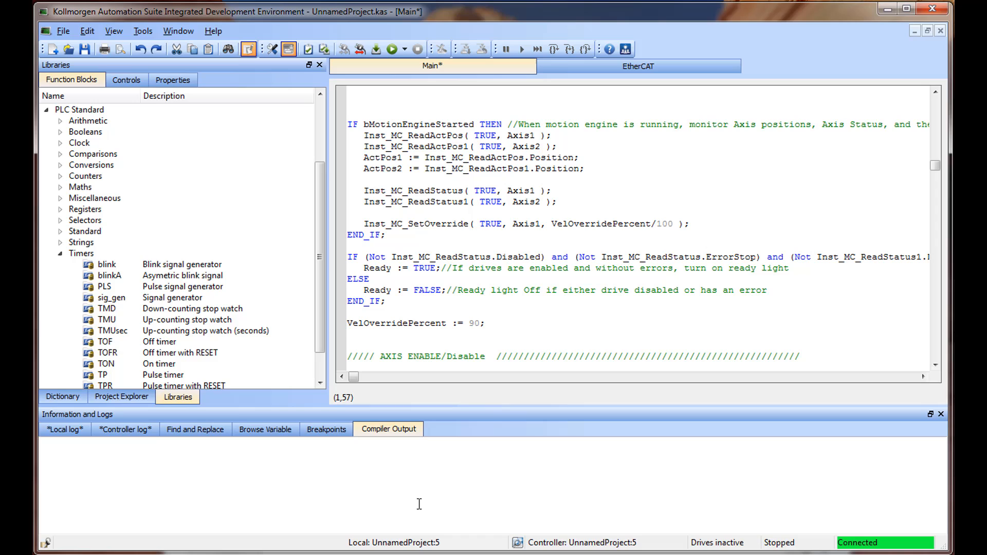
# Add VelMin := 25; with VelMin declared as a new LREAL variable via Ctrl+J
pyautogui.write('Vel')
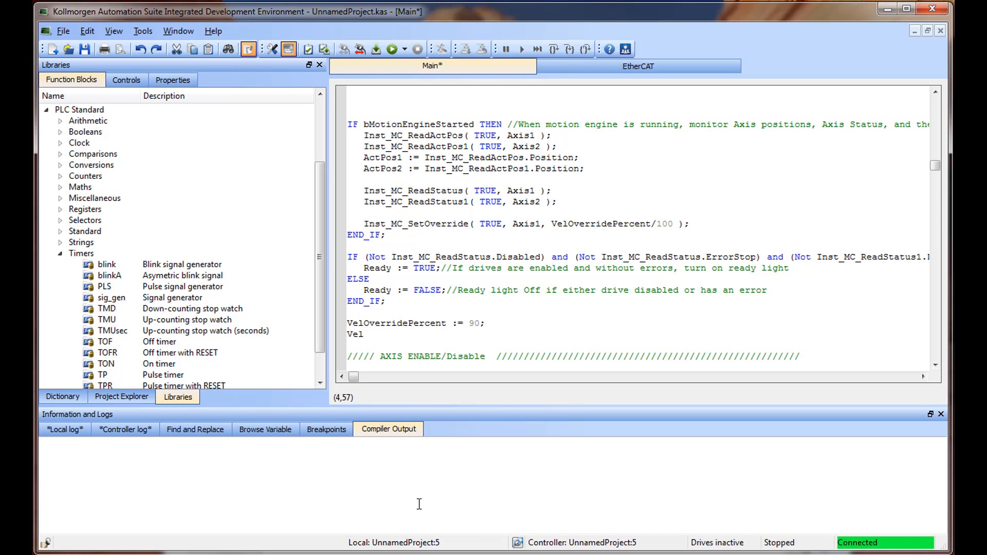
pyautogui.write('Min')
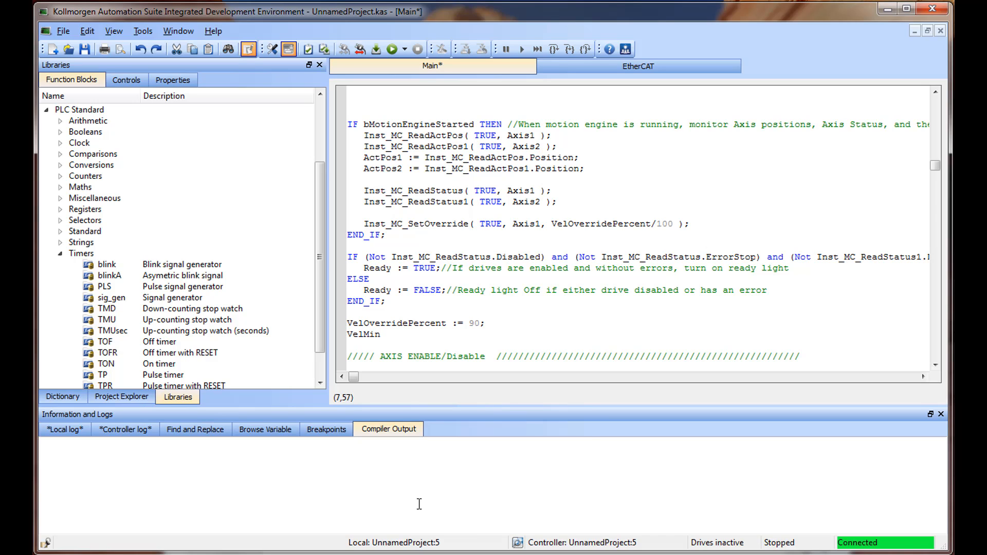
pyautogui.doubleClick(363, 334)
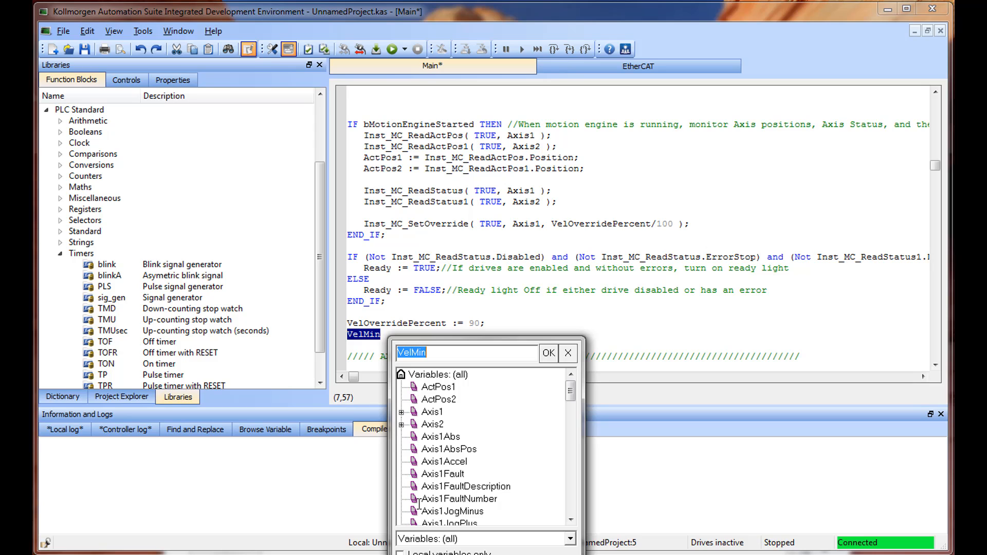
pyautogui.click(548, 353)
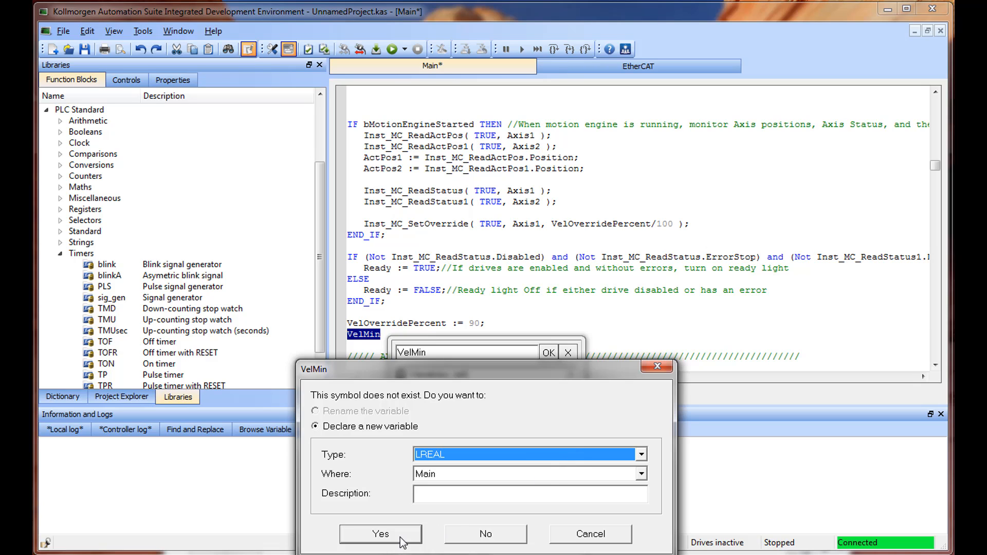
pyautogui.click(379, 534)
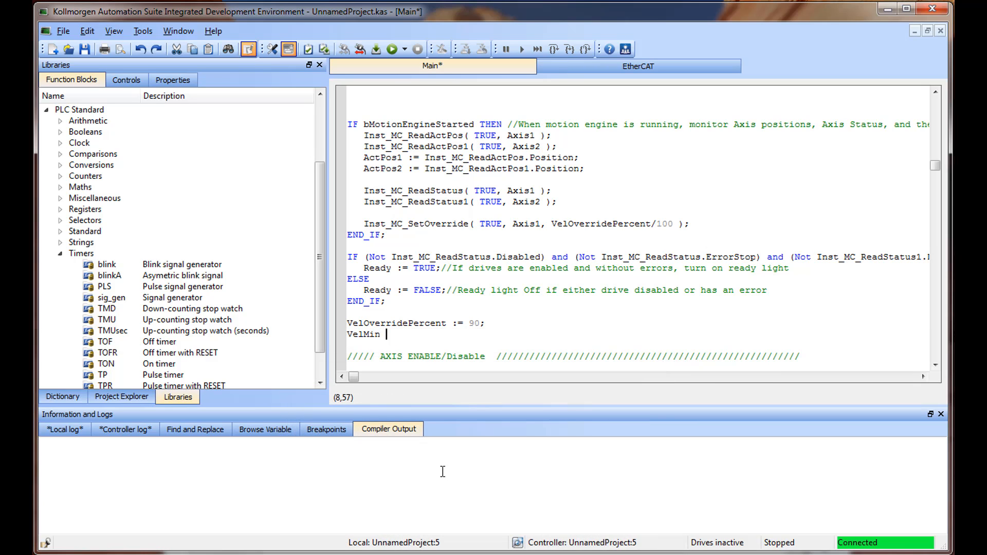
pyautogui.write(':=')
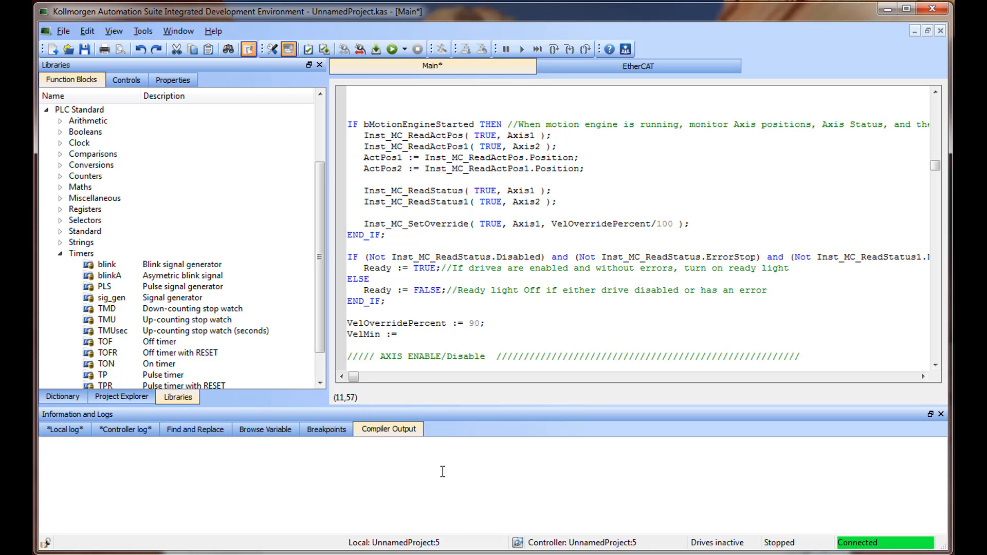
pyautogui.write('25;')
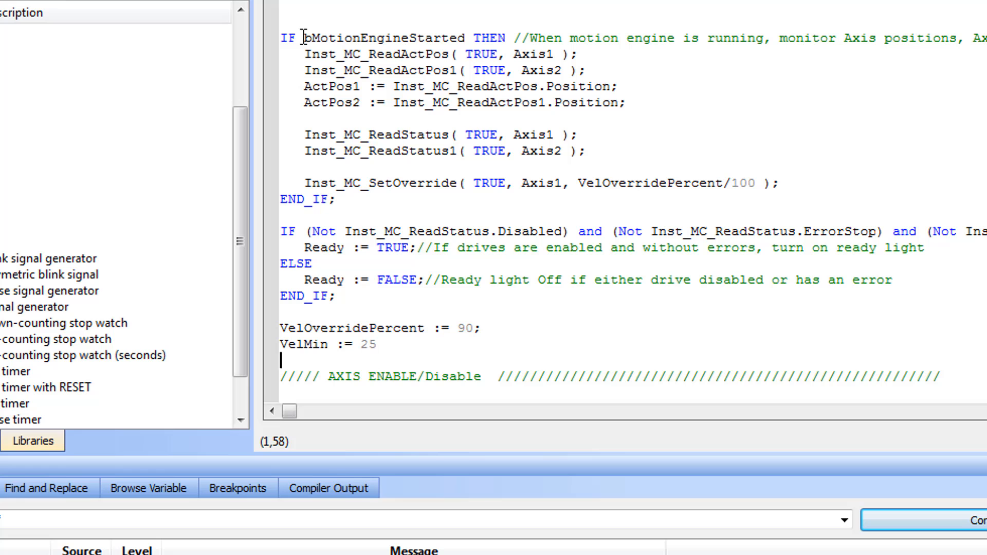
# Run Find All on bMotionEngineStarted to list every occurrence in Main
pyautogui.doubleClick(382, 38)
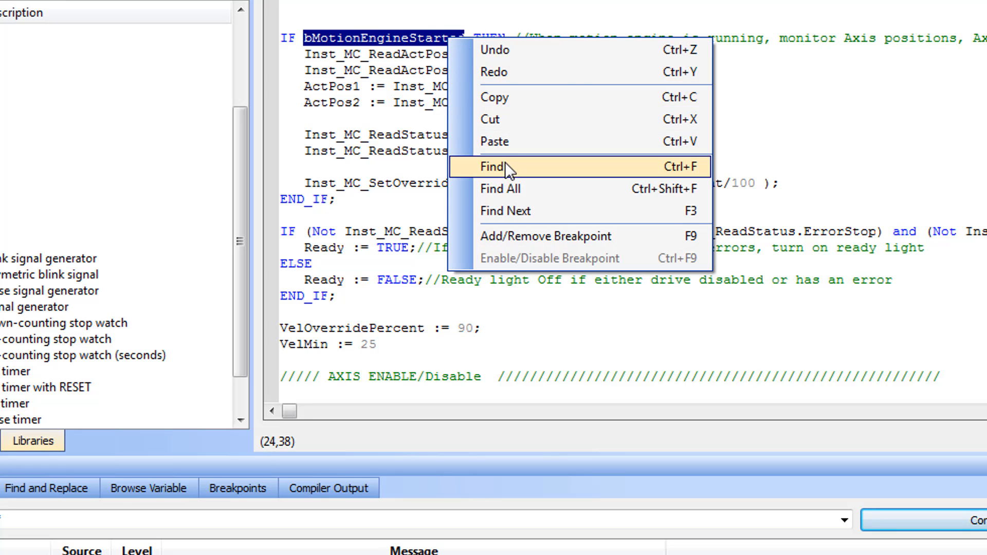
pyautogui.click(493, 167)
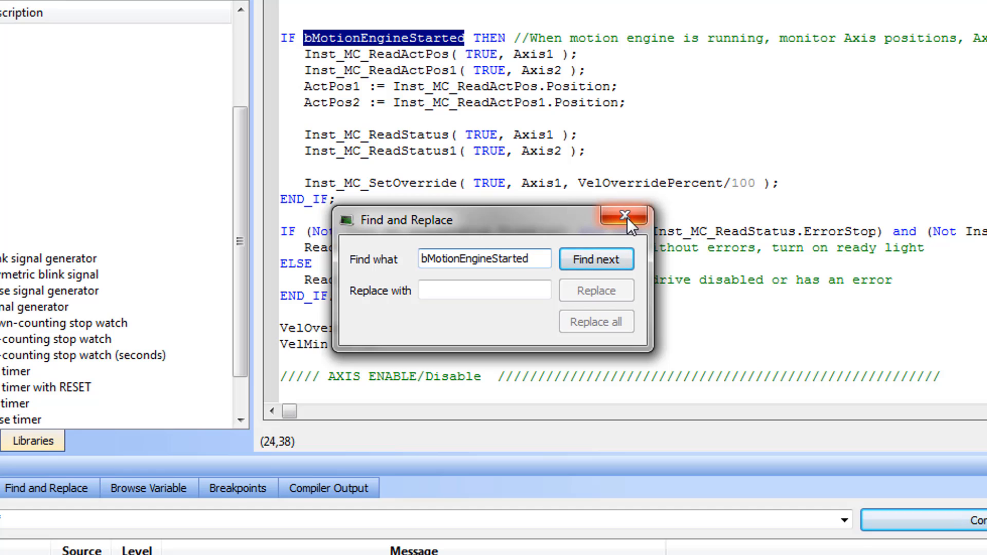
pyautogui.click(622, 215)
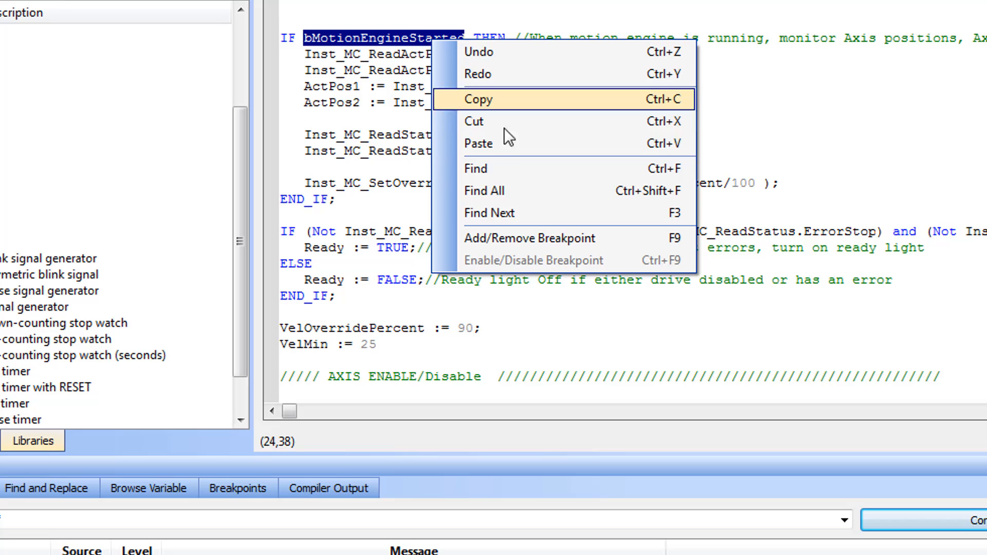
pyautogui.moveTo(522, 200)
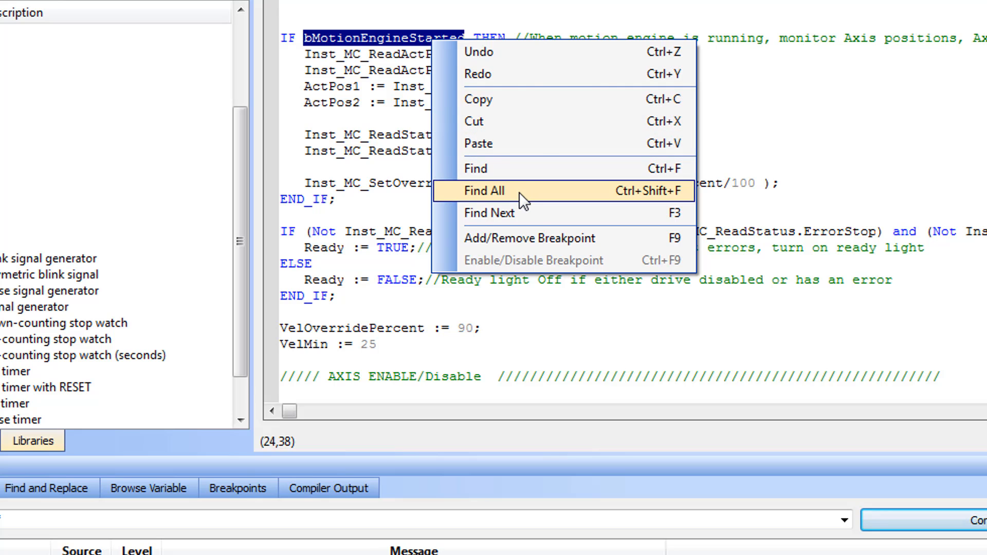
pyautogui.click(484, 190)
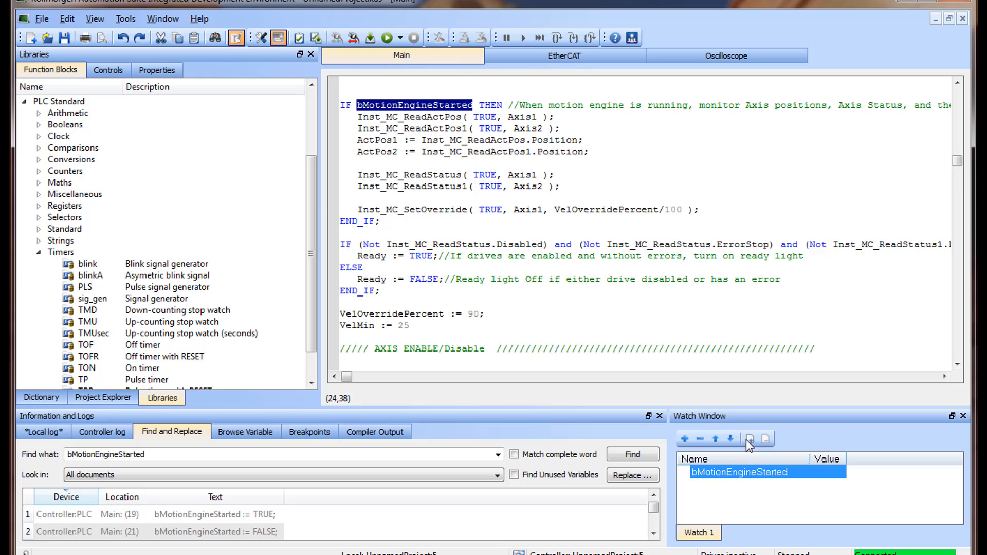
# Show the Oscilloscope, set a breakpoint at Main line 41 and list it in Breakpoints
pyautogui.click(125, 19)
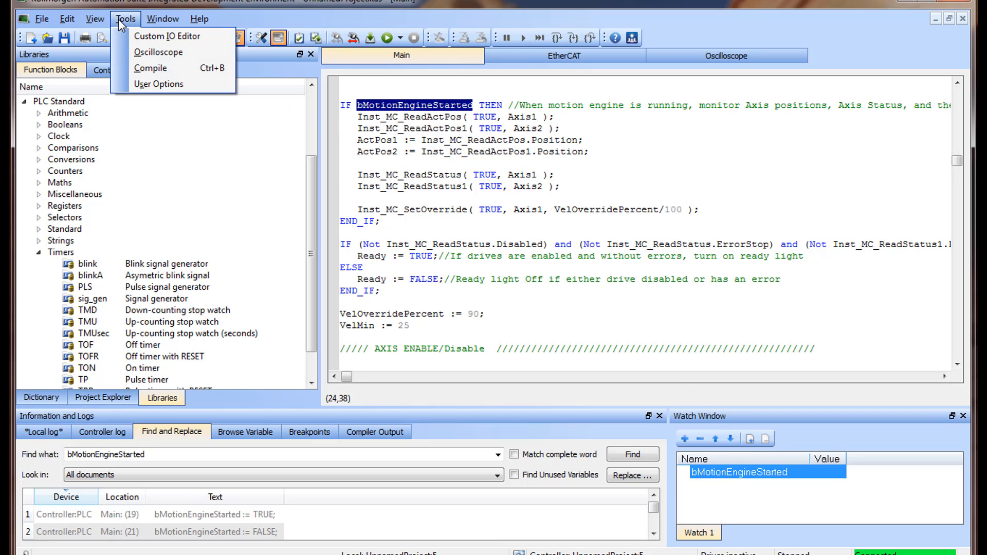
pyautogui.click(159, 52)
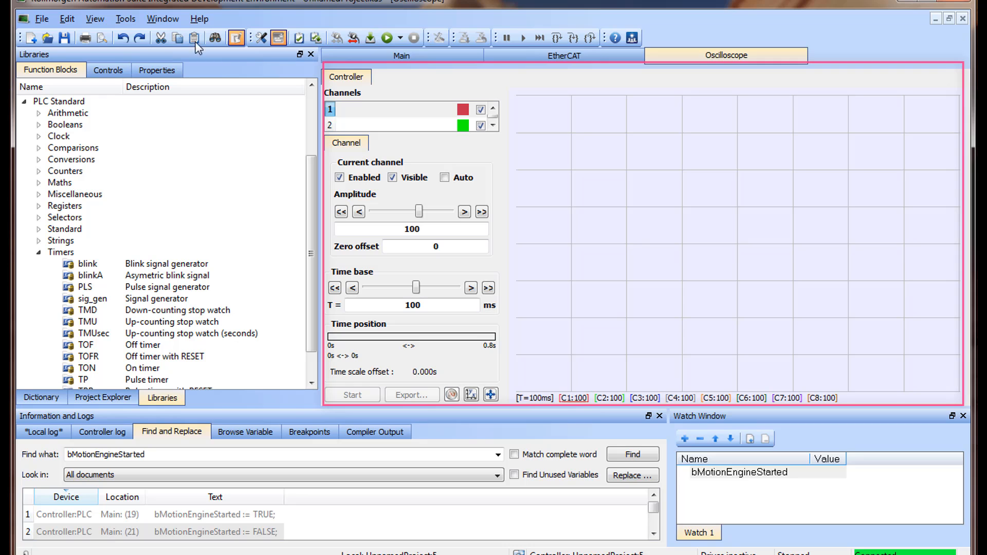
pyautogui.click(401, 56)
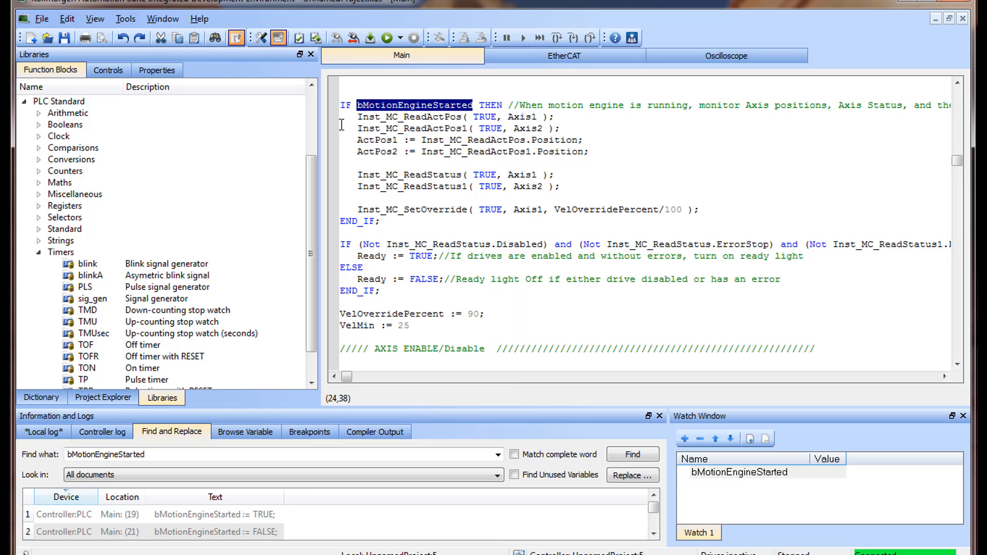
pyautogui.rightClick(362, 129)
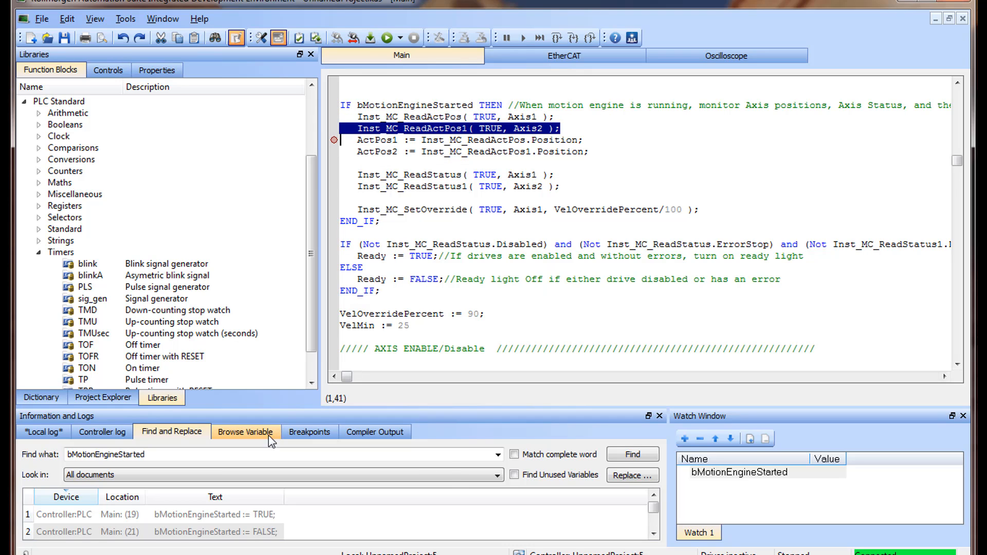
pyautogui.click(309, 432)
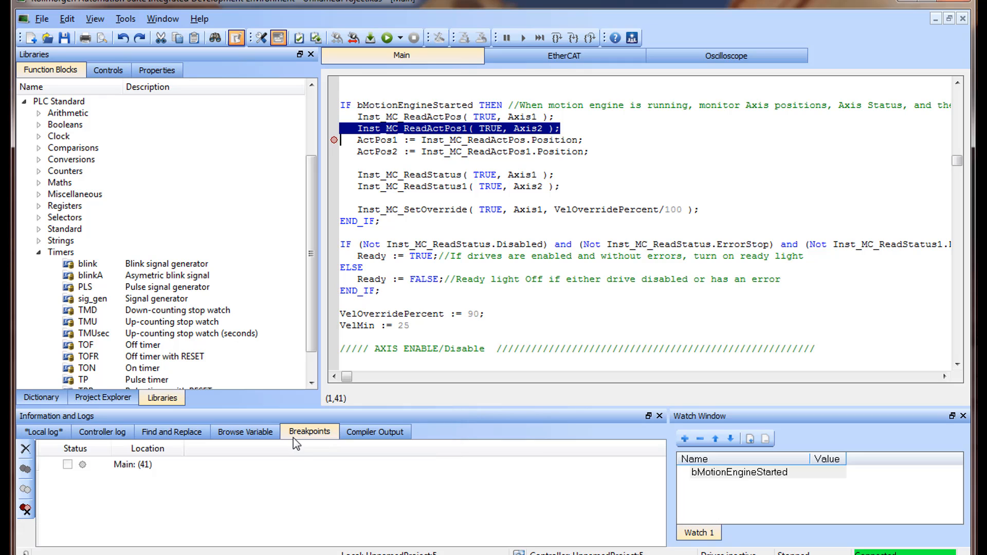